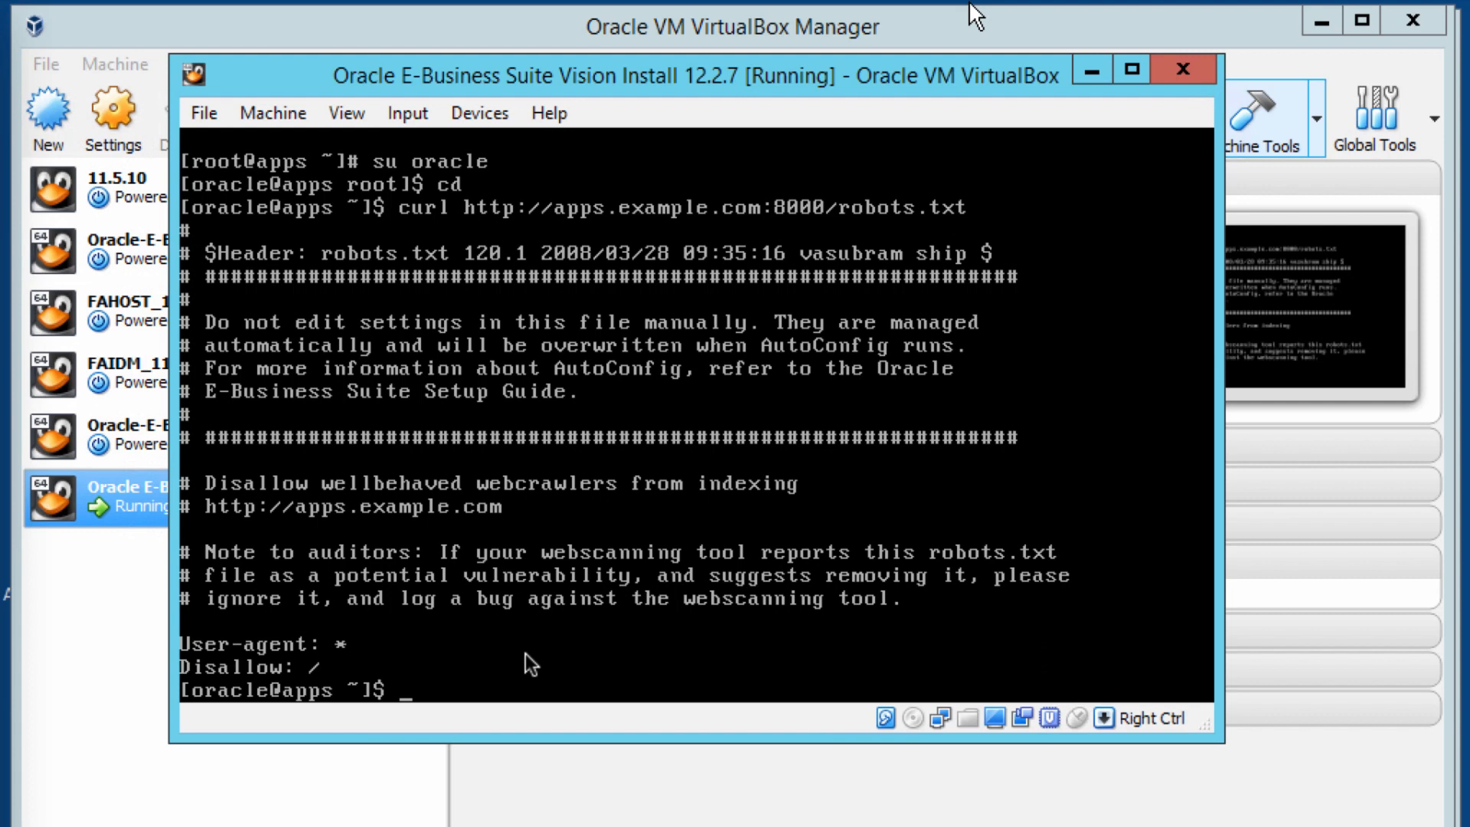
Run grep apps.example.com /etc/hosts in the VM console to find its IP.
text(g)
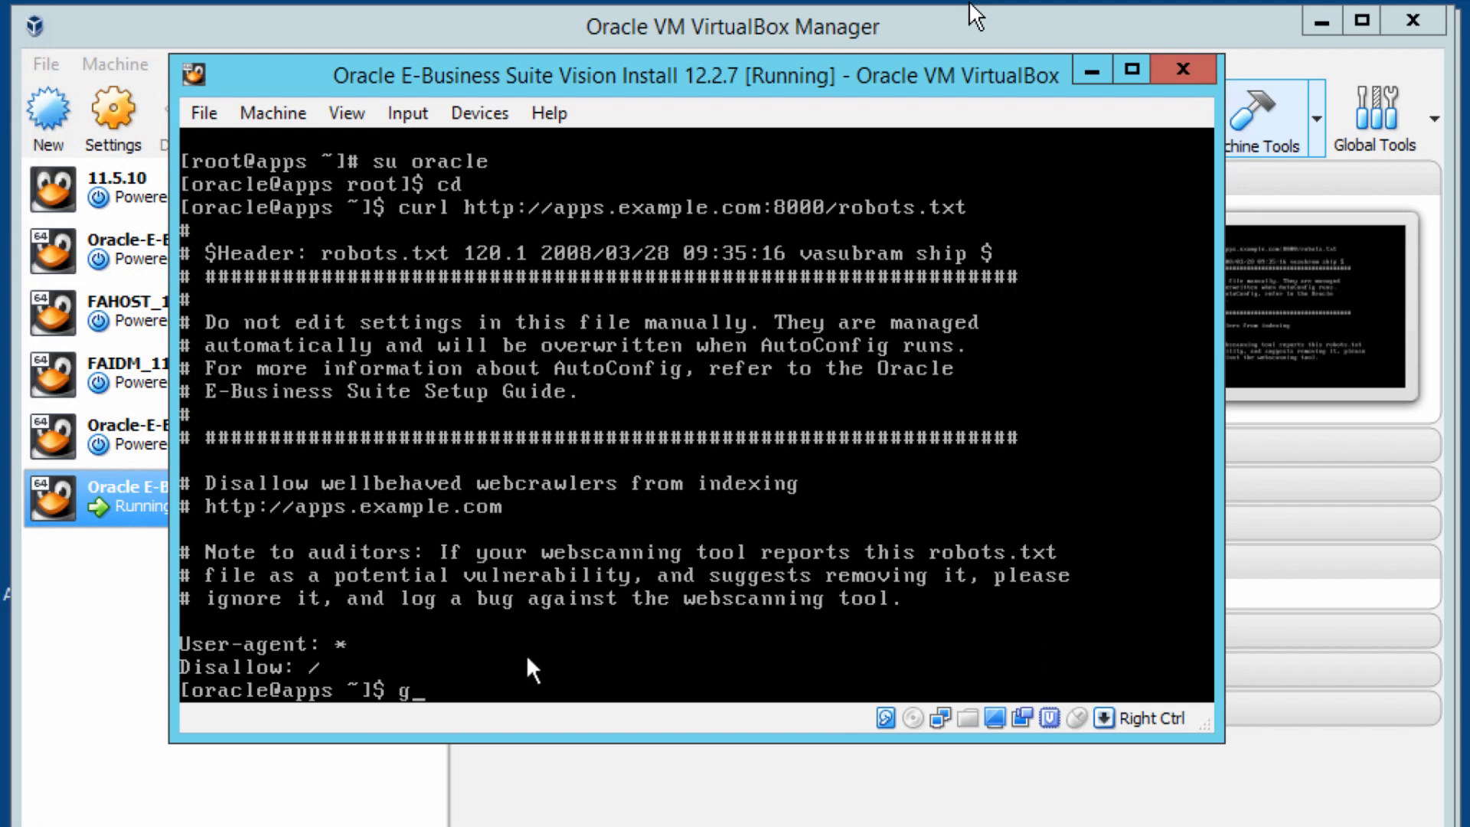
text(rep)
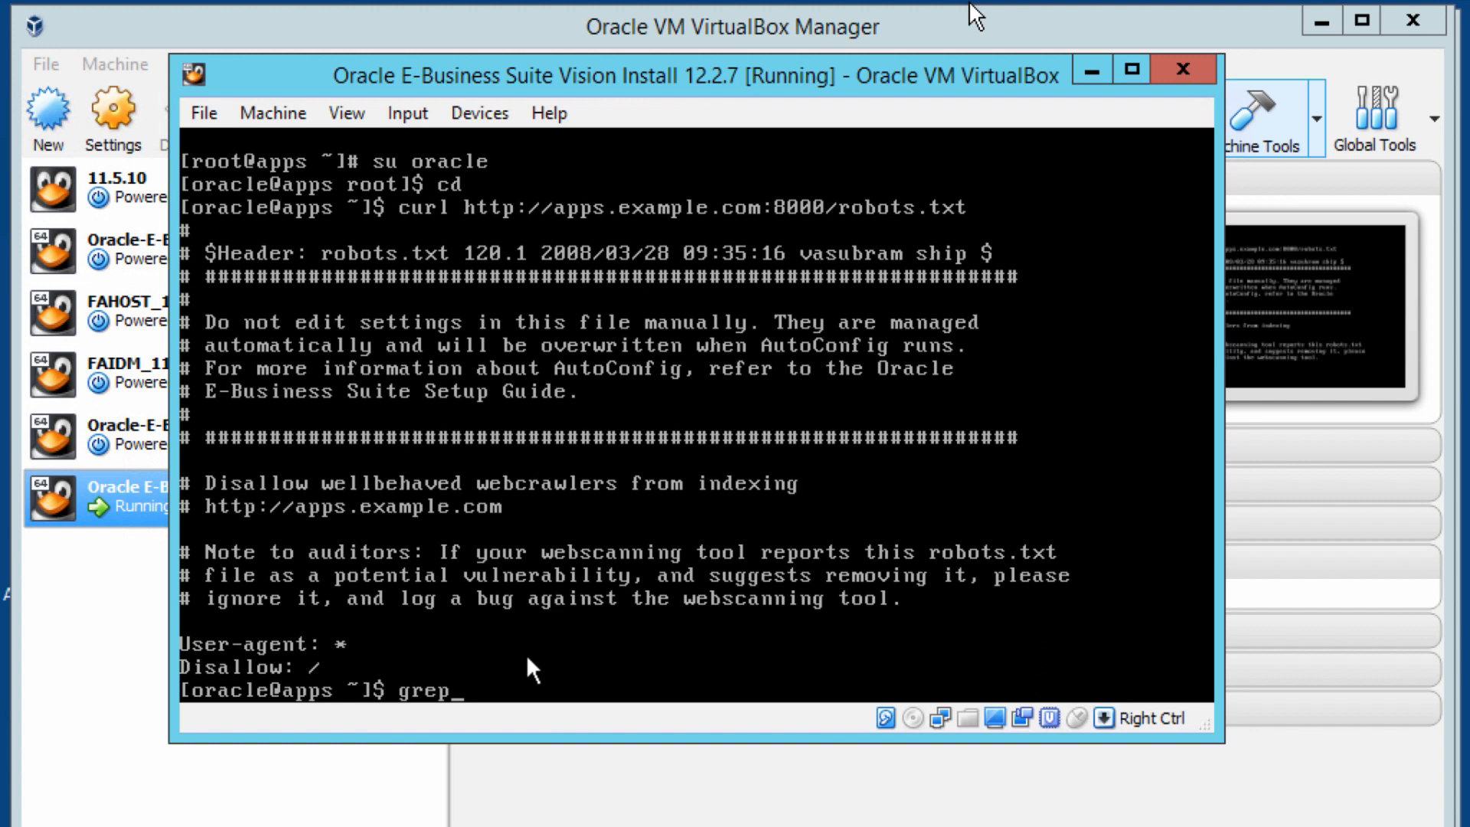
text(a)
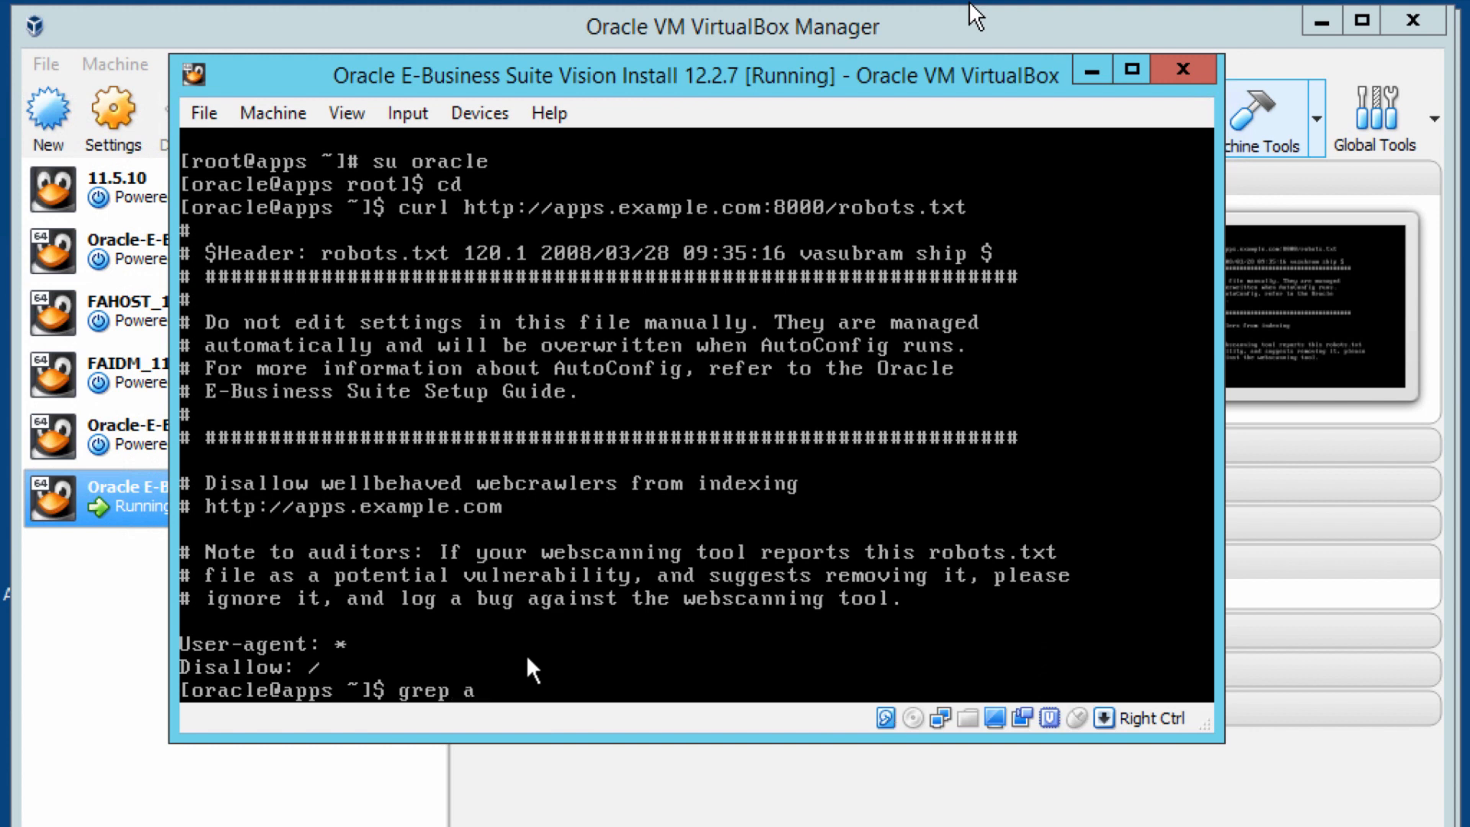
text(pps)
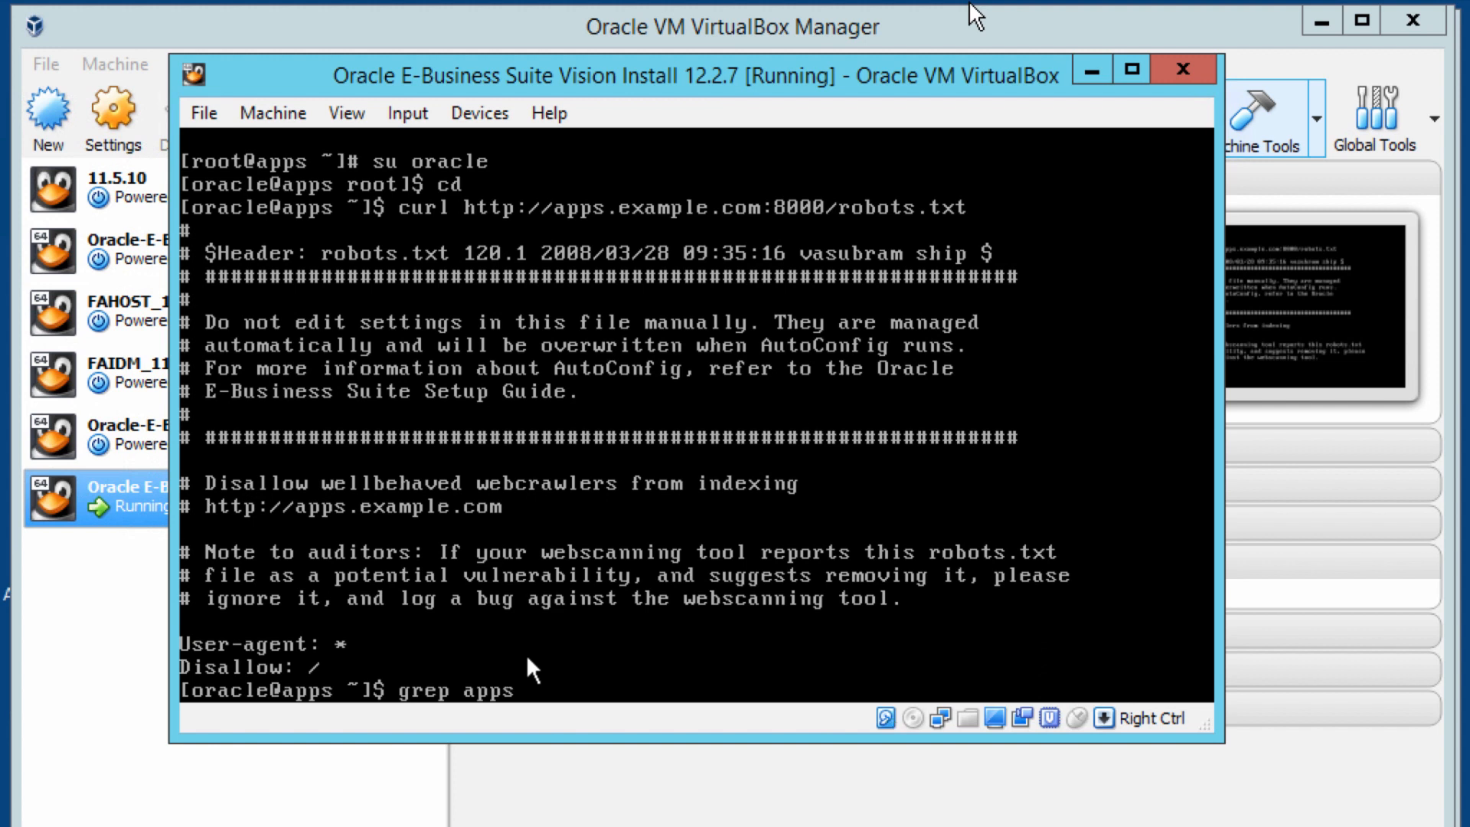
text(.exampl)
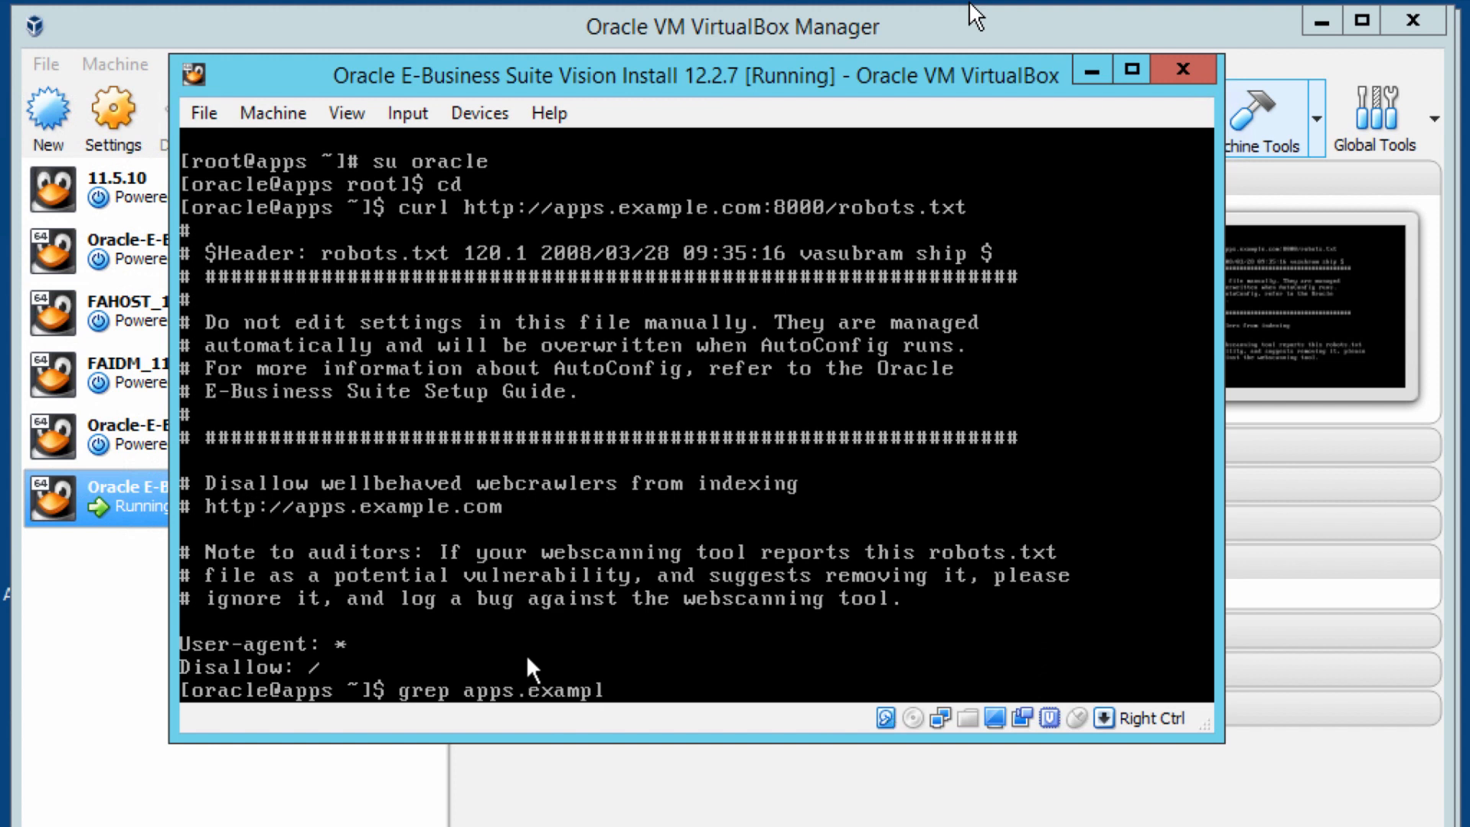
text(.com)
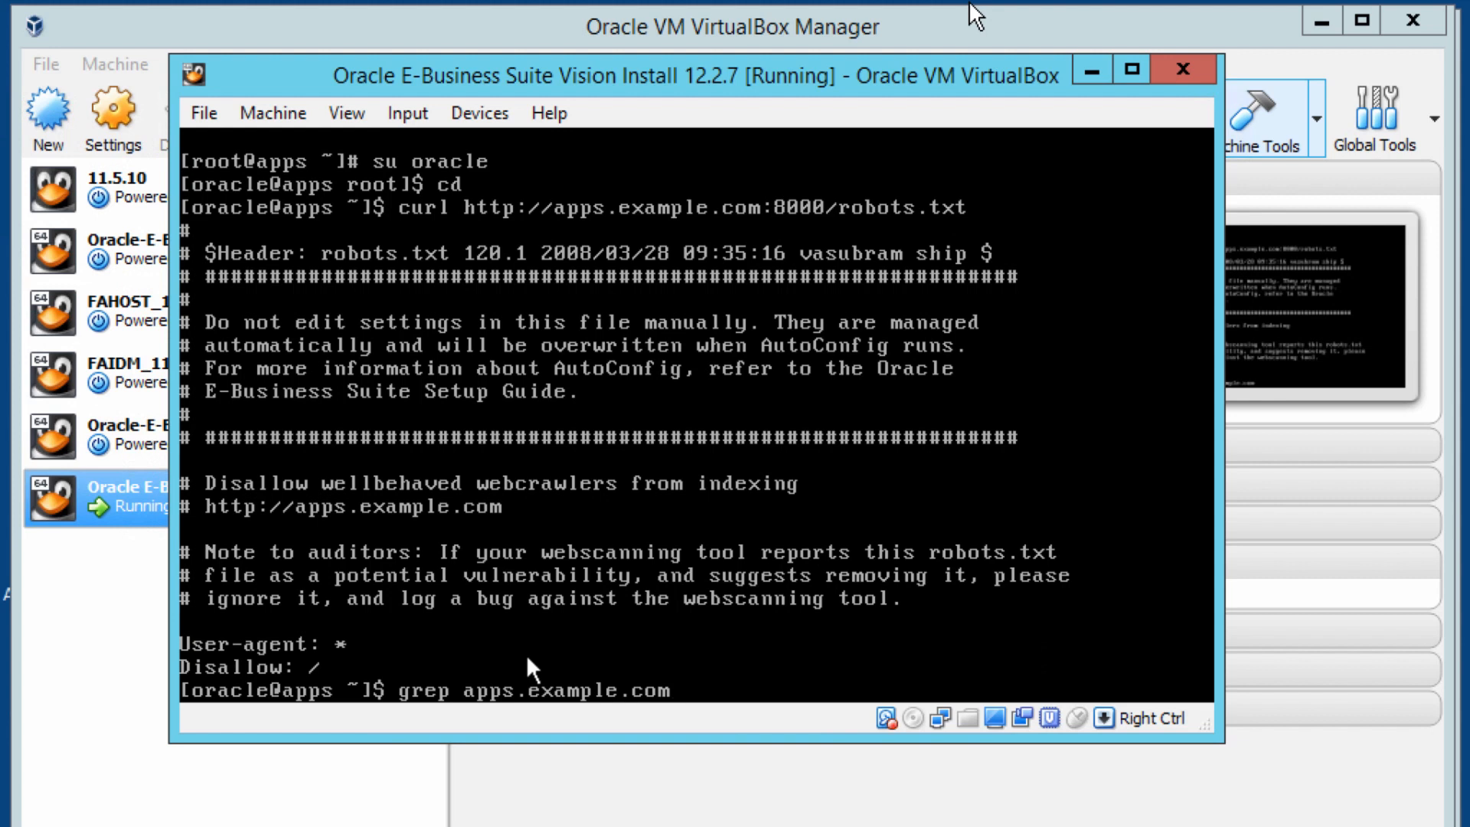
text(/et)
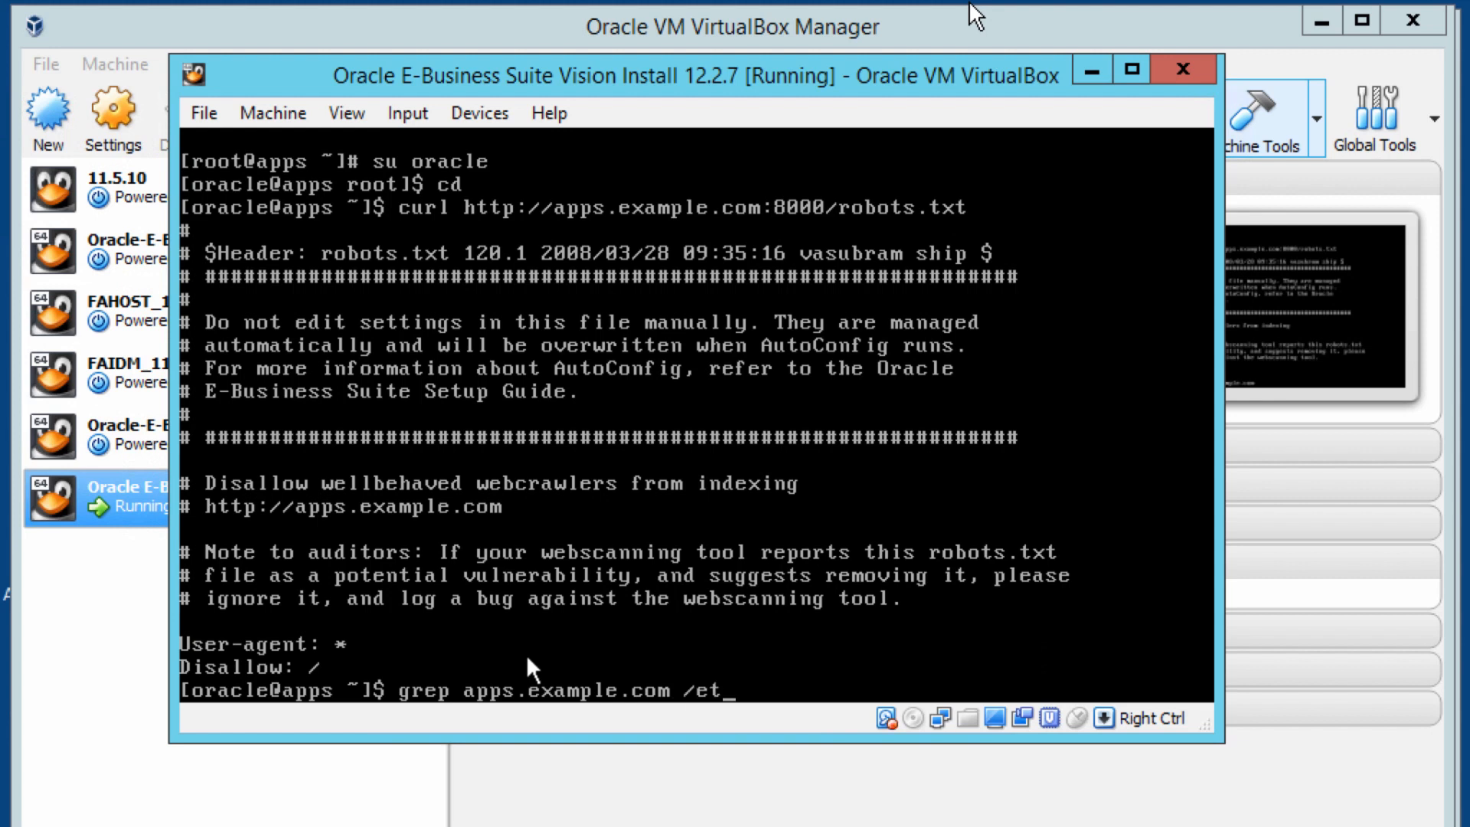
text(c/)
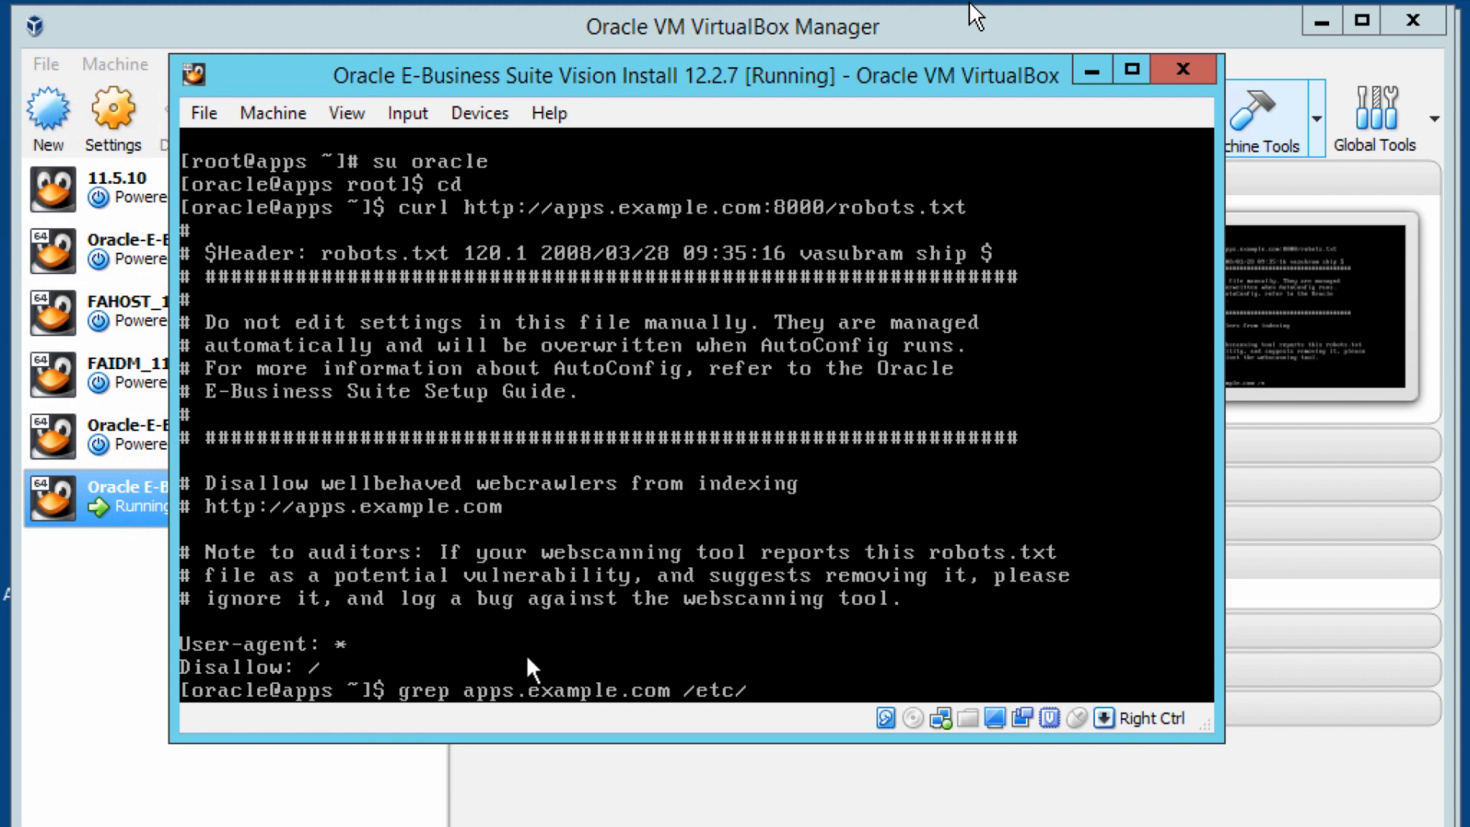
text(hosts)
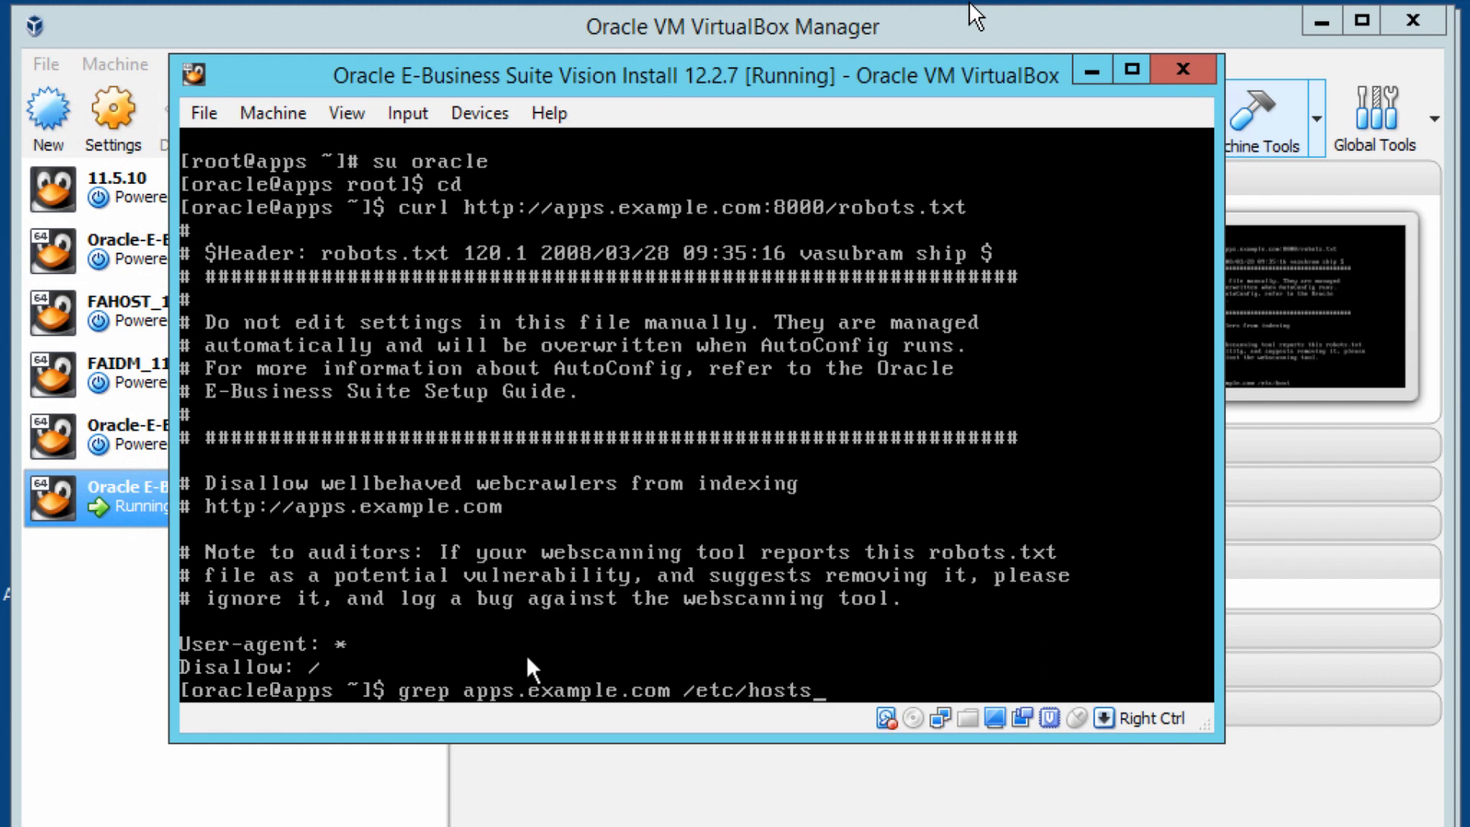
key(Return)
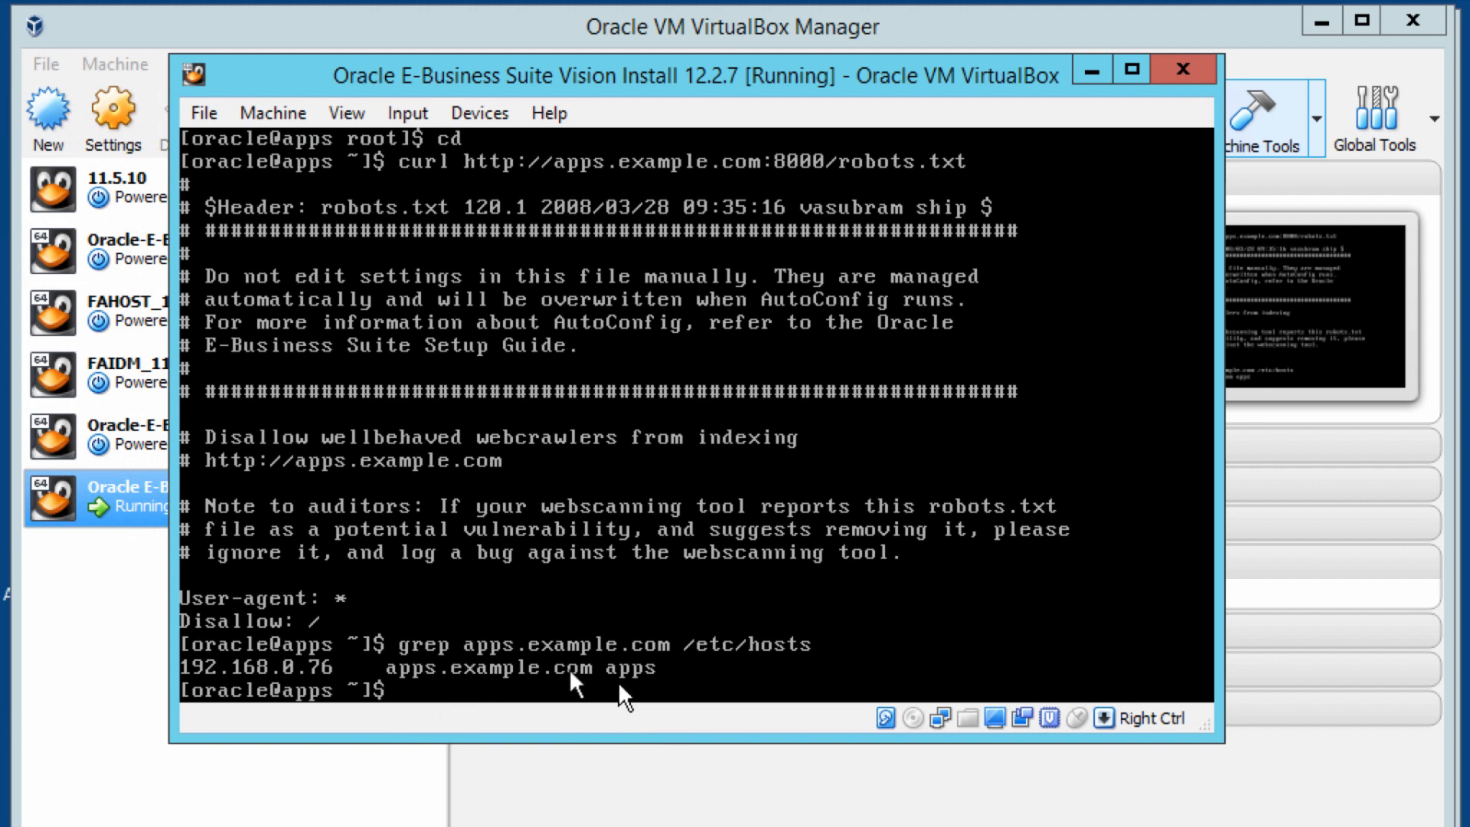
mouse_move(689, 680)
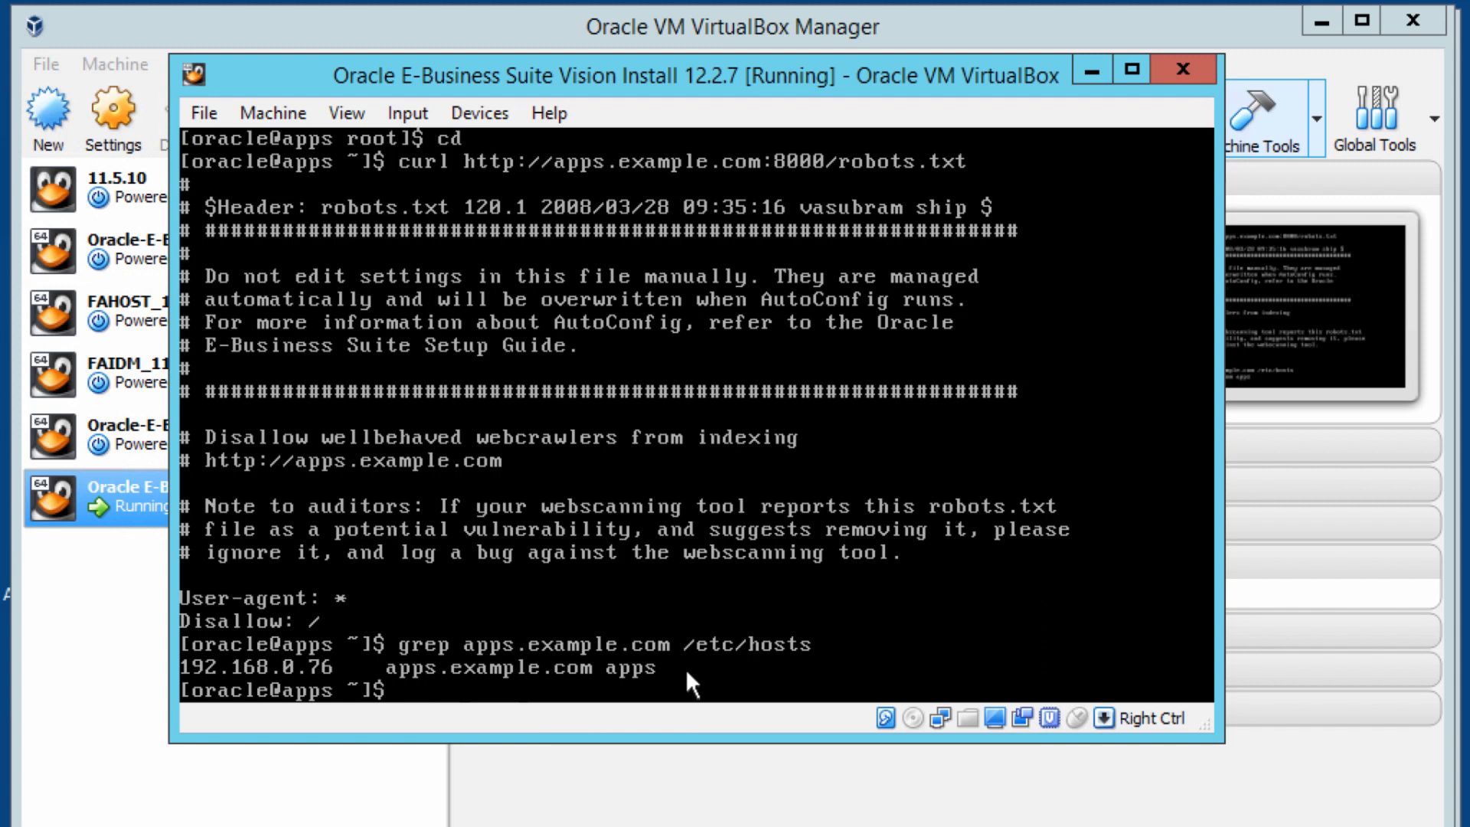
mouse_move(283, 696)
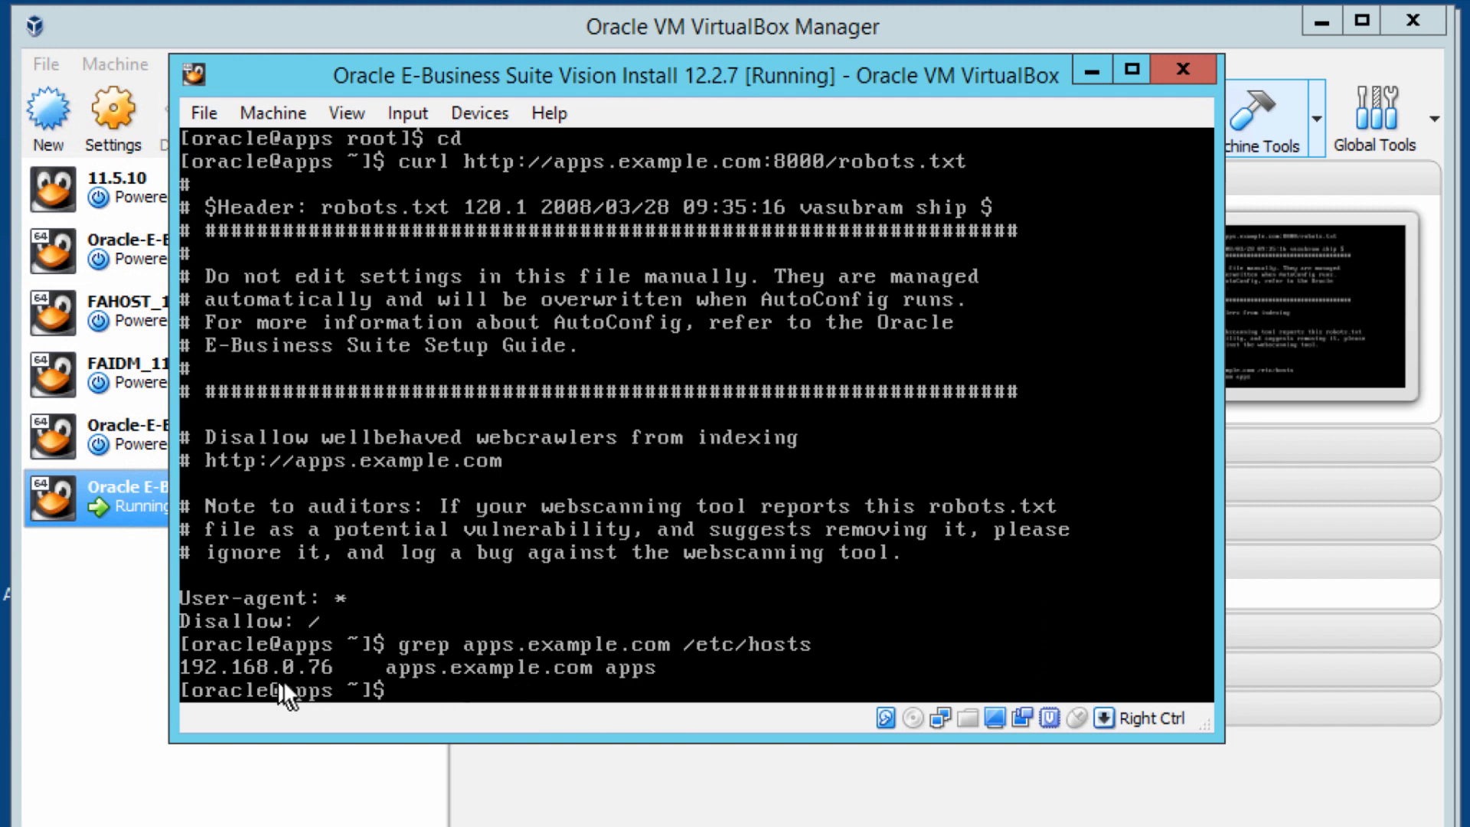
mouse_move(689, 682)
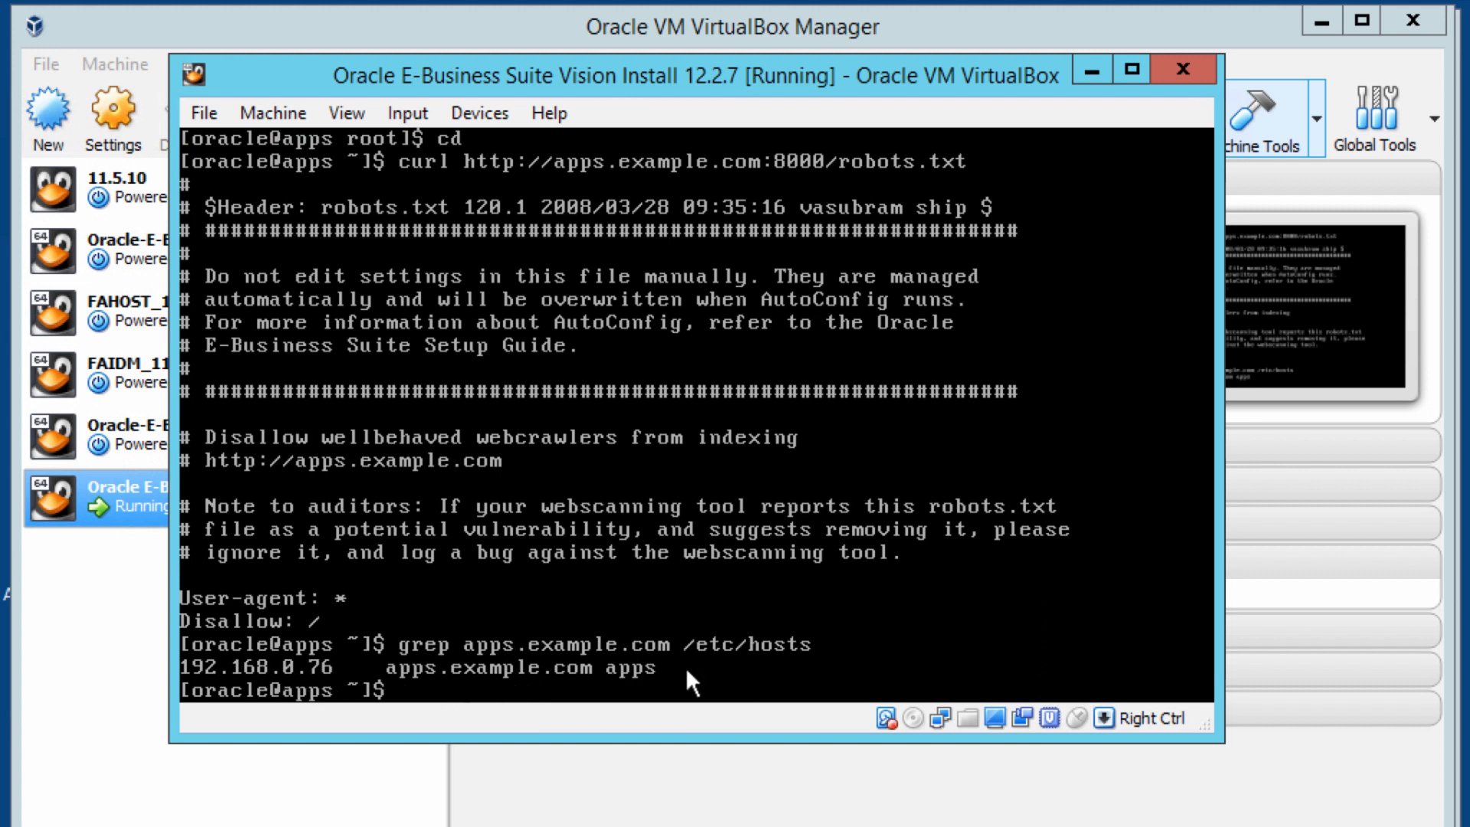
mouse_move(518, 709)
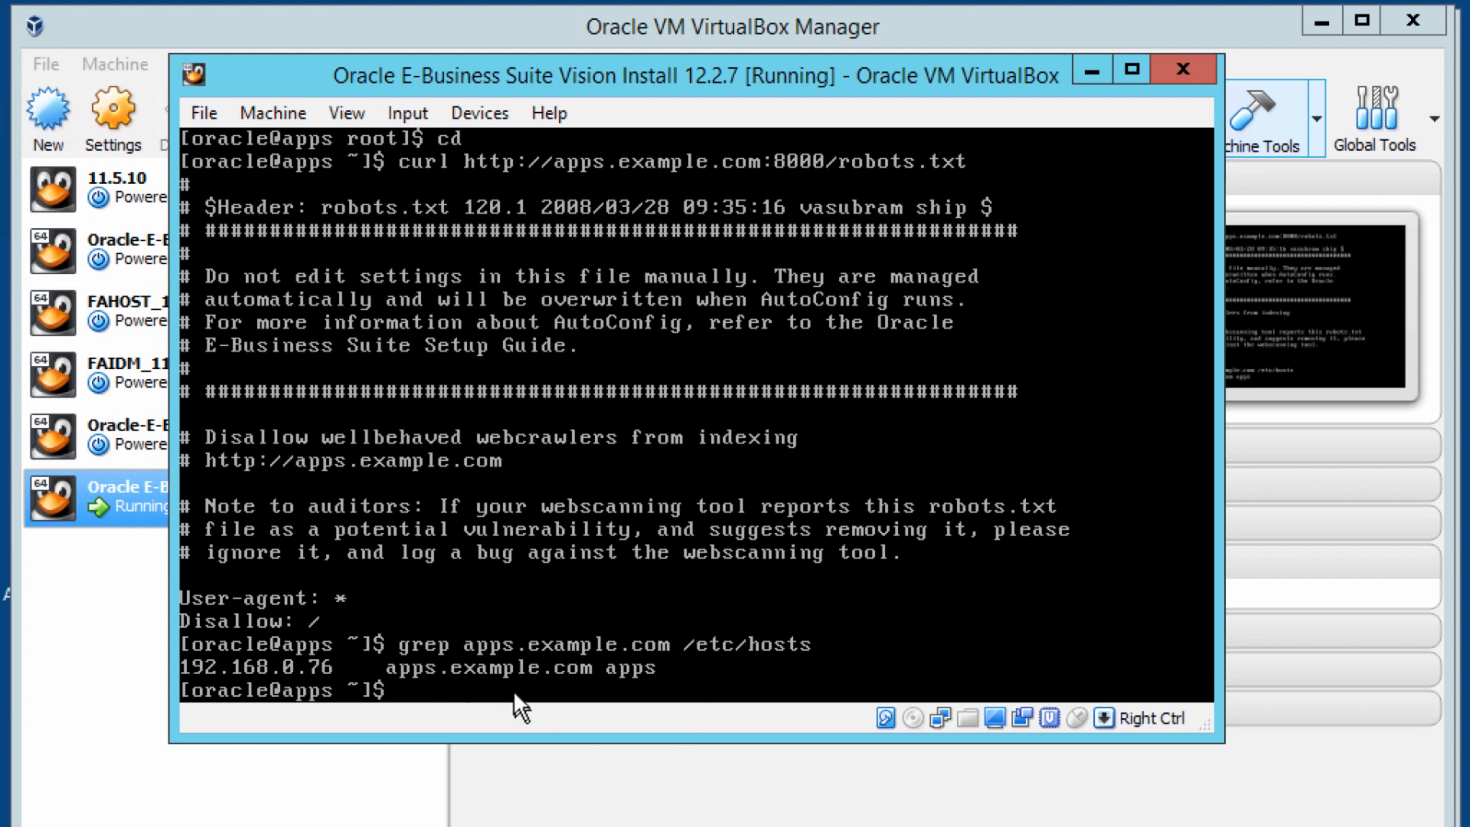
mouse_move(276, 689)
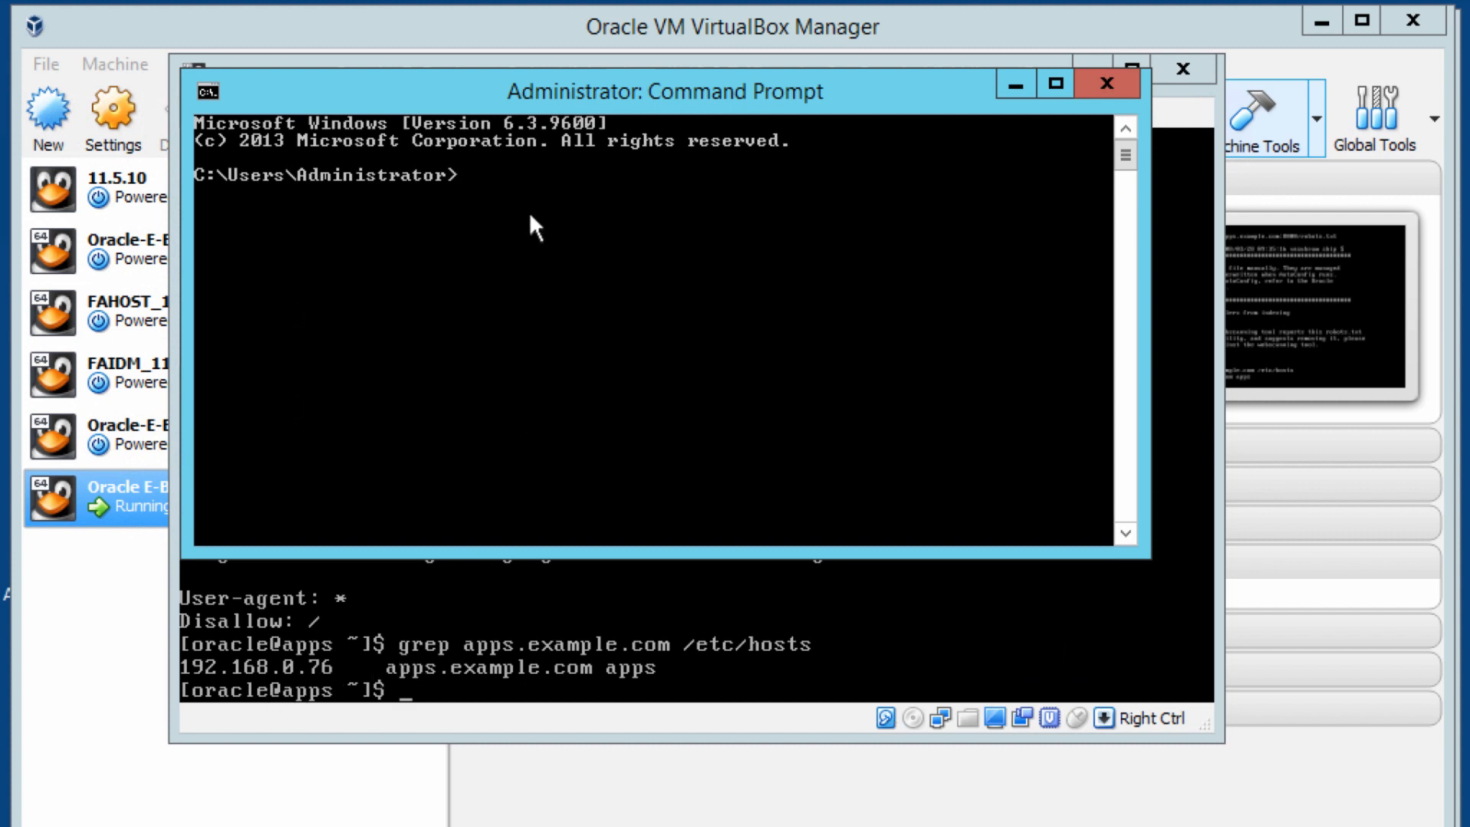
Ping the VM at 192.168.0.76 from the host Command Prompt.
text(ping)
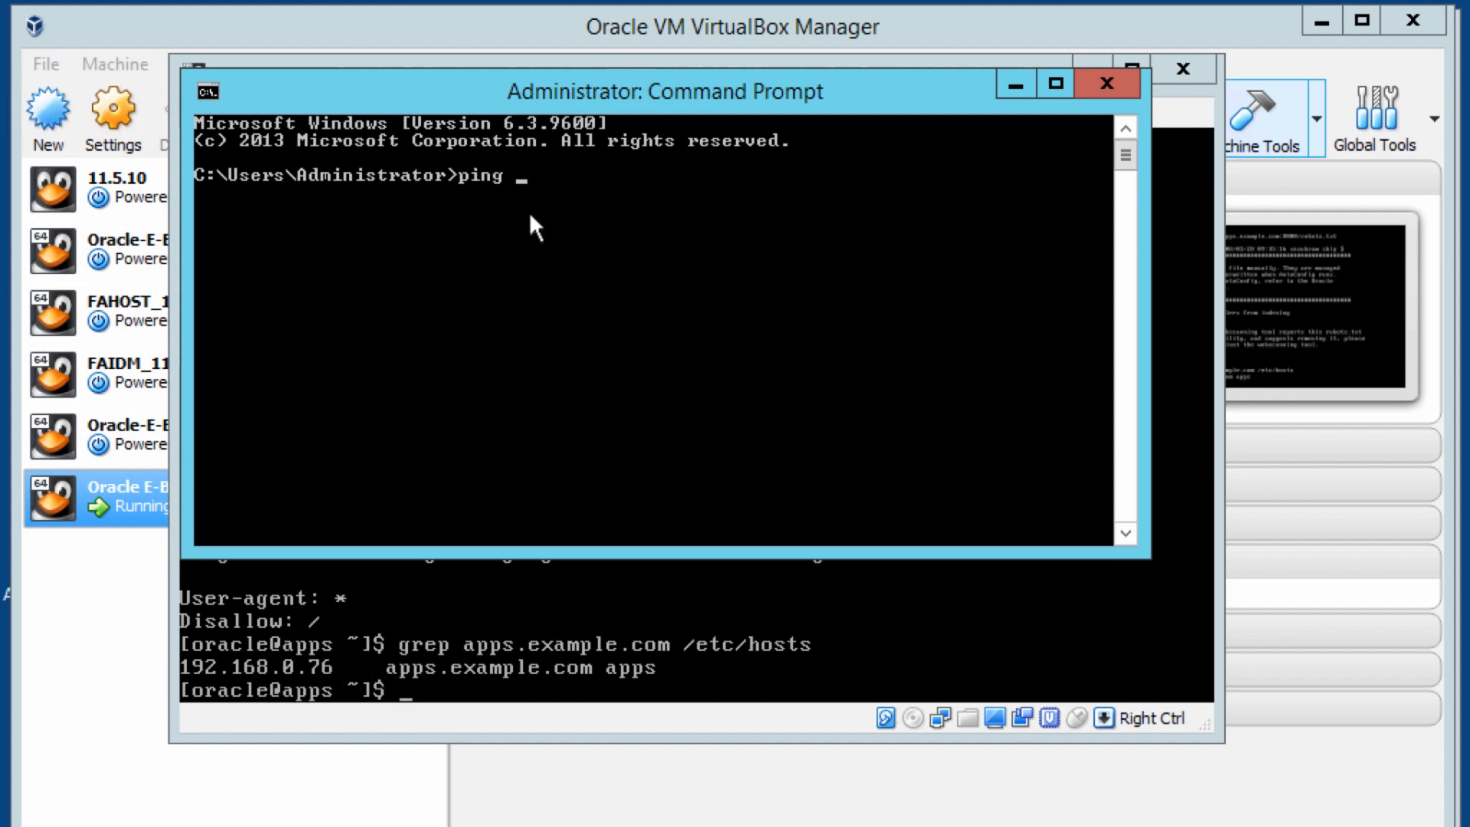
text(19)
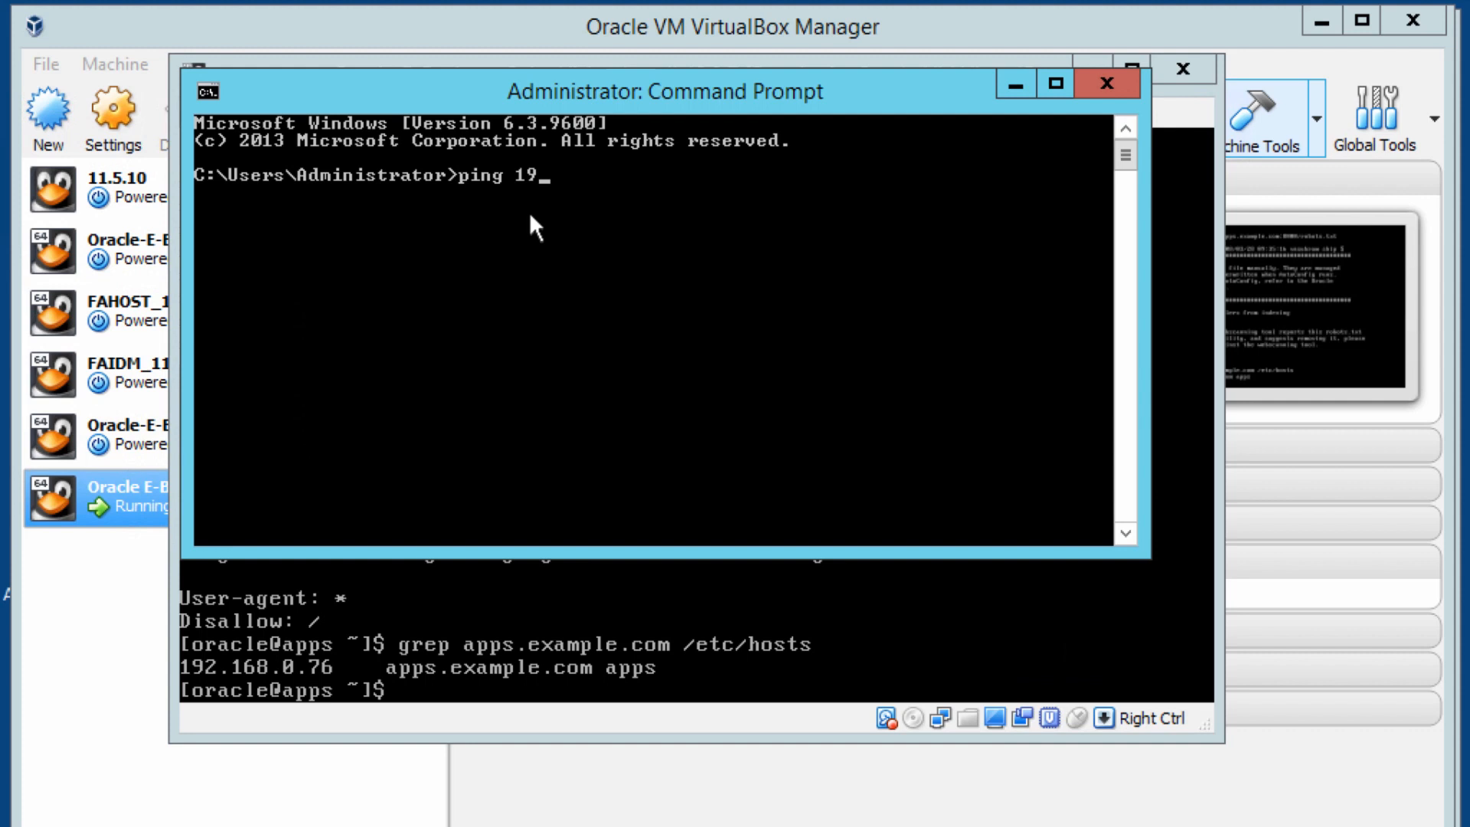
text(2.168)
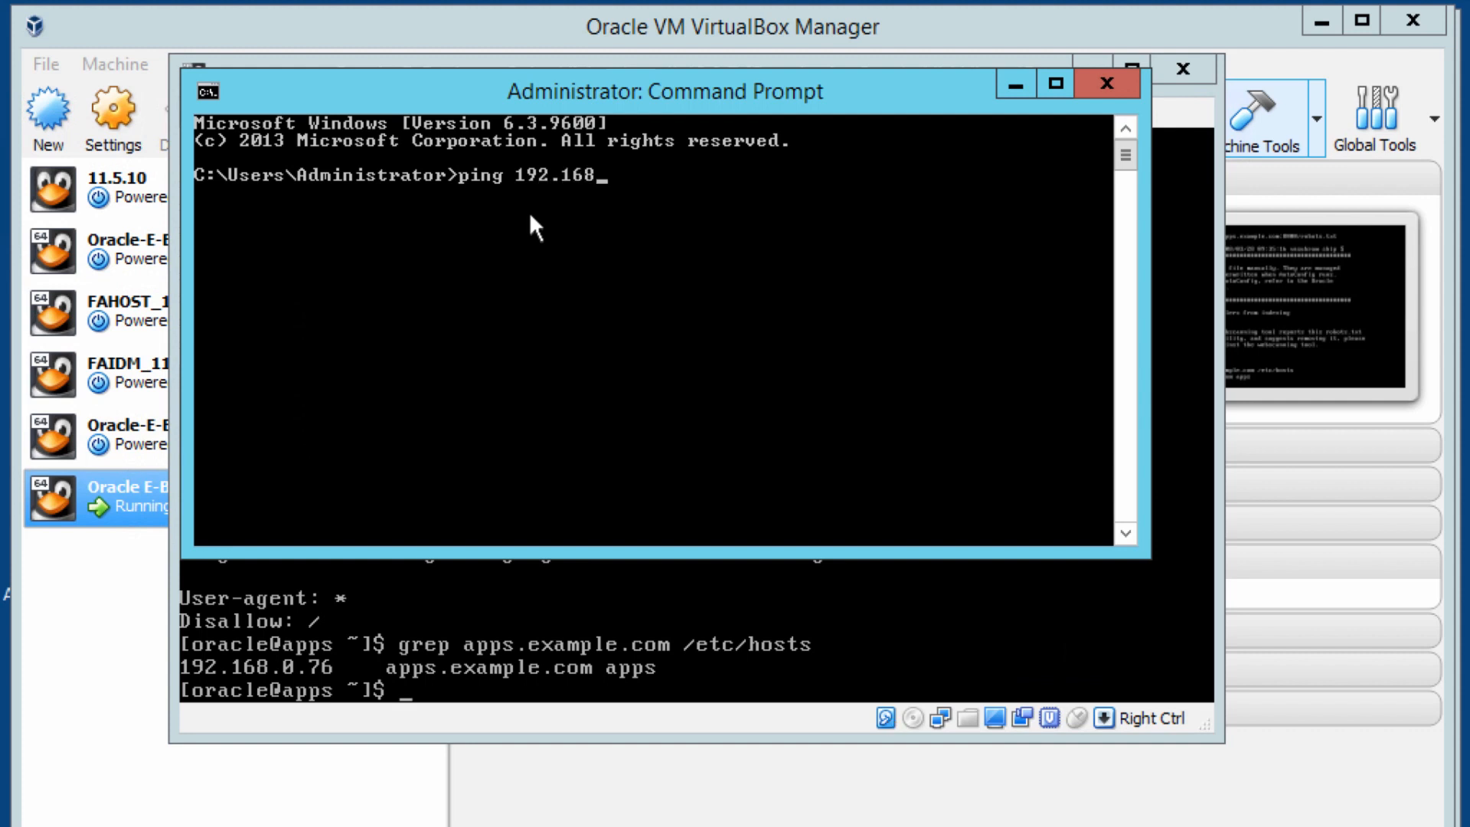
text(.0.76)
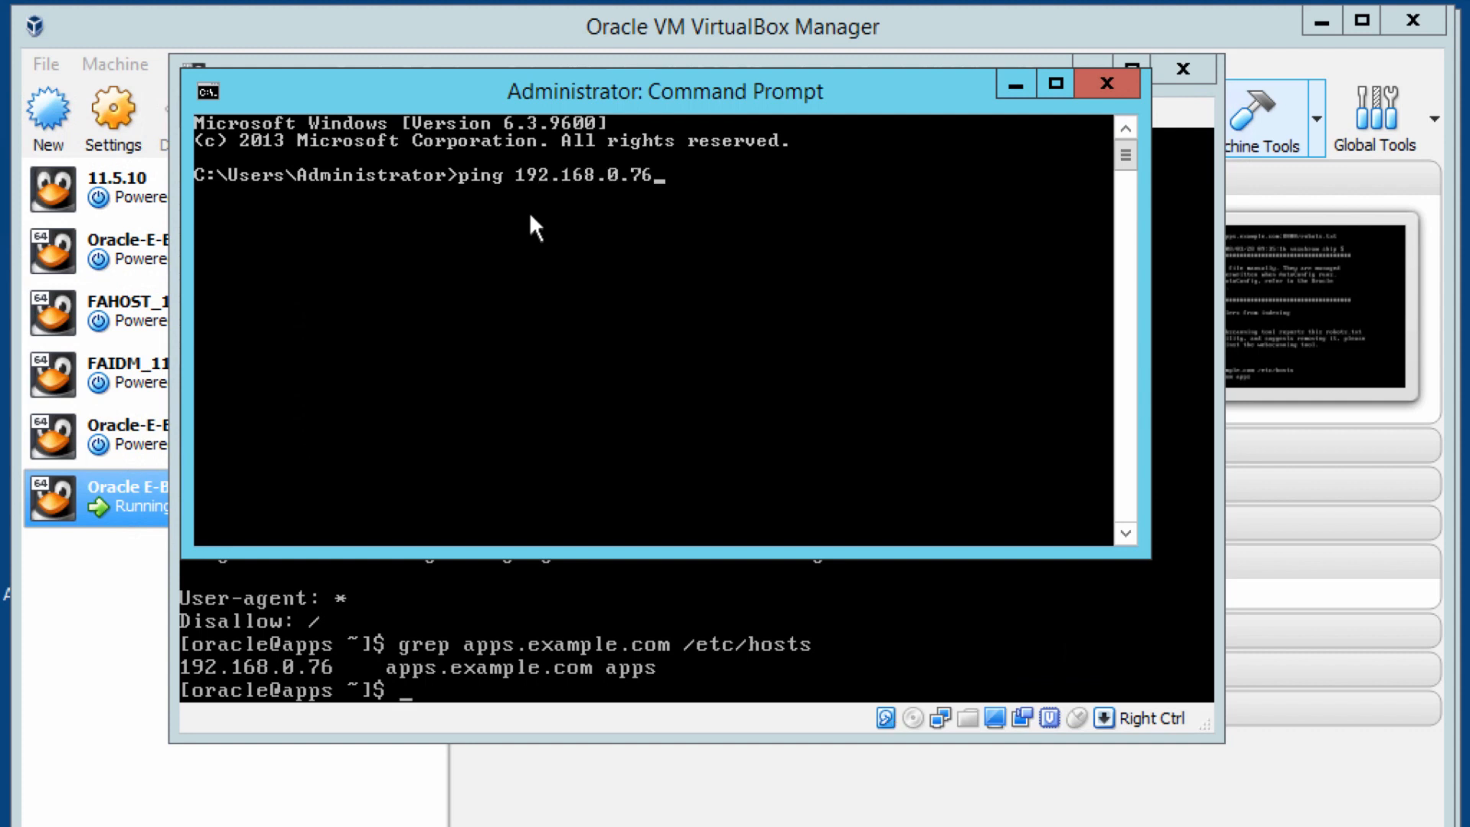
key(Return)
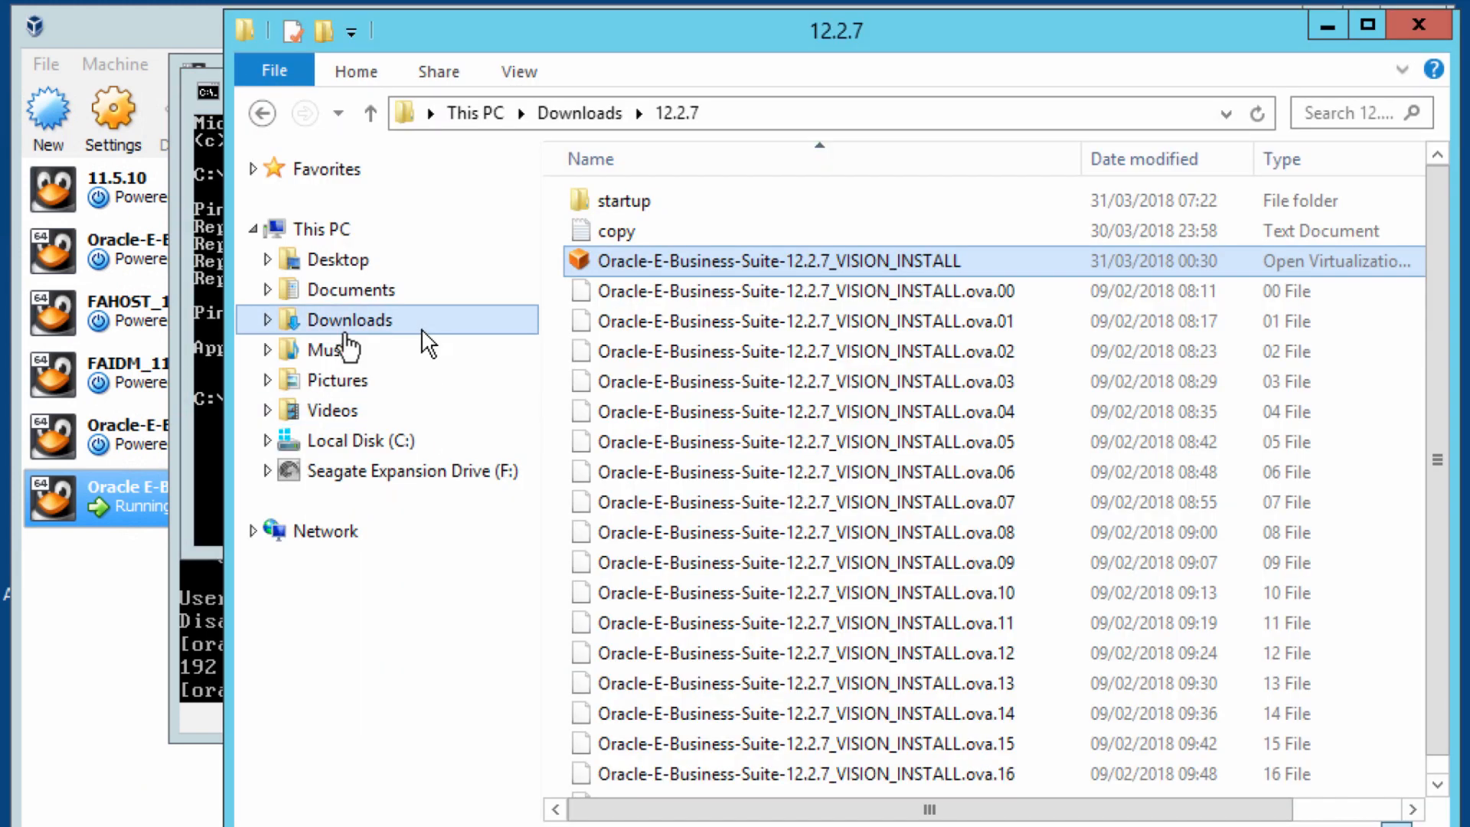
mouse_move(384, 380)
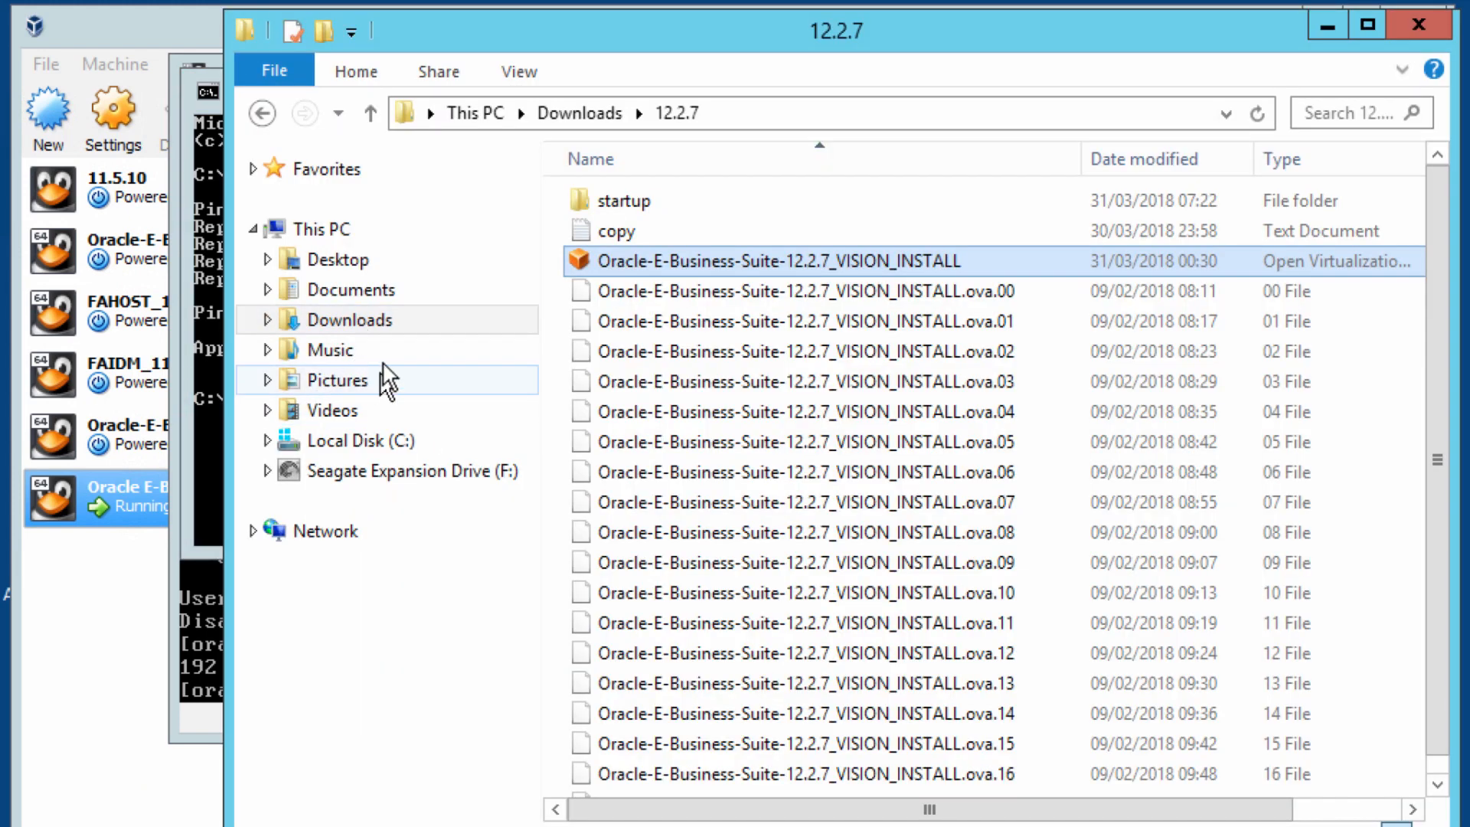
Browse from the C: drive into C:\Windows\System32 in File Explorer.
click(356, 441)
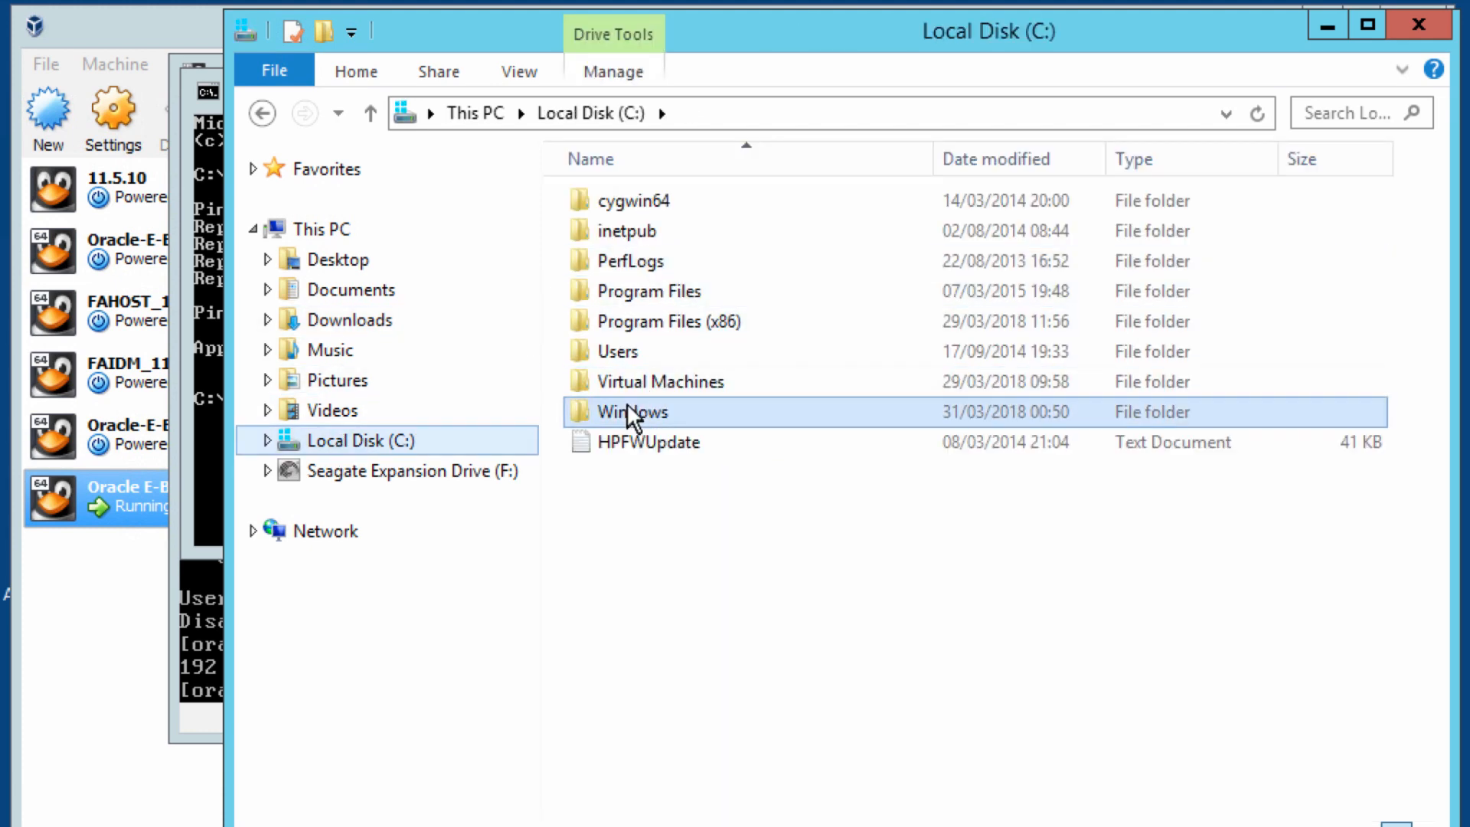
double_click(633, 412)
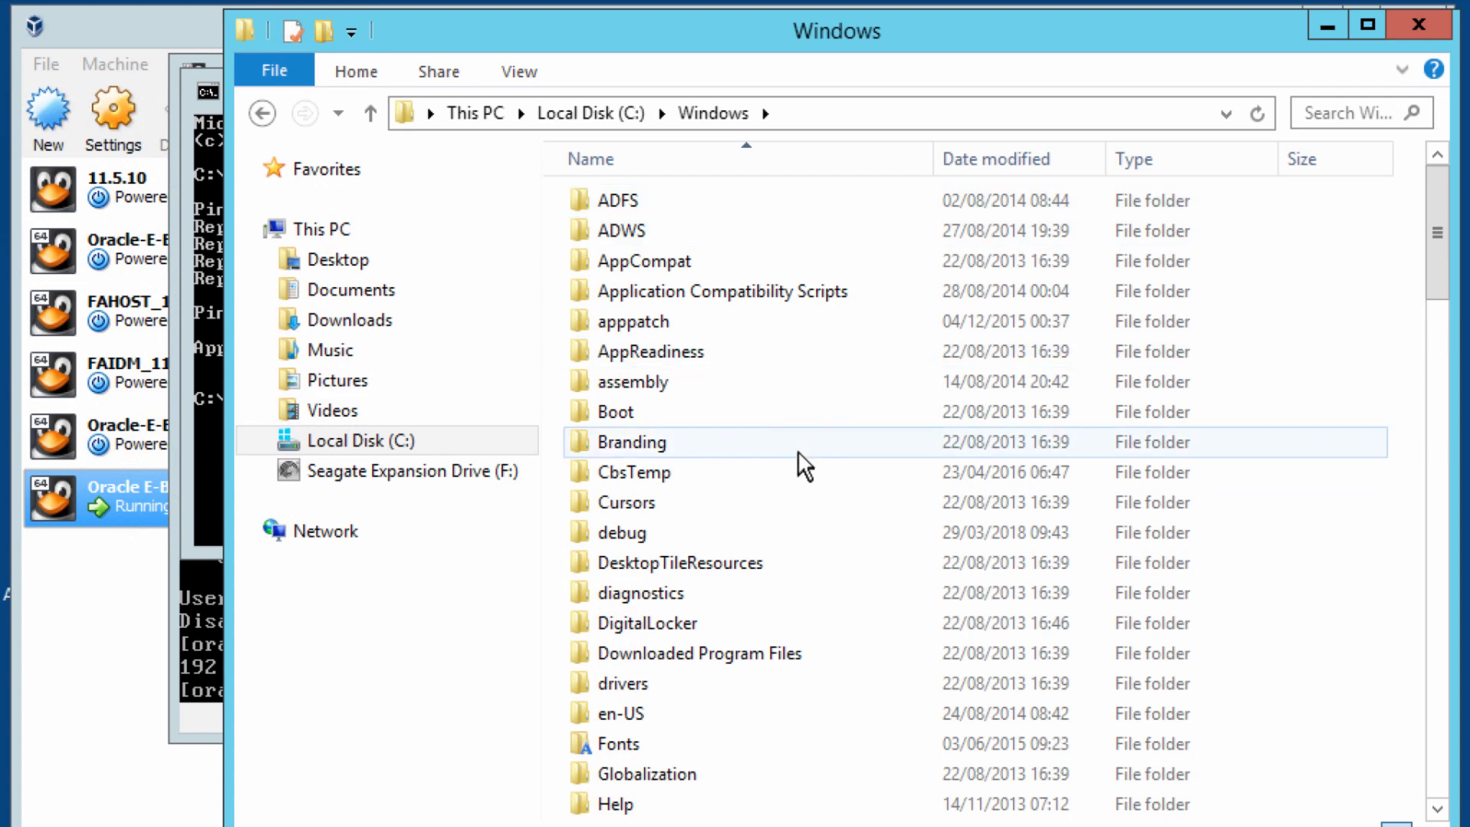
scroll(down, 3)
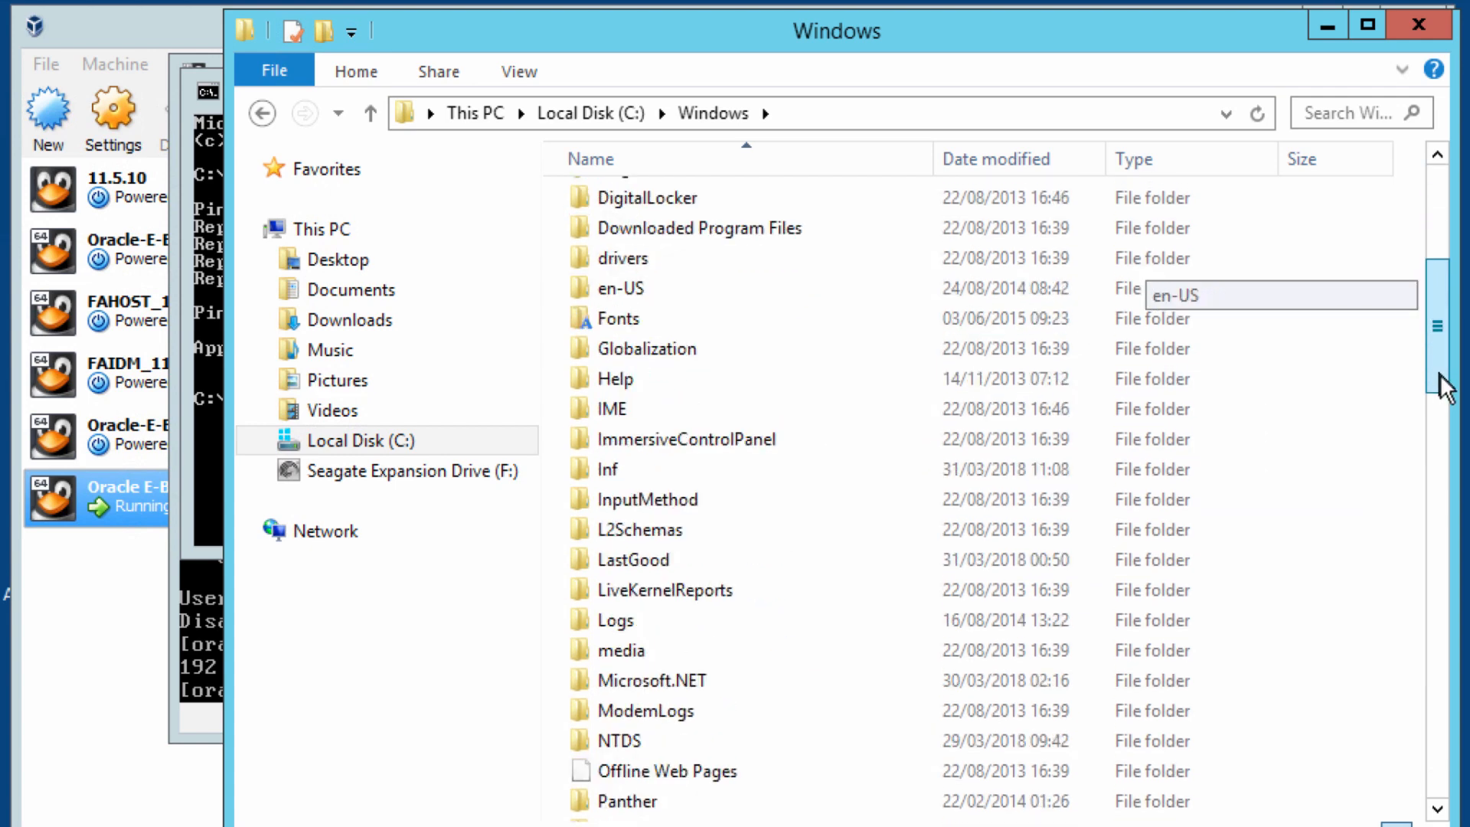
scroll(down, 3)
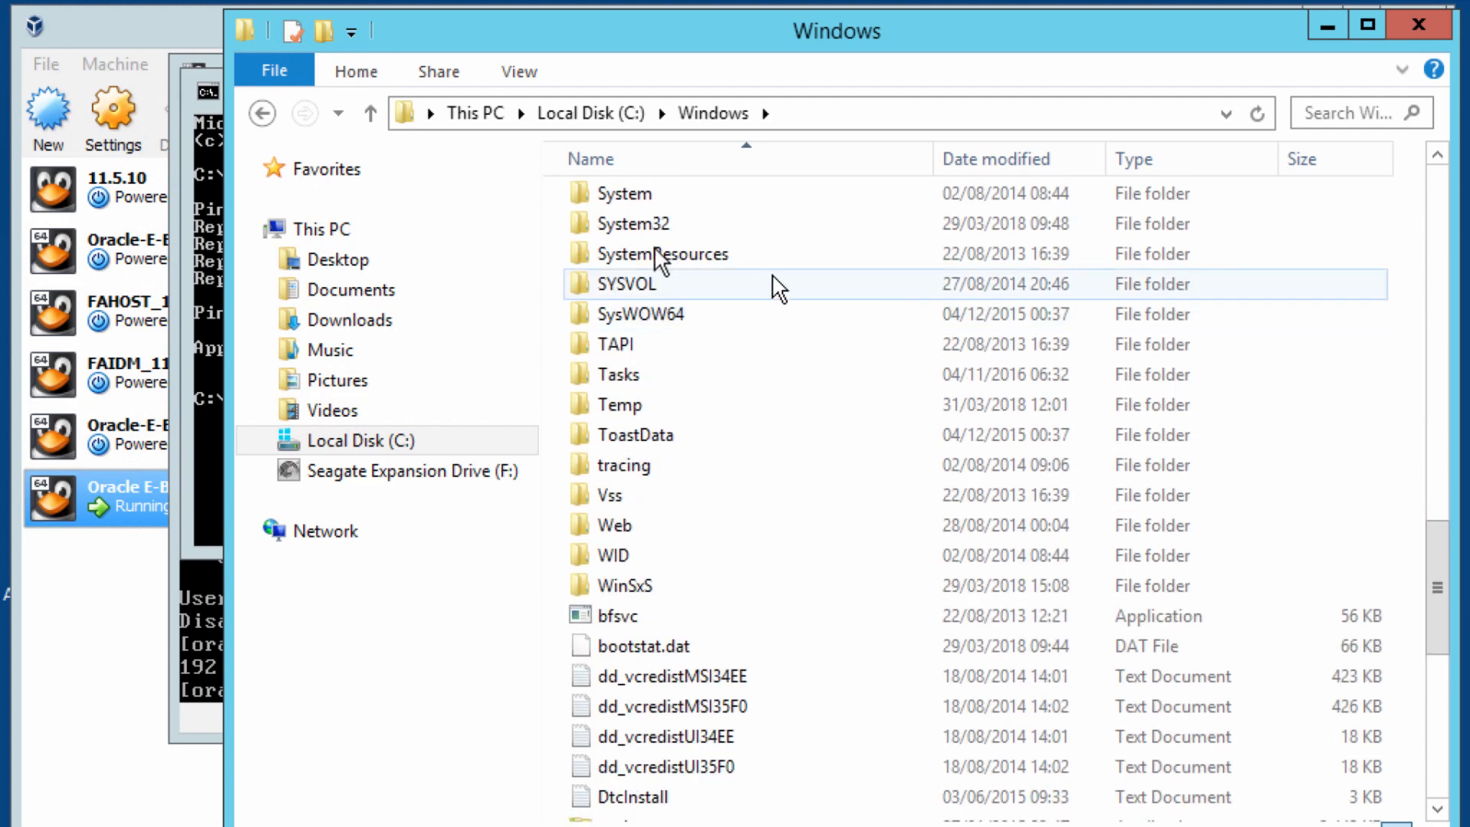
double_click(641, 223)
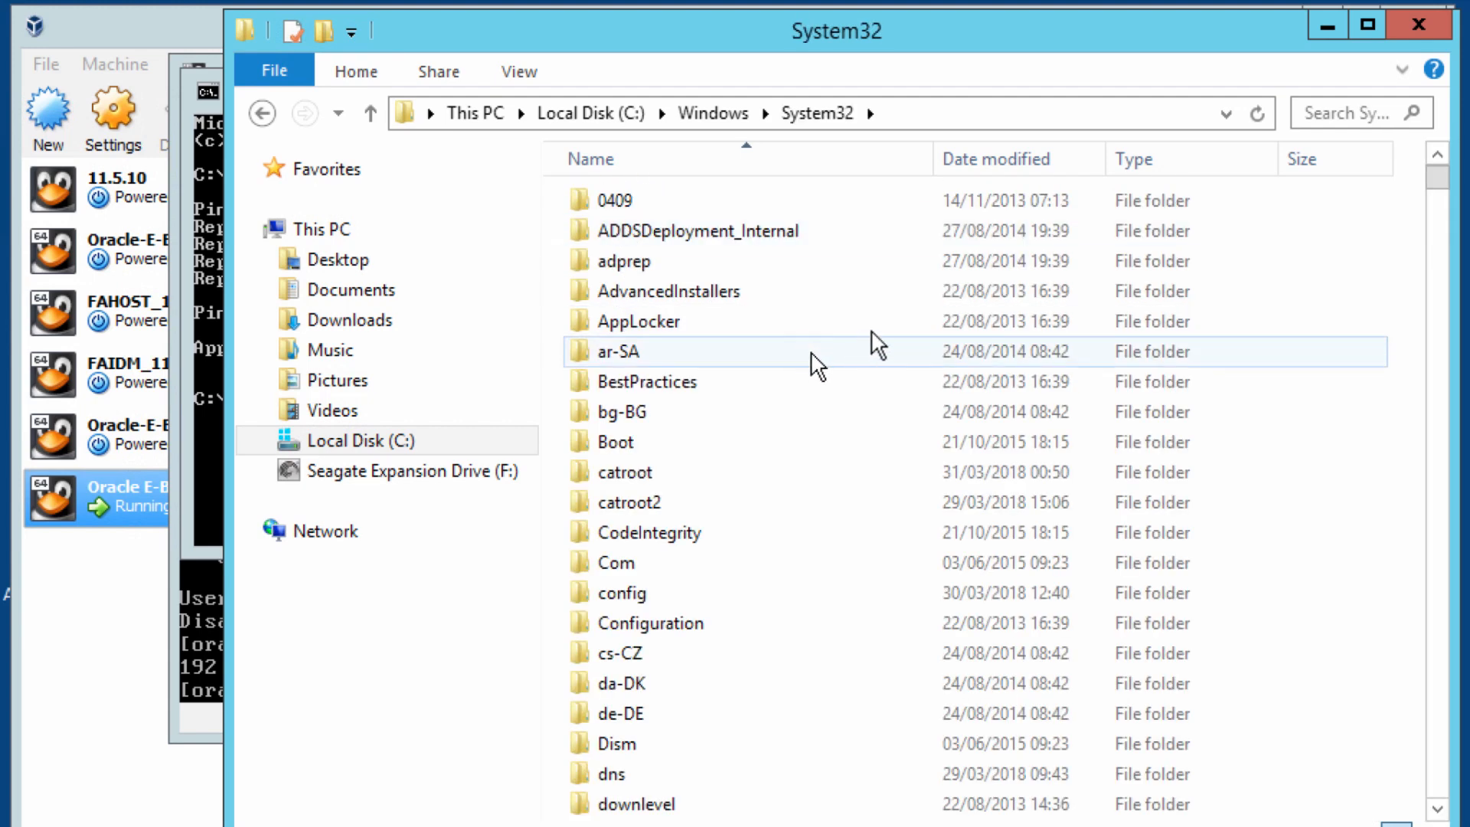
Enter drivers\etc and open the hosts file for editing.
click(665, 291)
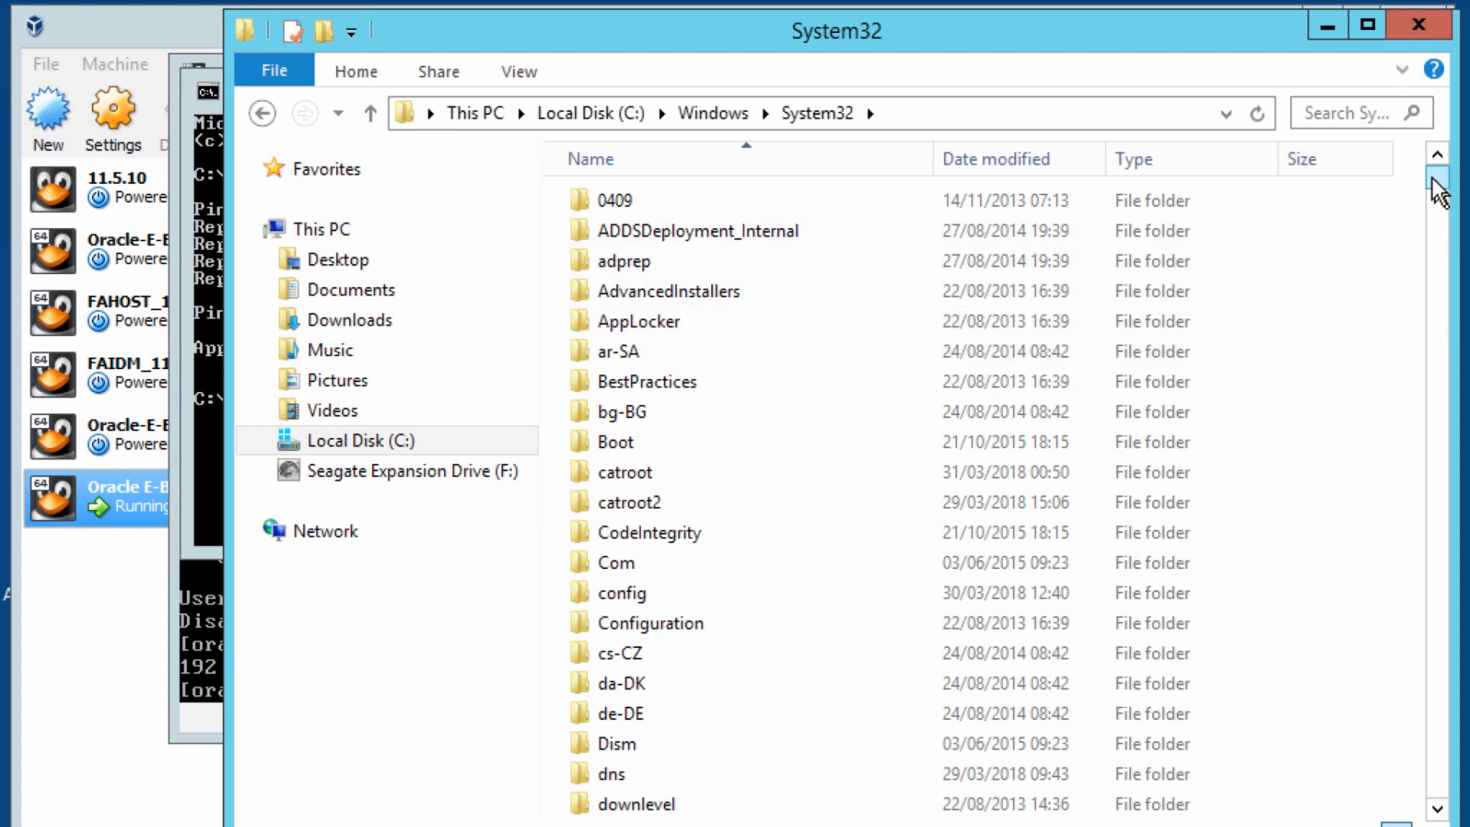
scroll(down, 3)
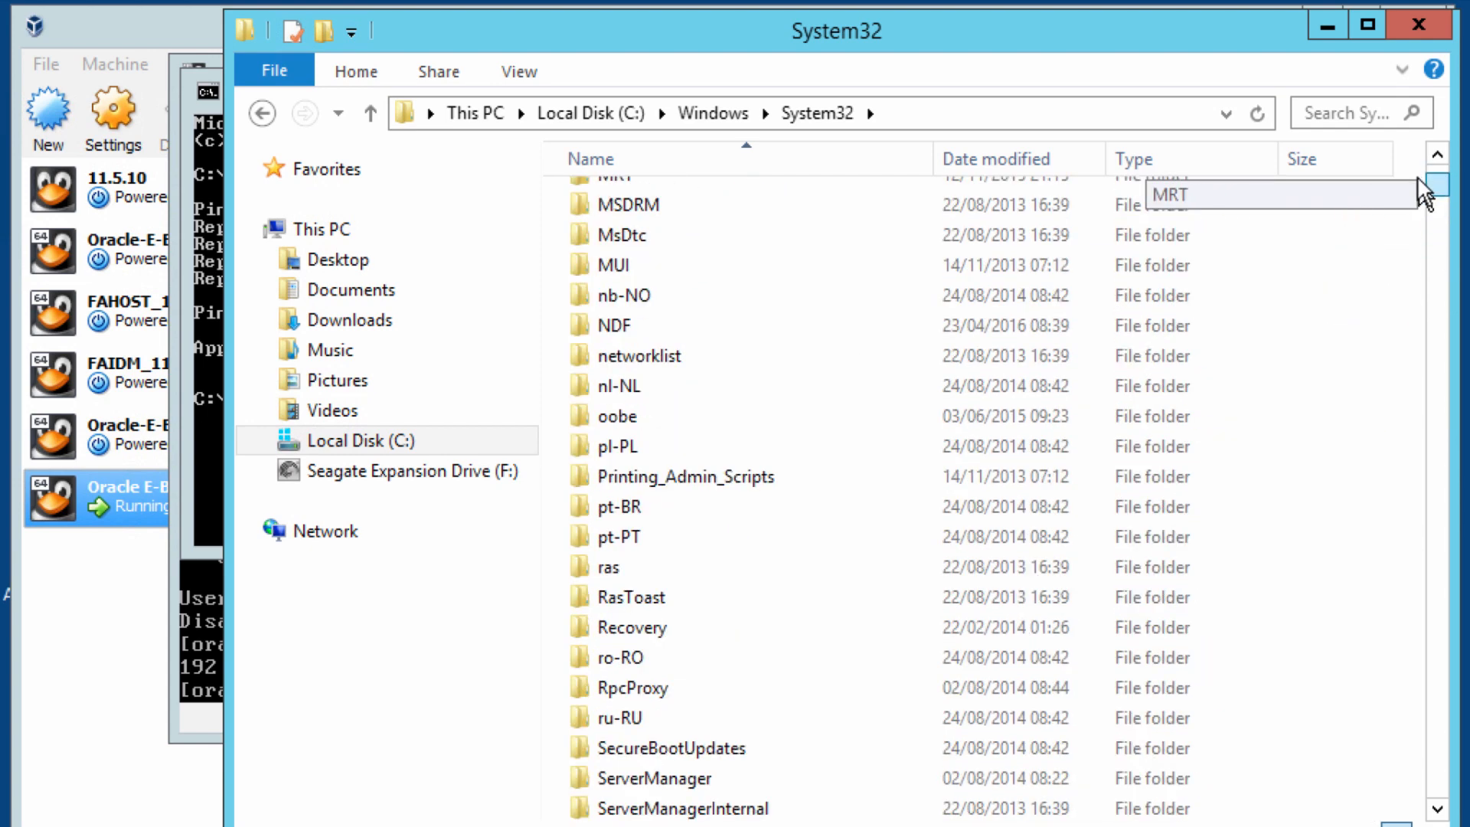
scroll(up, 3)
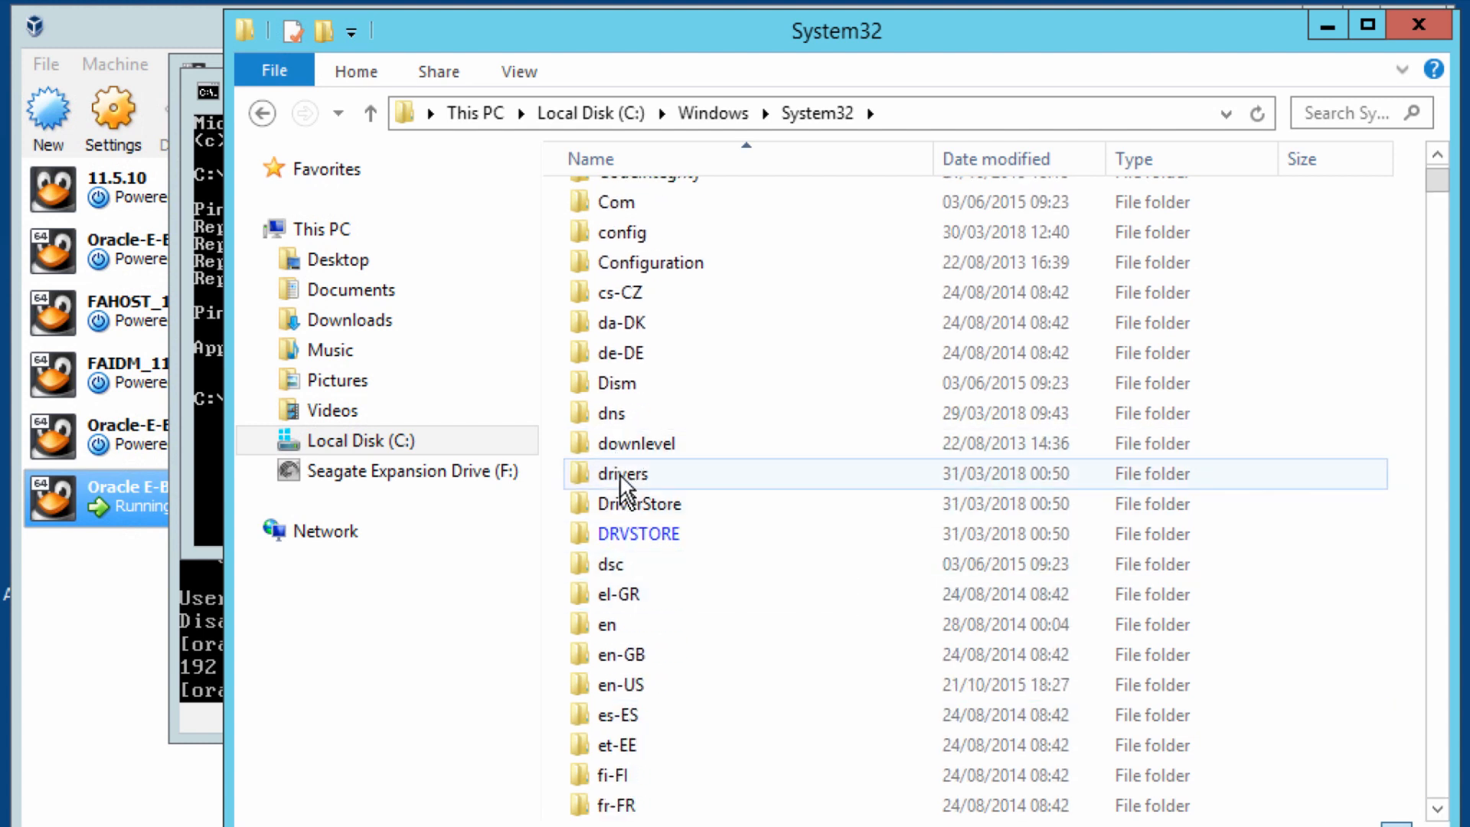
click(623, 473)
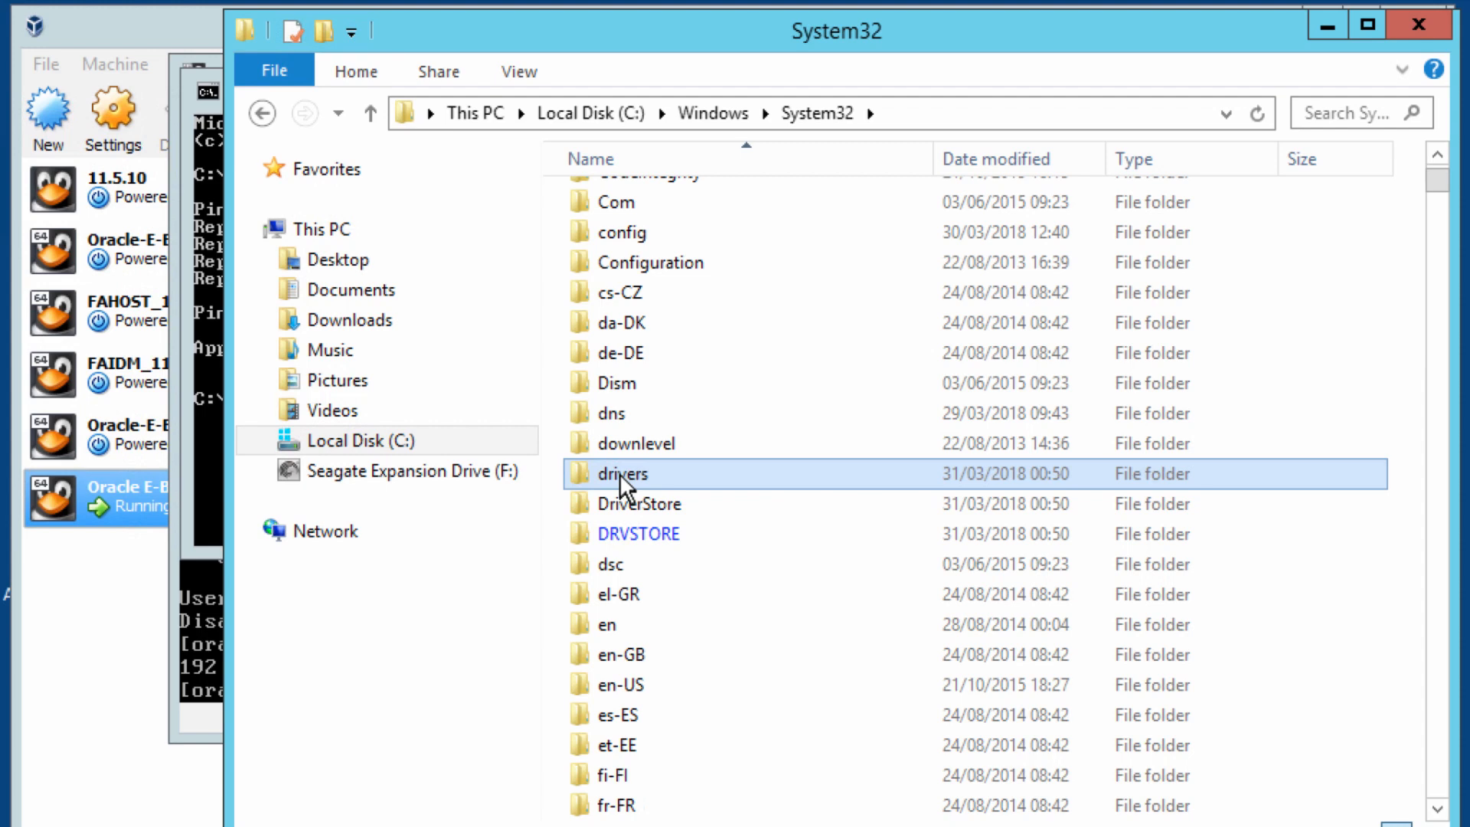
double_click(622, 473)
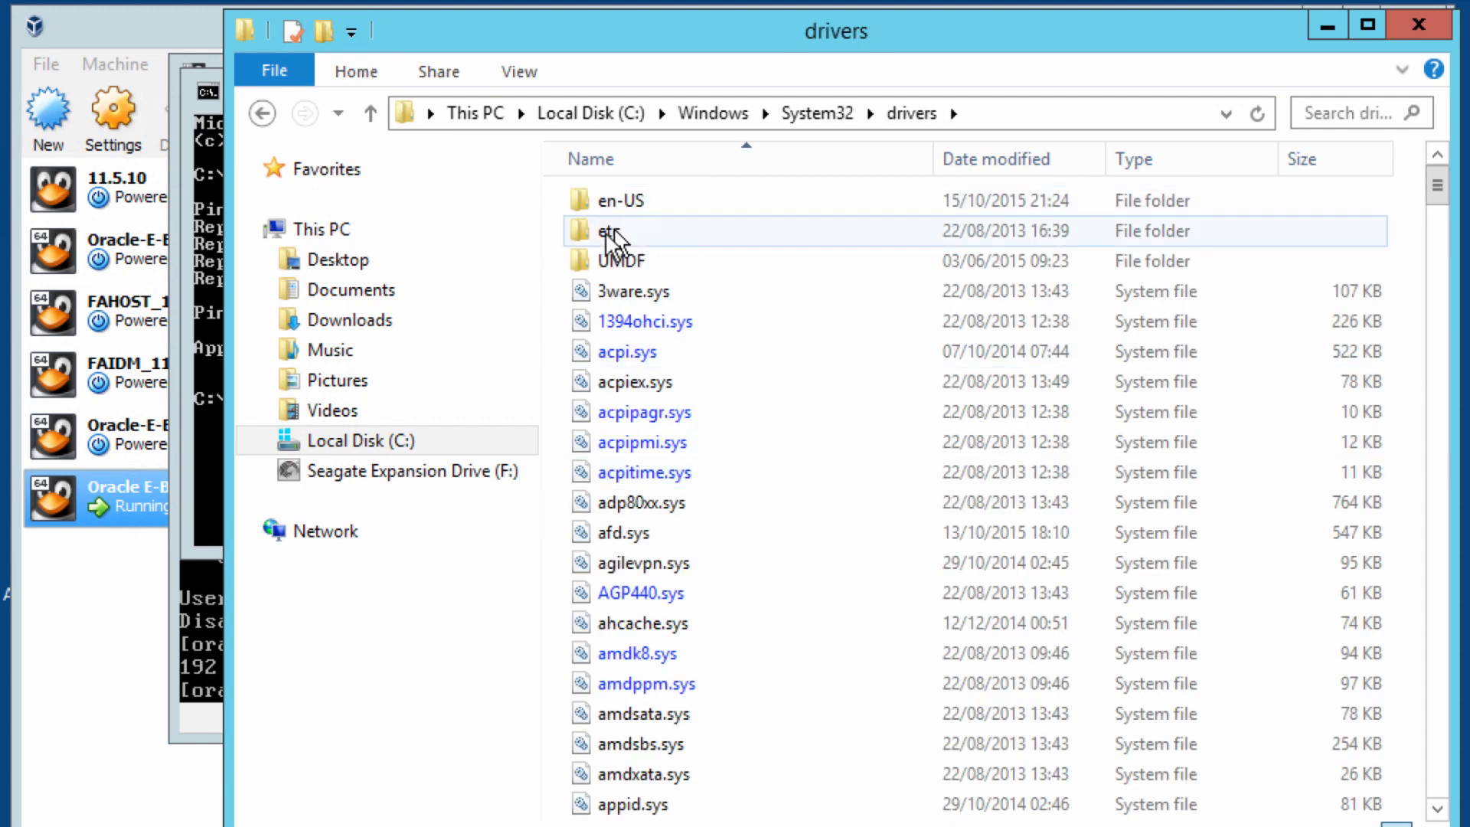
double_click(617, 231)
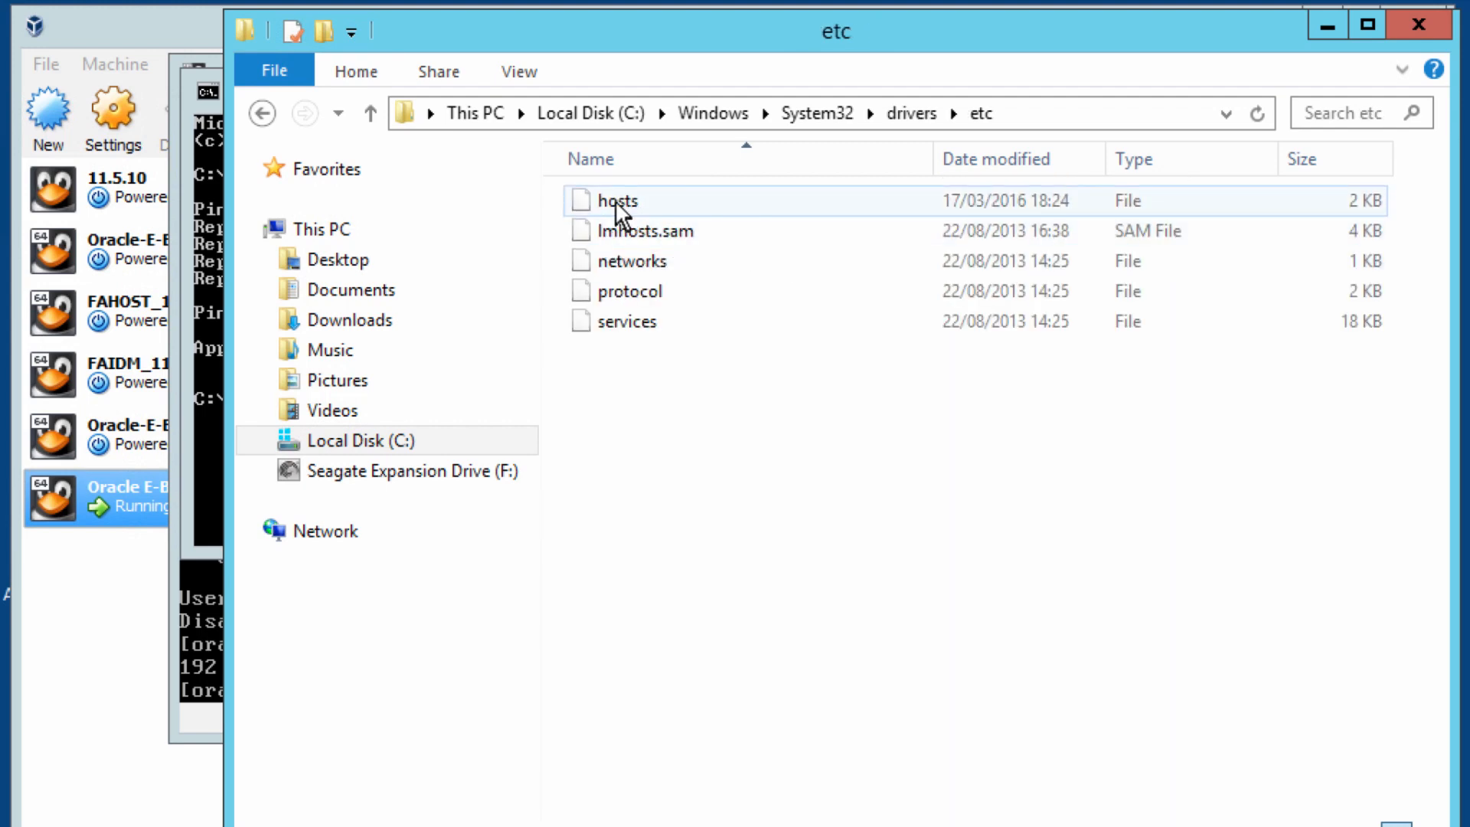
right_click(615, 200)
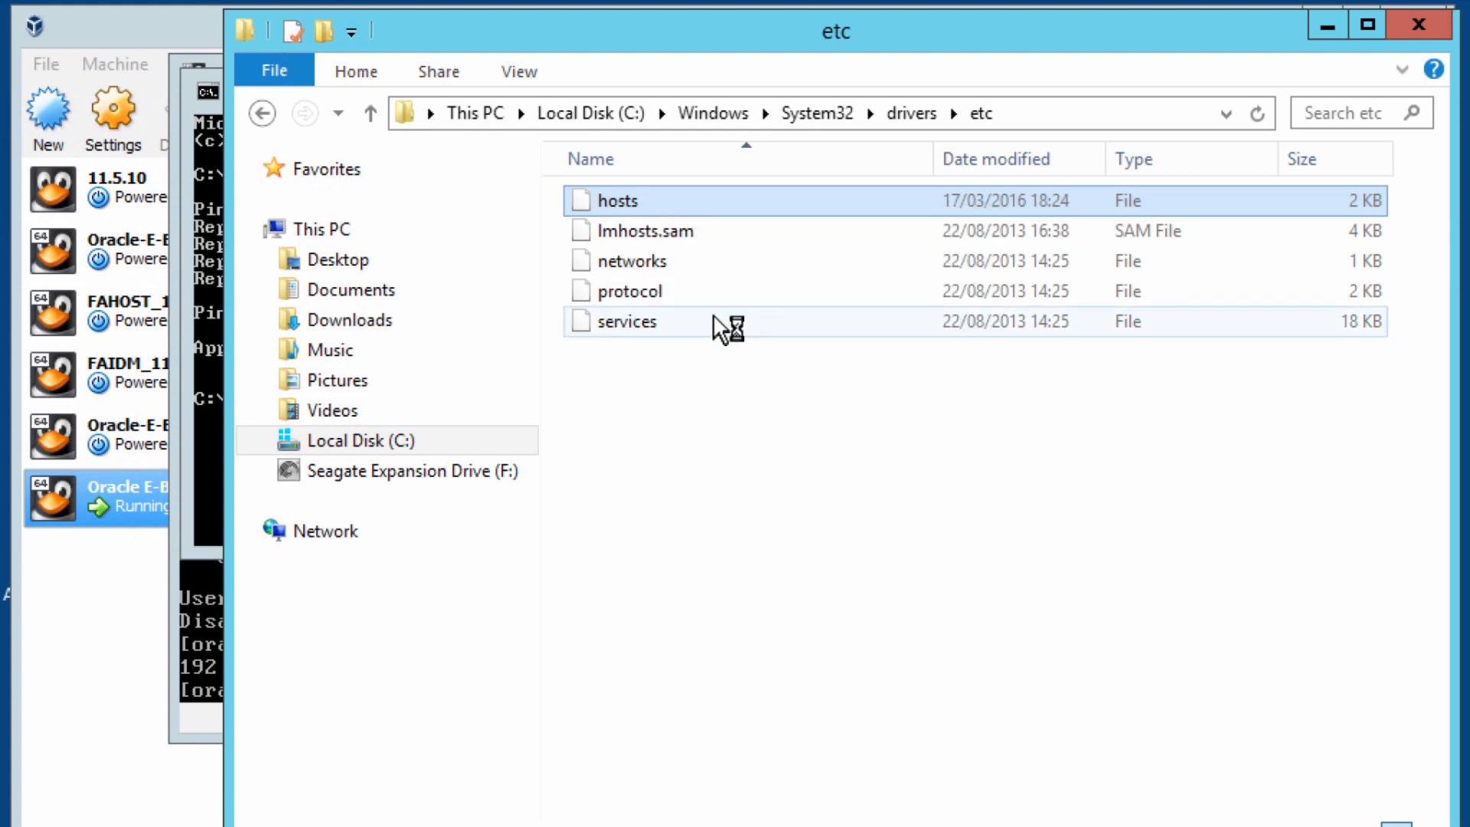
double_click(615, 200)
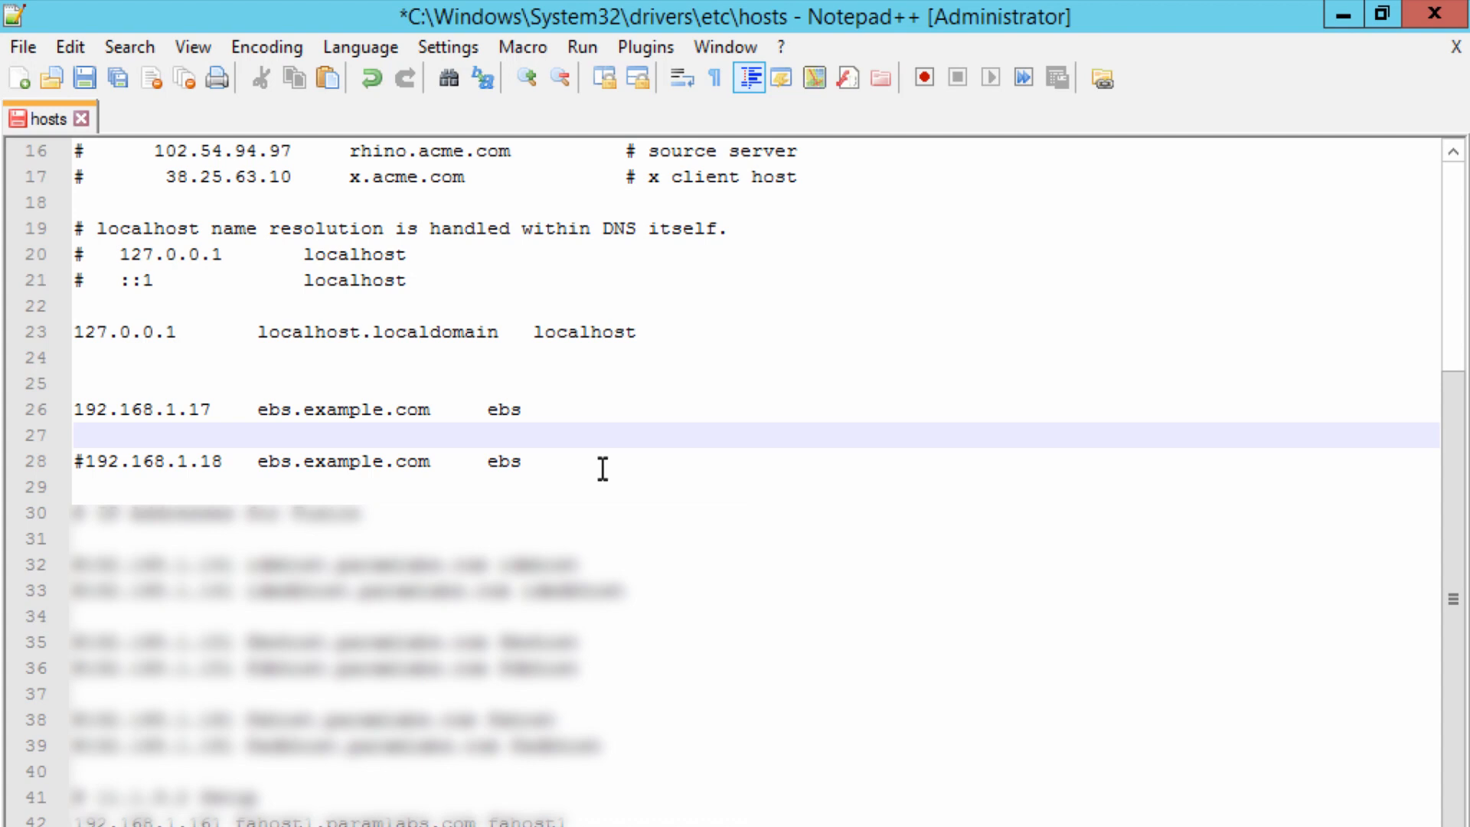
Type a new '192.168.0.76 apps.example.com' entry into the hosts file.
text(192)
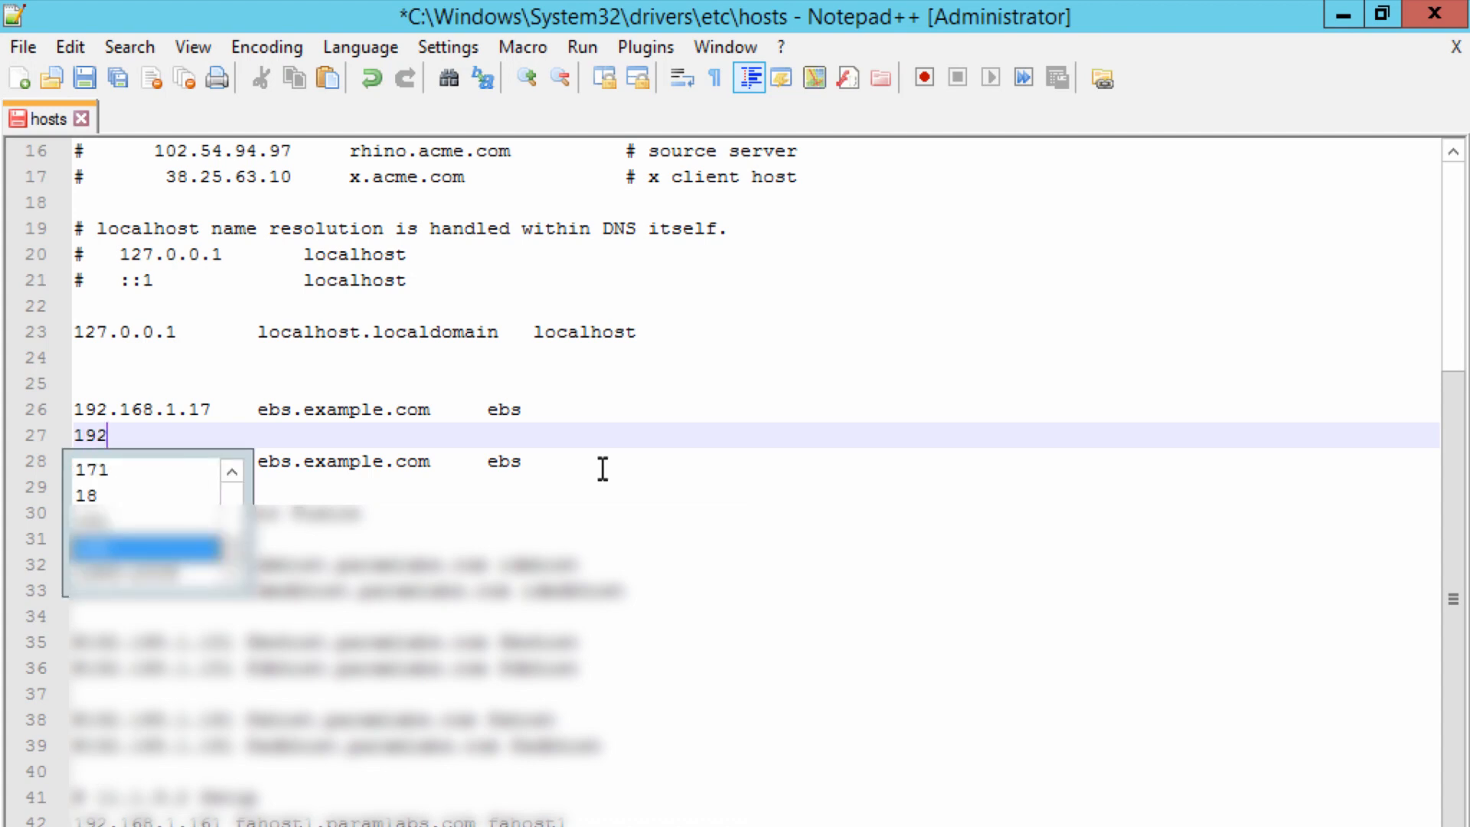
text(.16)
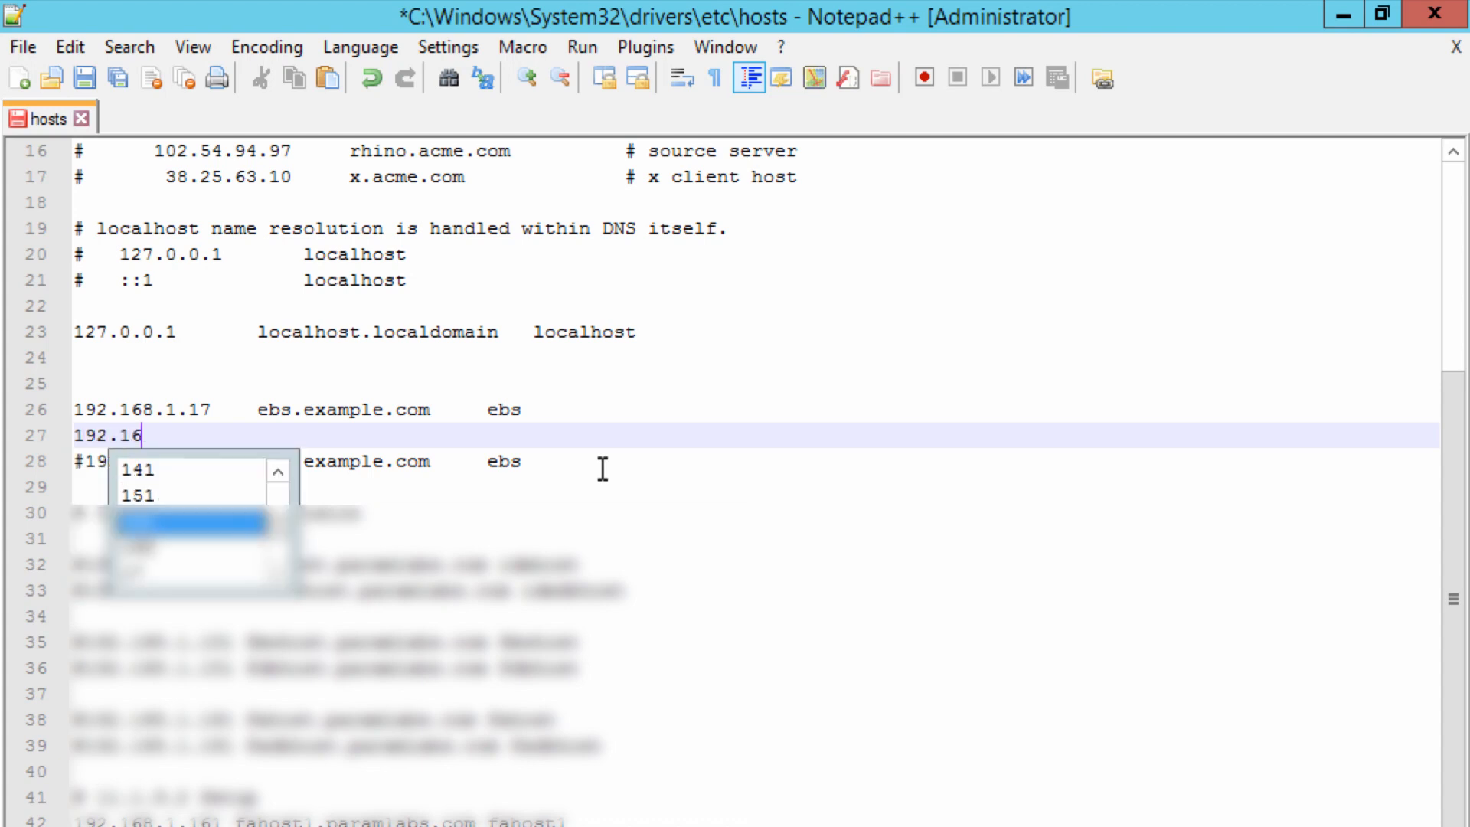
text(8.0)
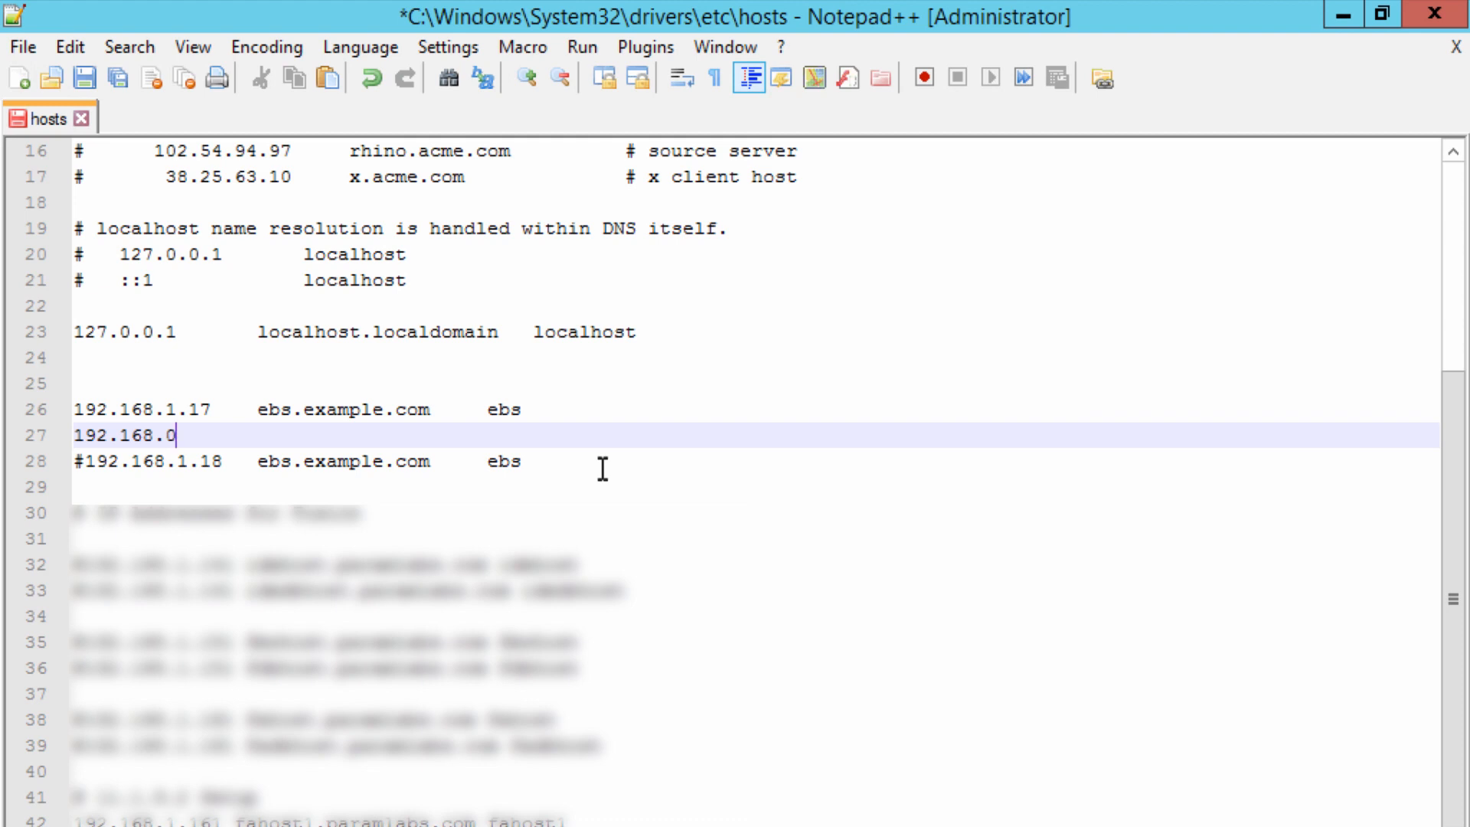
text(.)
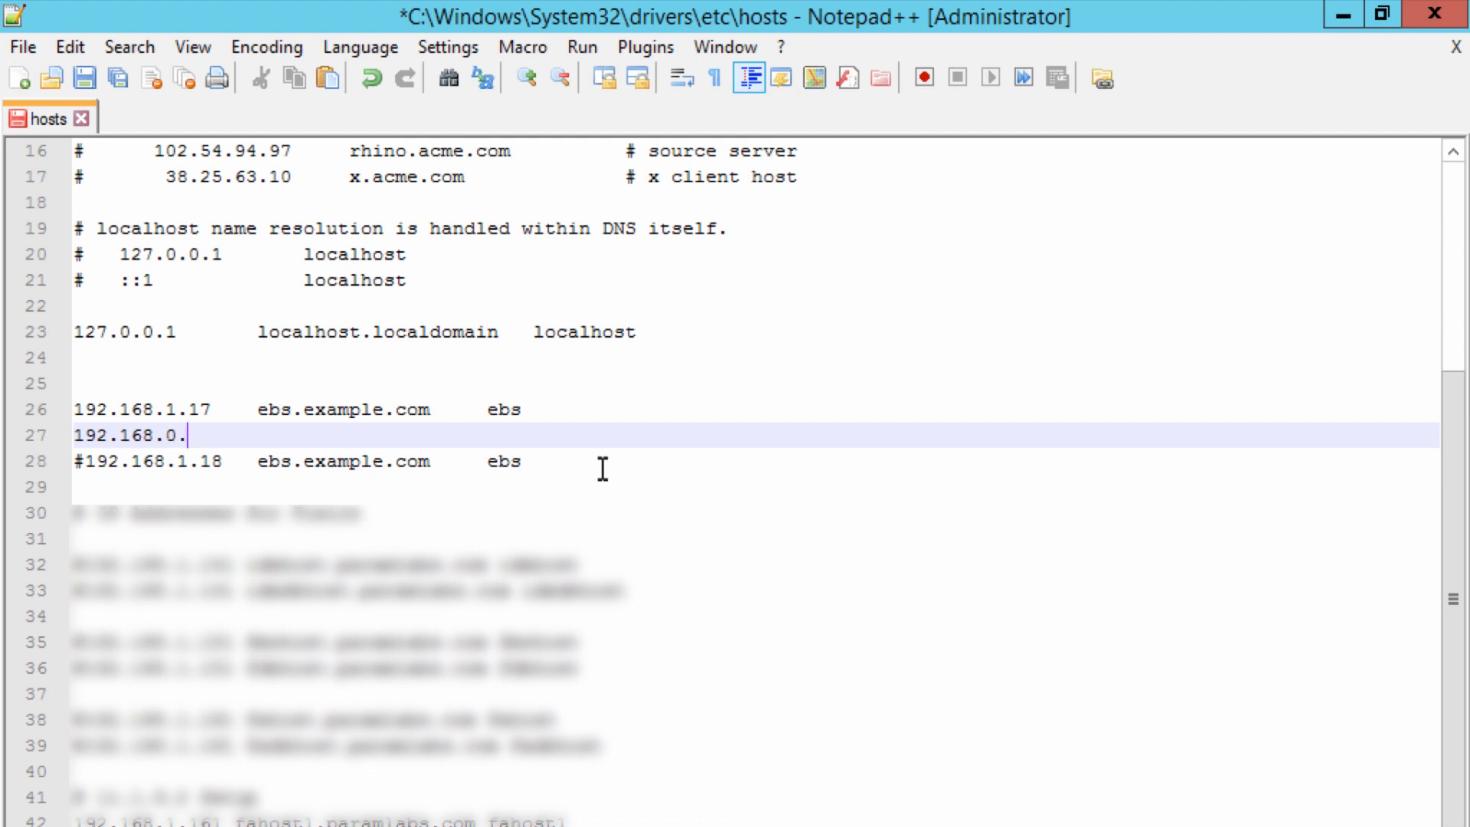
text(76)
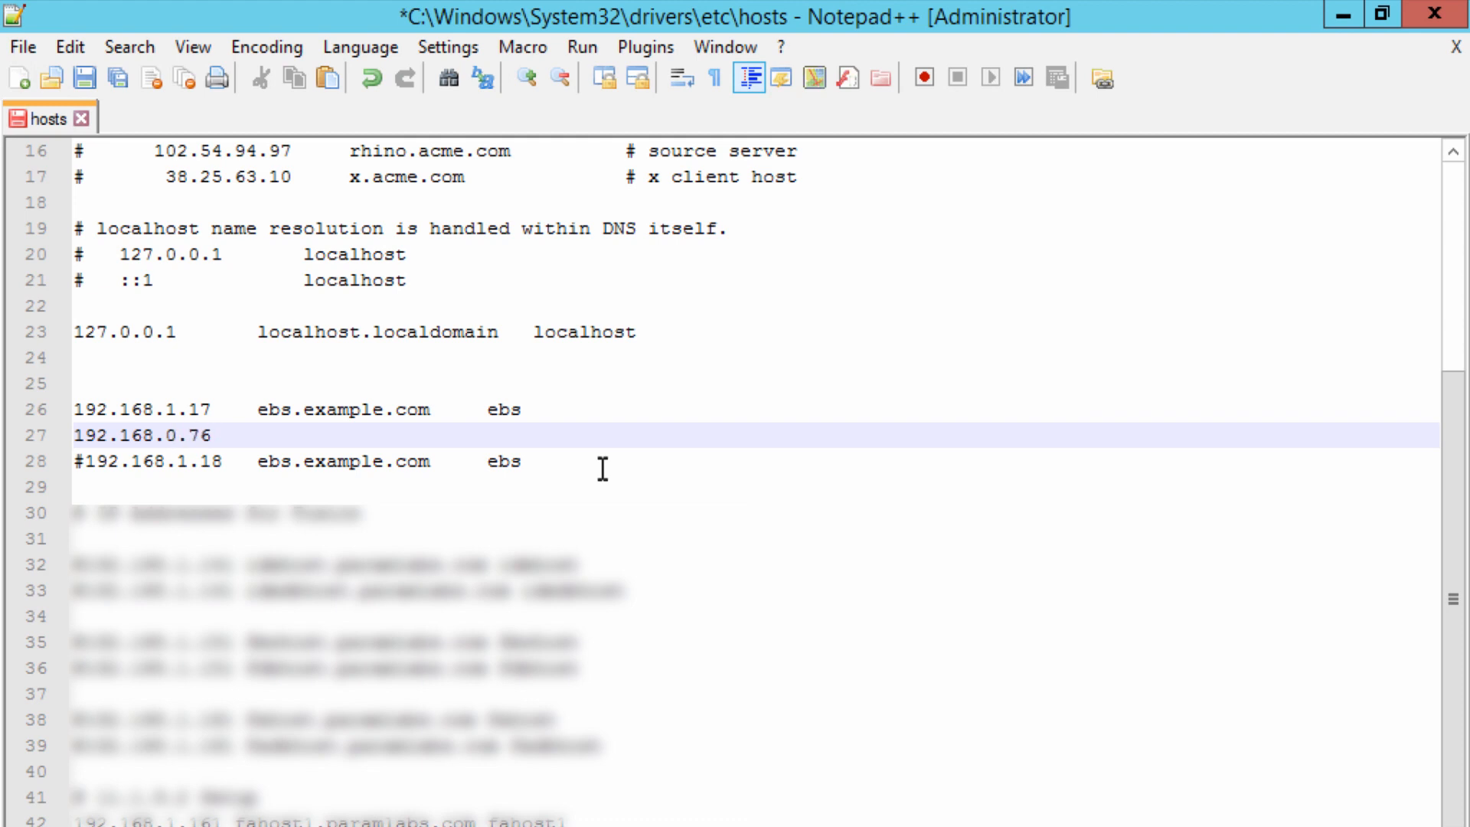
text(app)
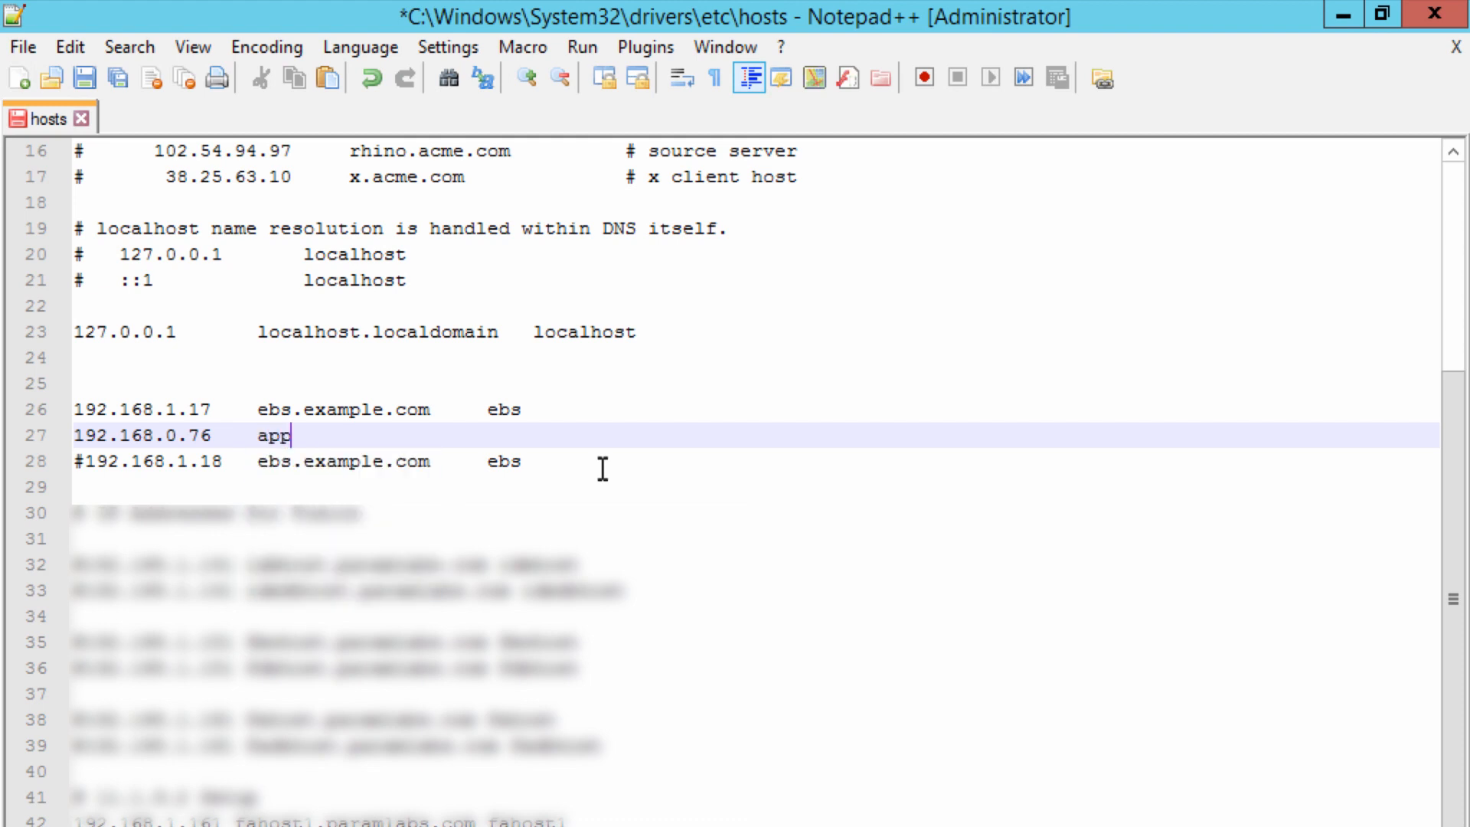
text(s.ex)
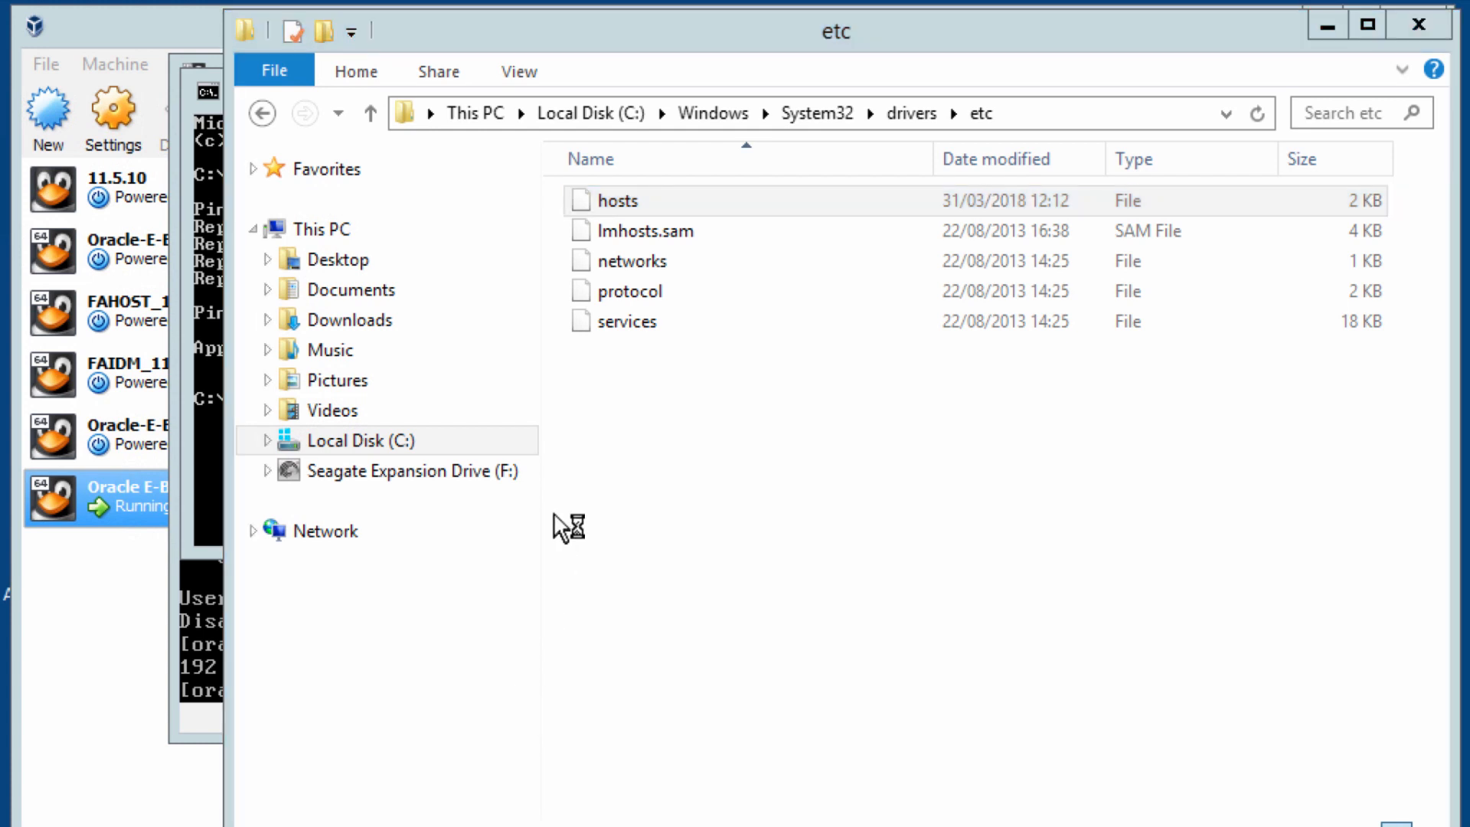
click(615, 201)
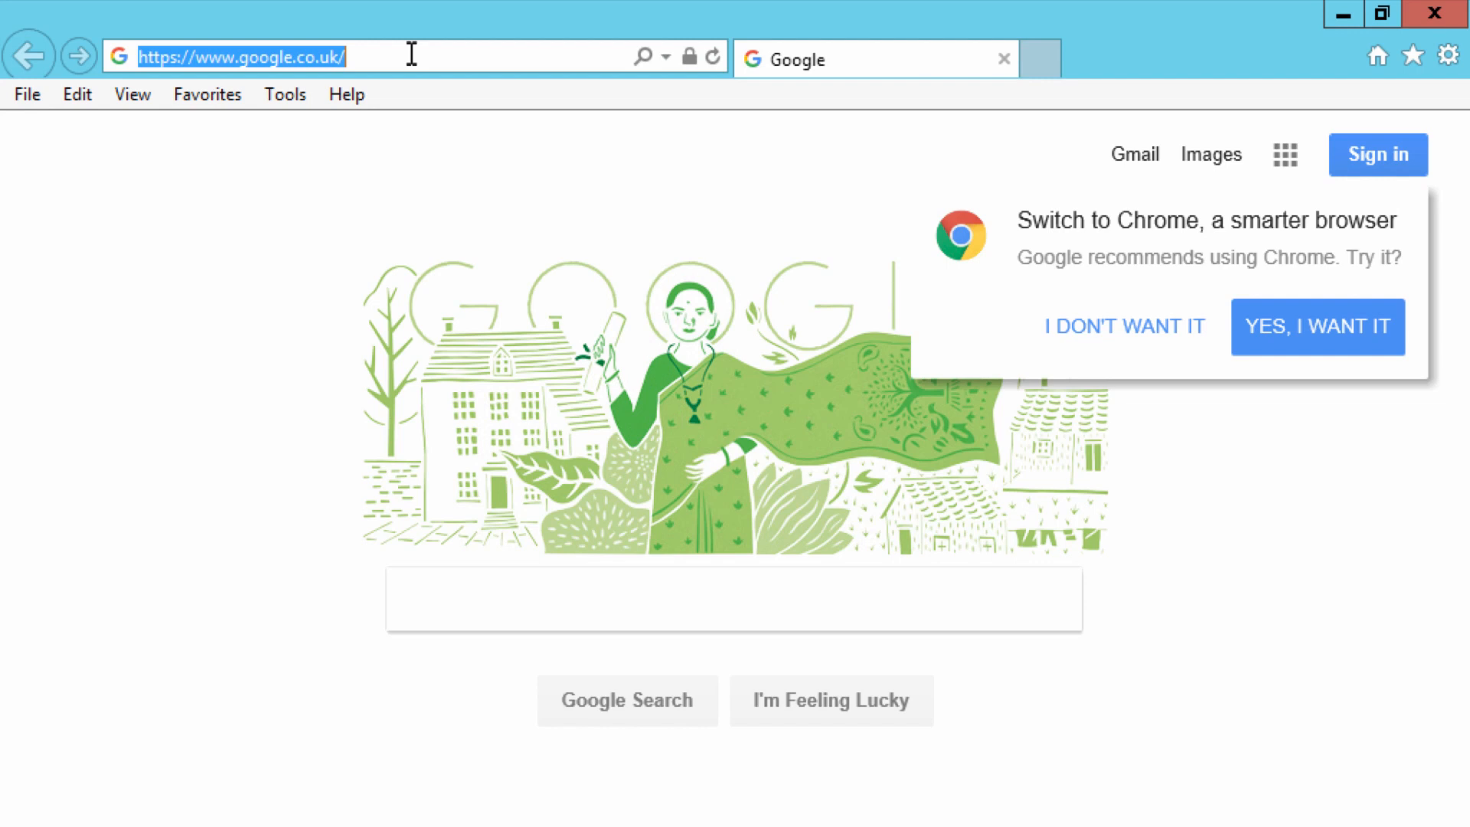
text(http://apps)
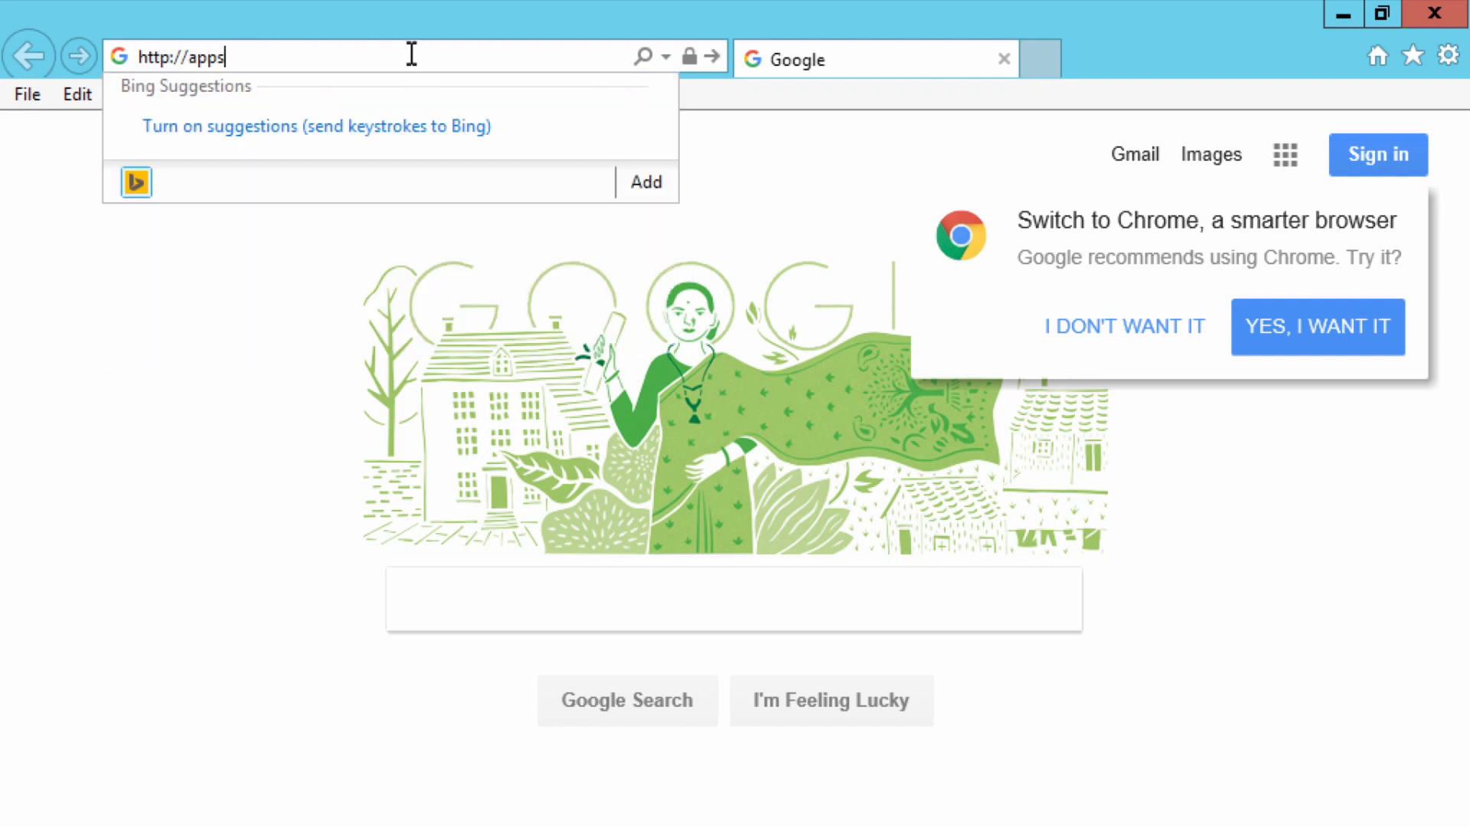
text(.e)
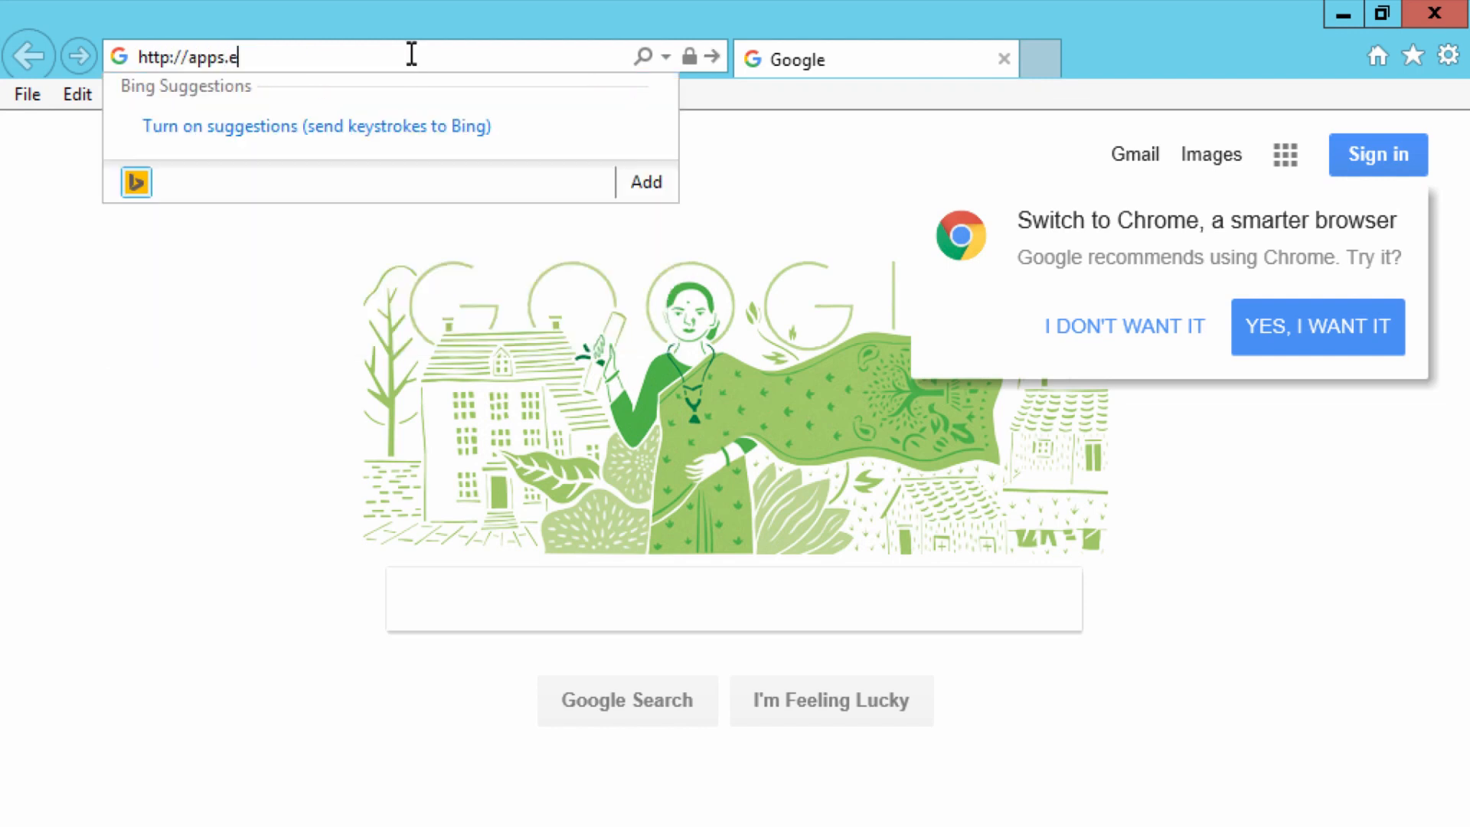
text(xample.co)
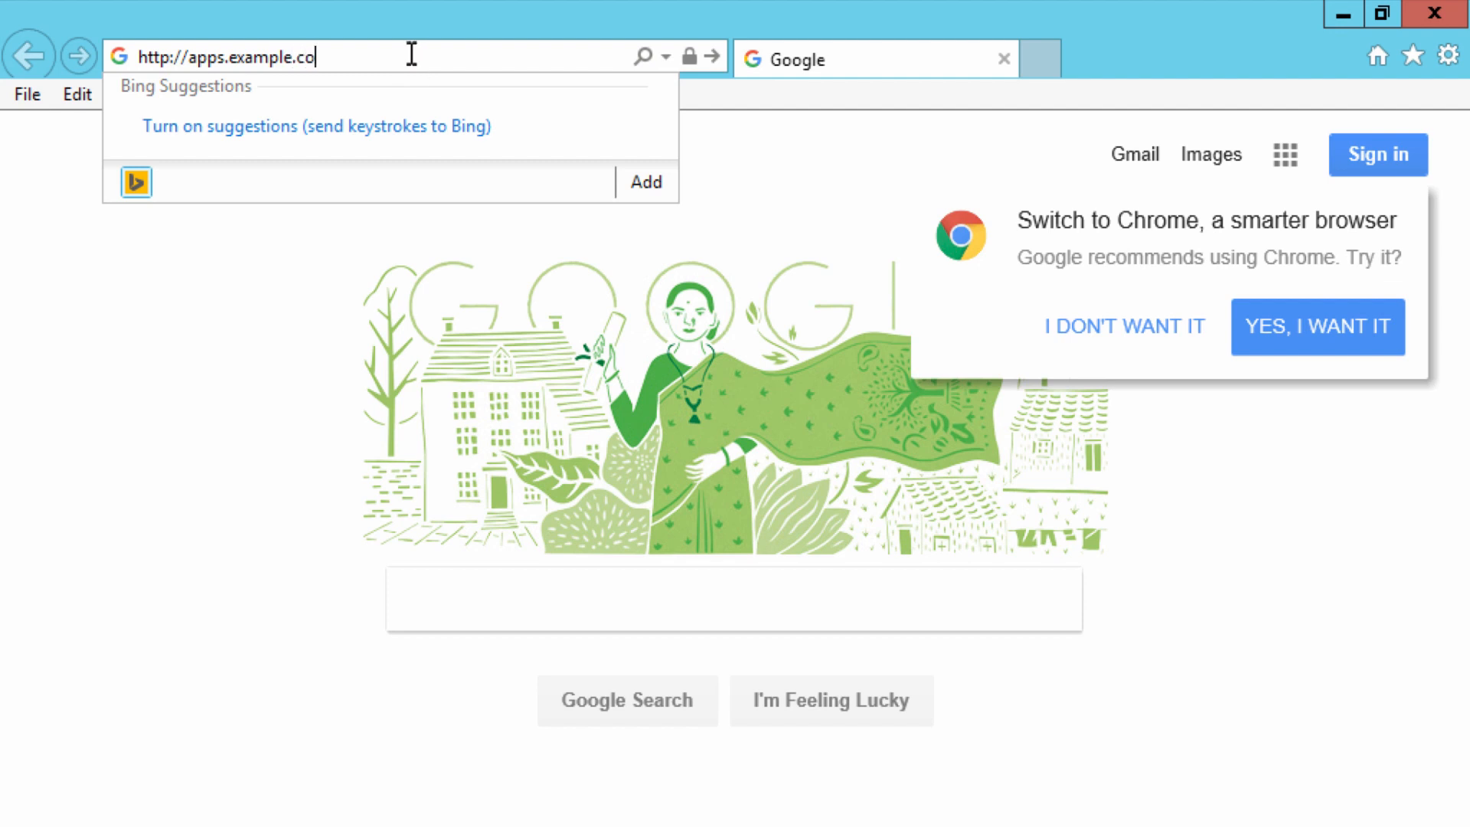
text(m:8000)
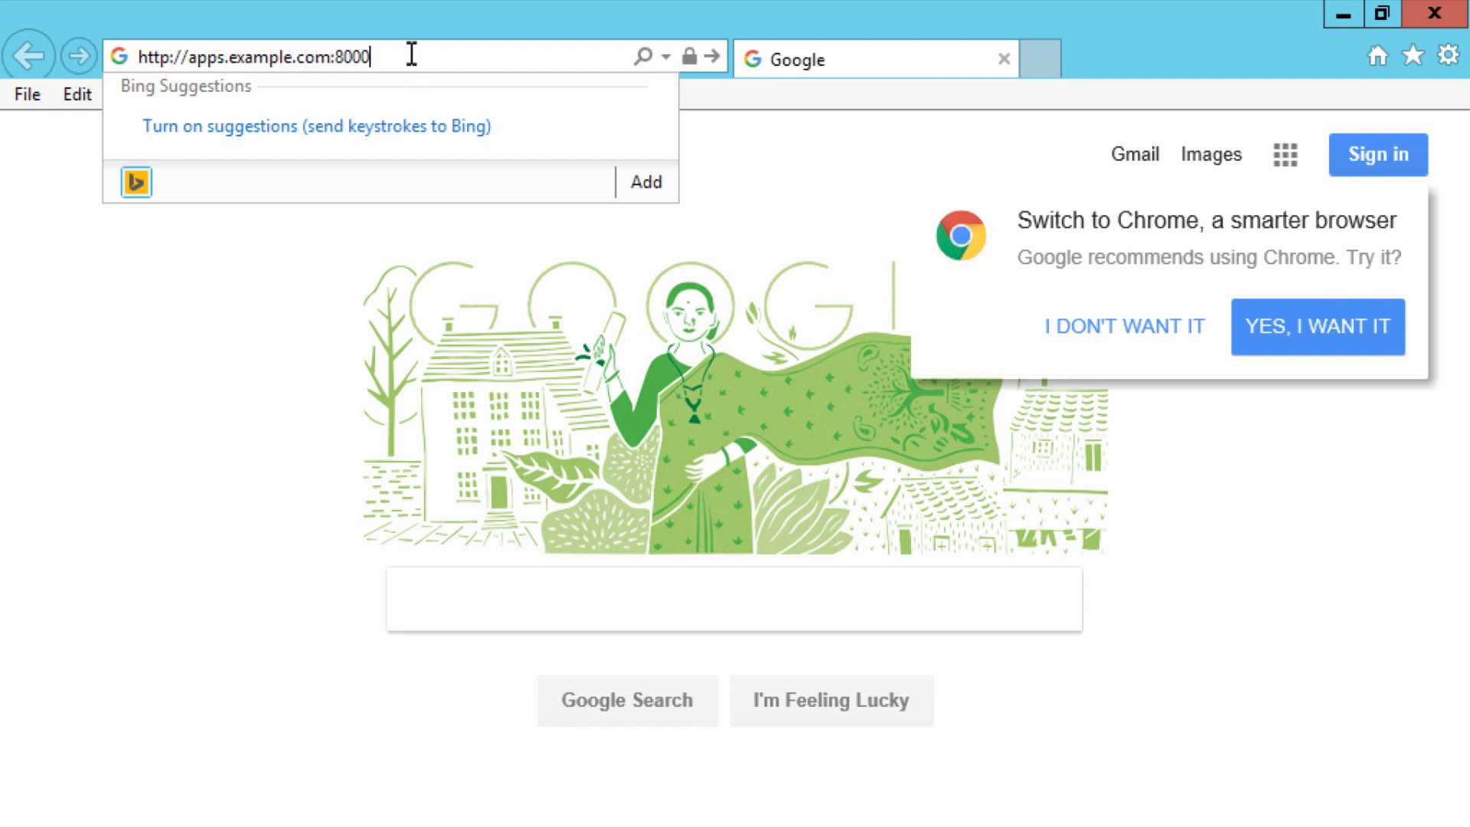
key(Return)
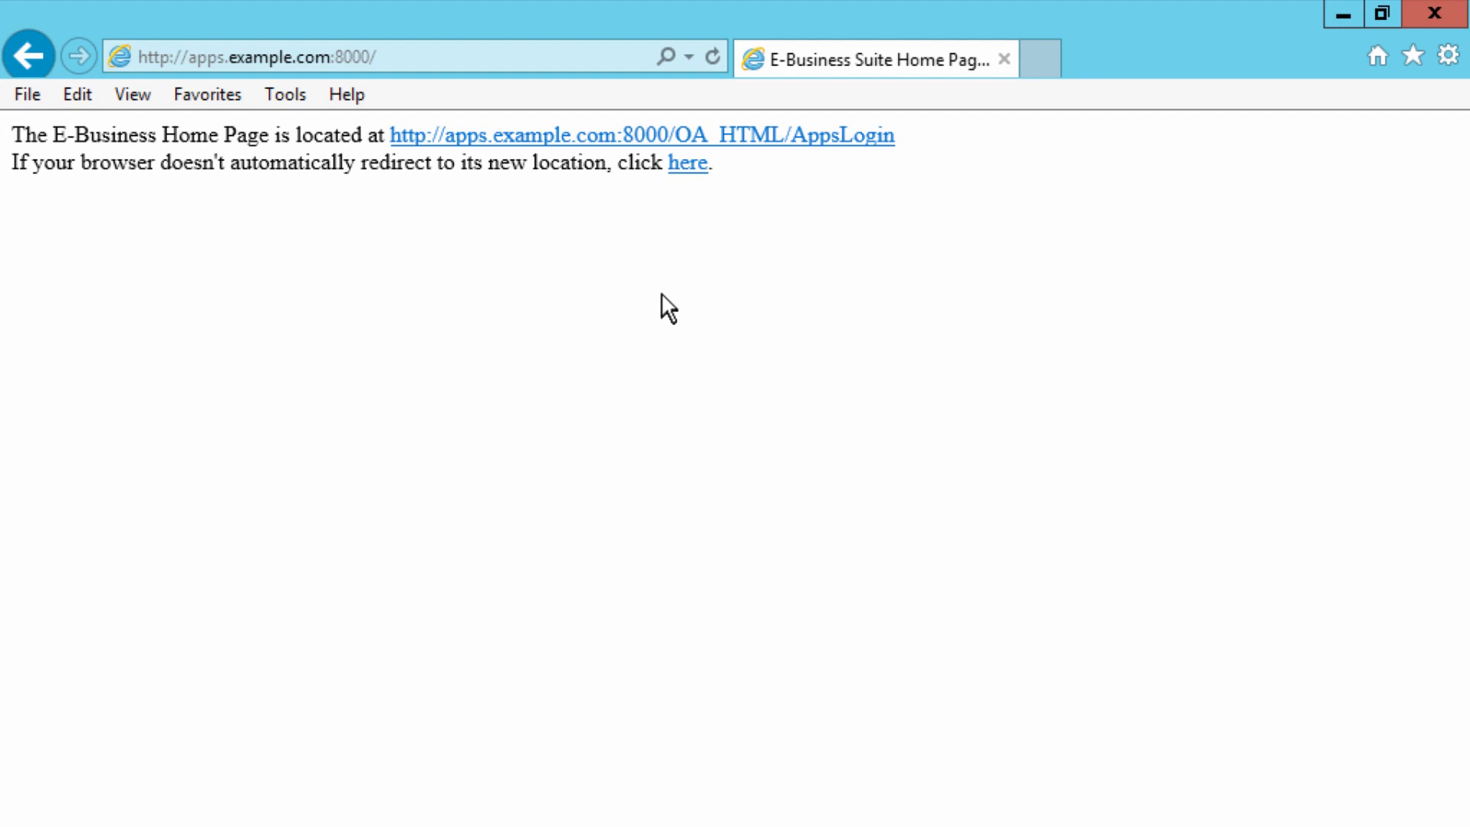
click(686, 163)
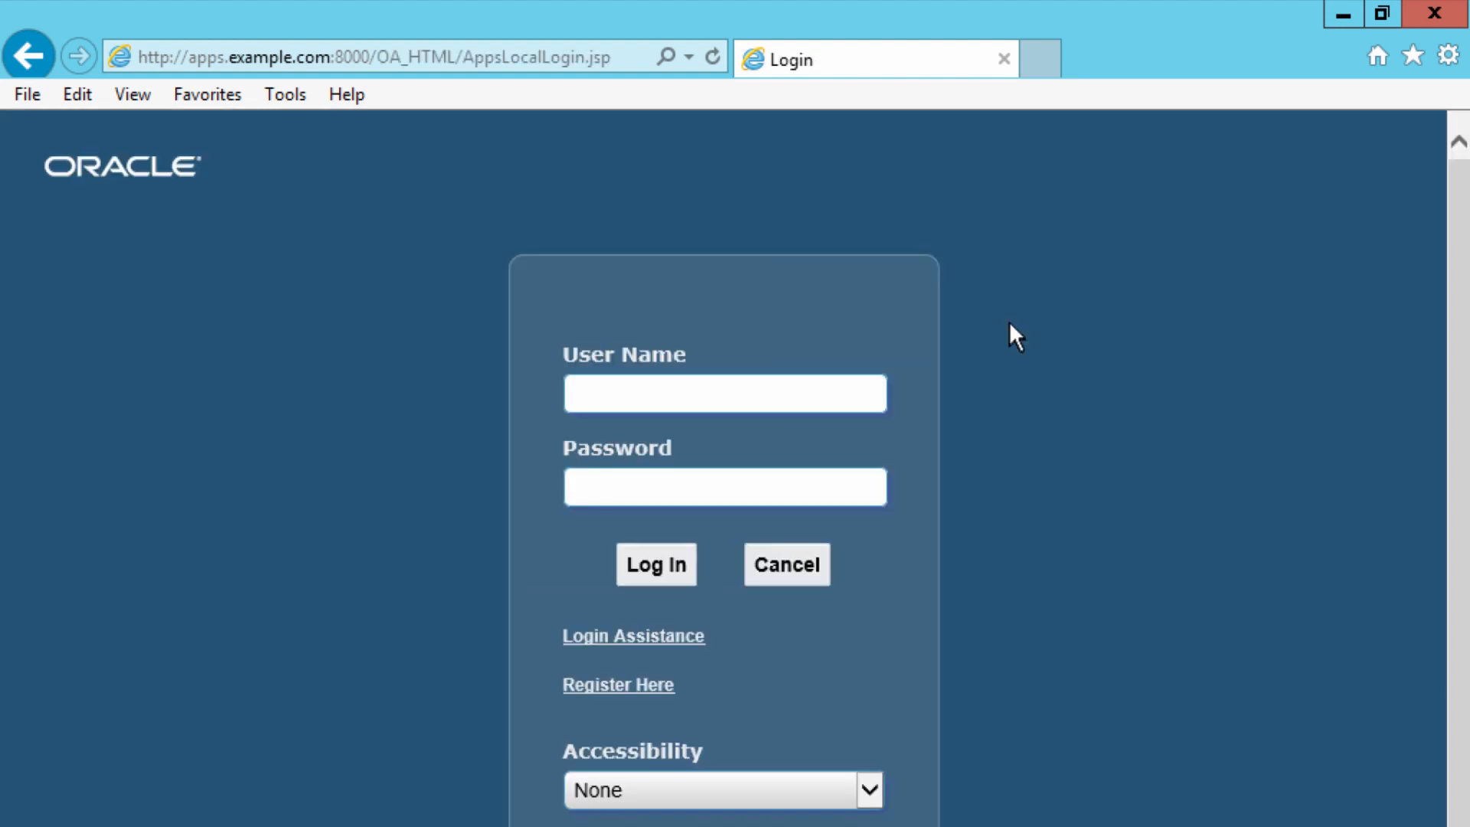
click(725, 393)
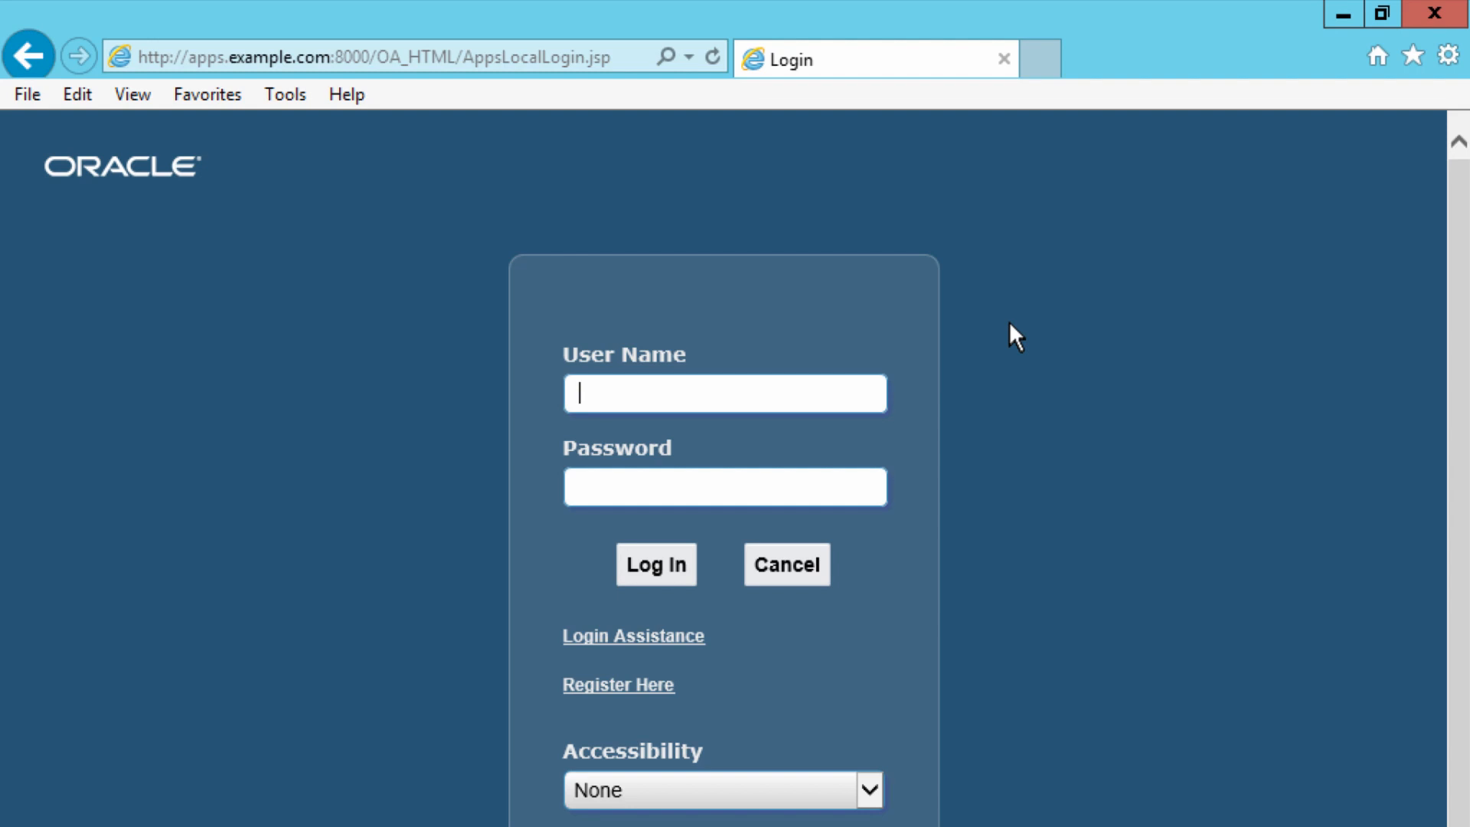
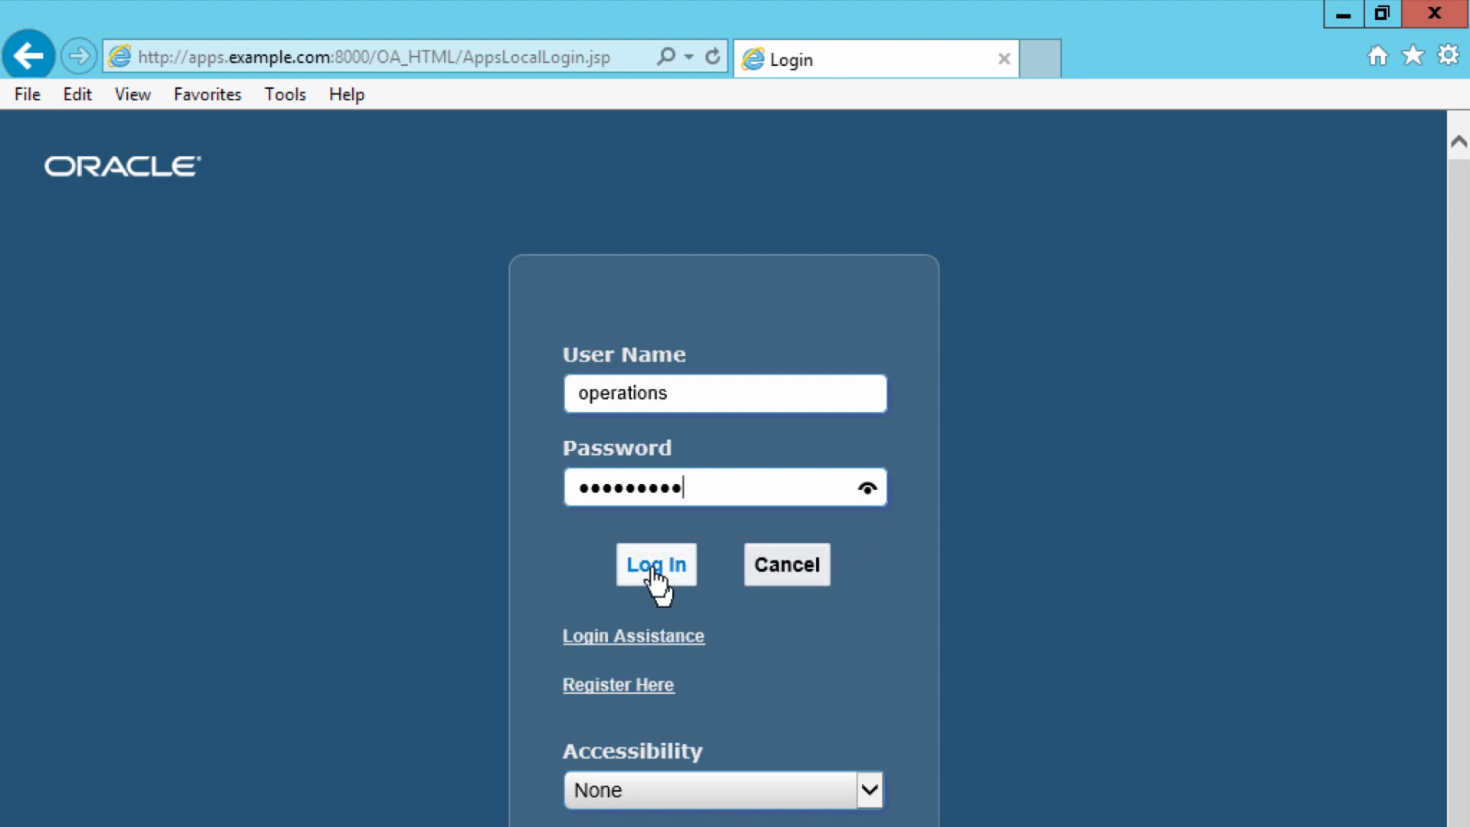
click(655, 564)
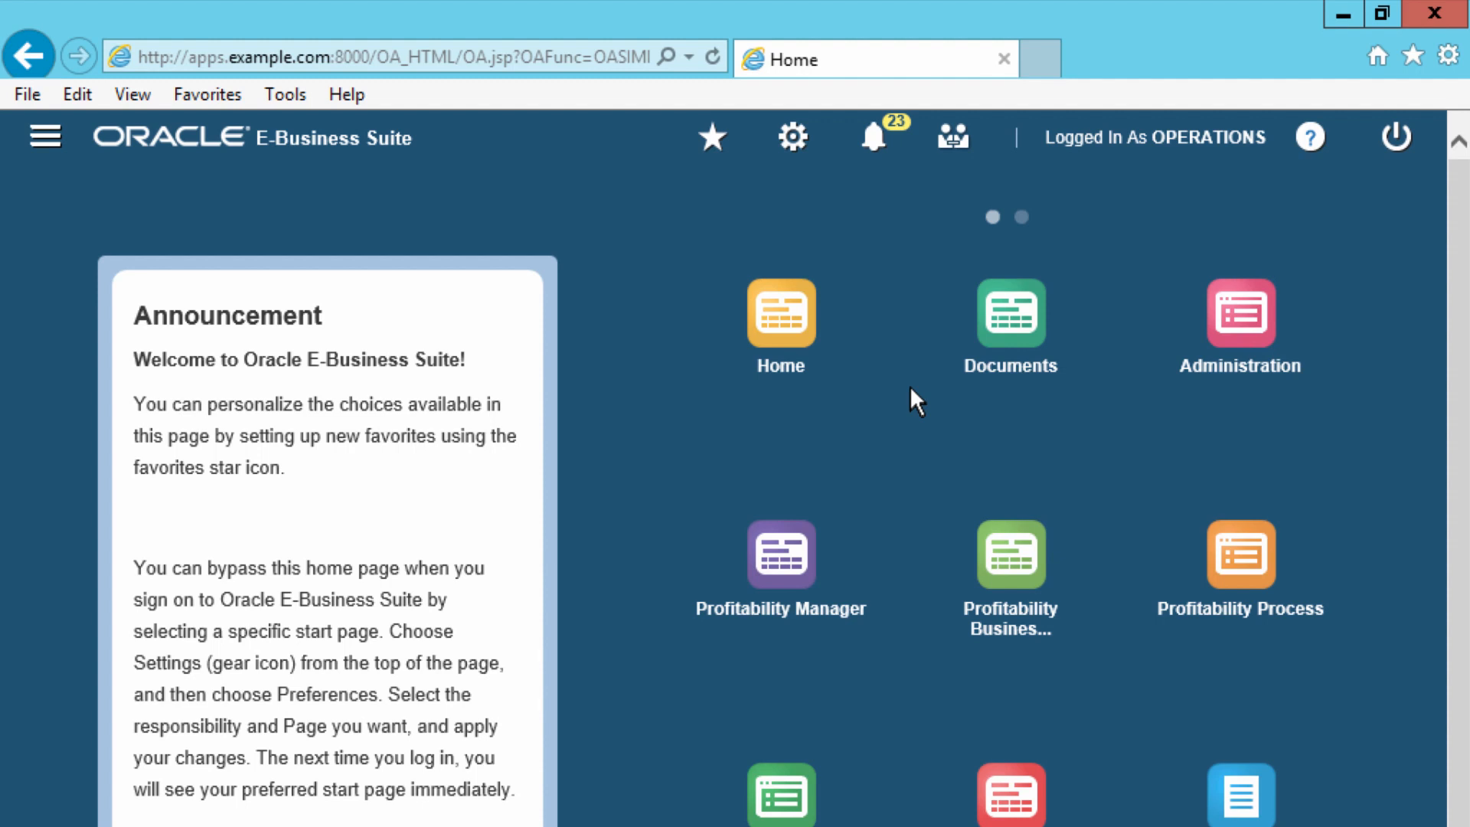
mouse_move(792, 318)
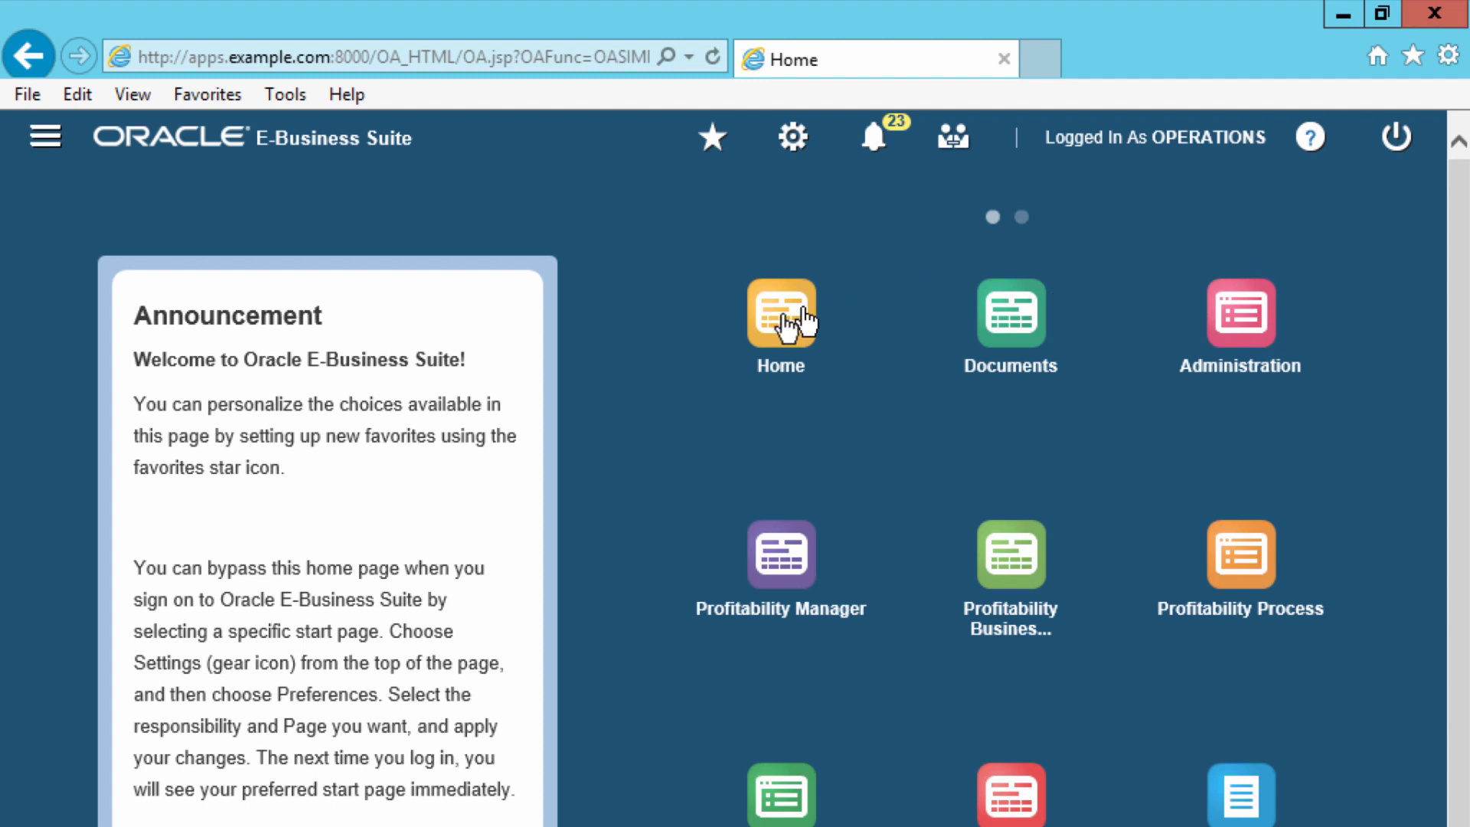
click(779, 314)
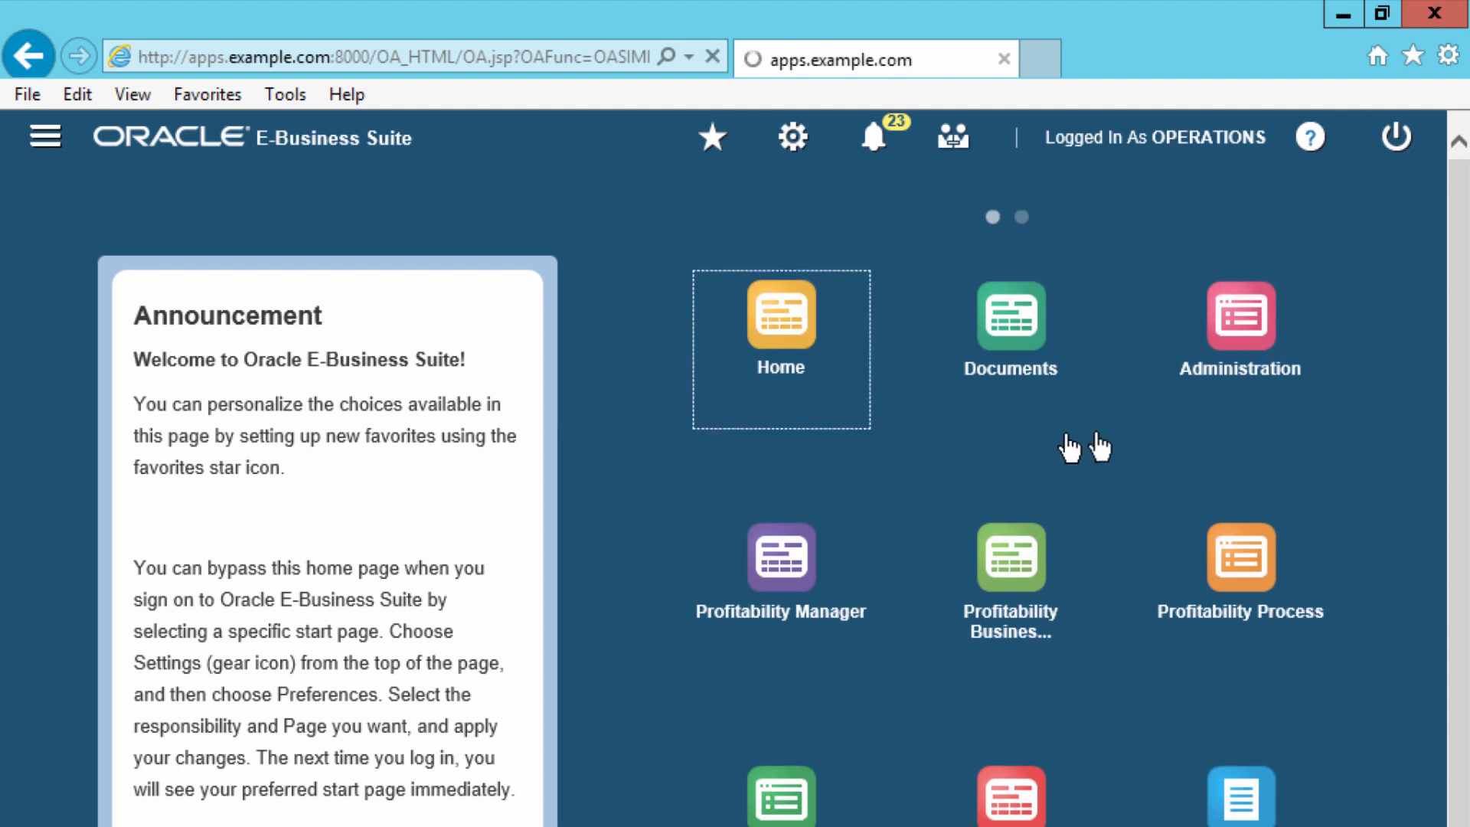
click(45, 137)
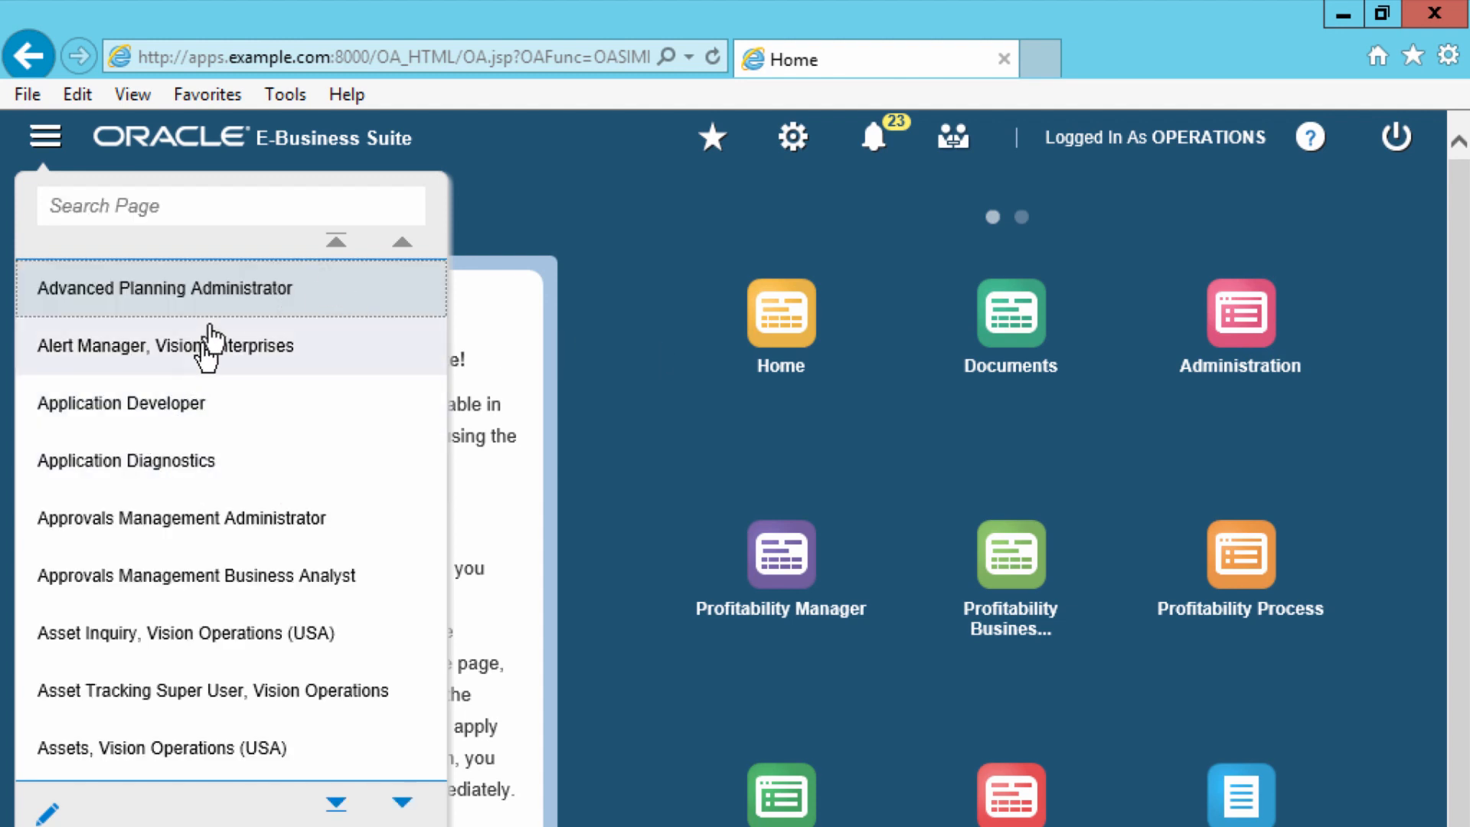
mouse_move(246, 521)
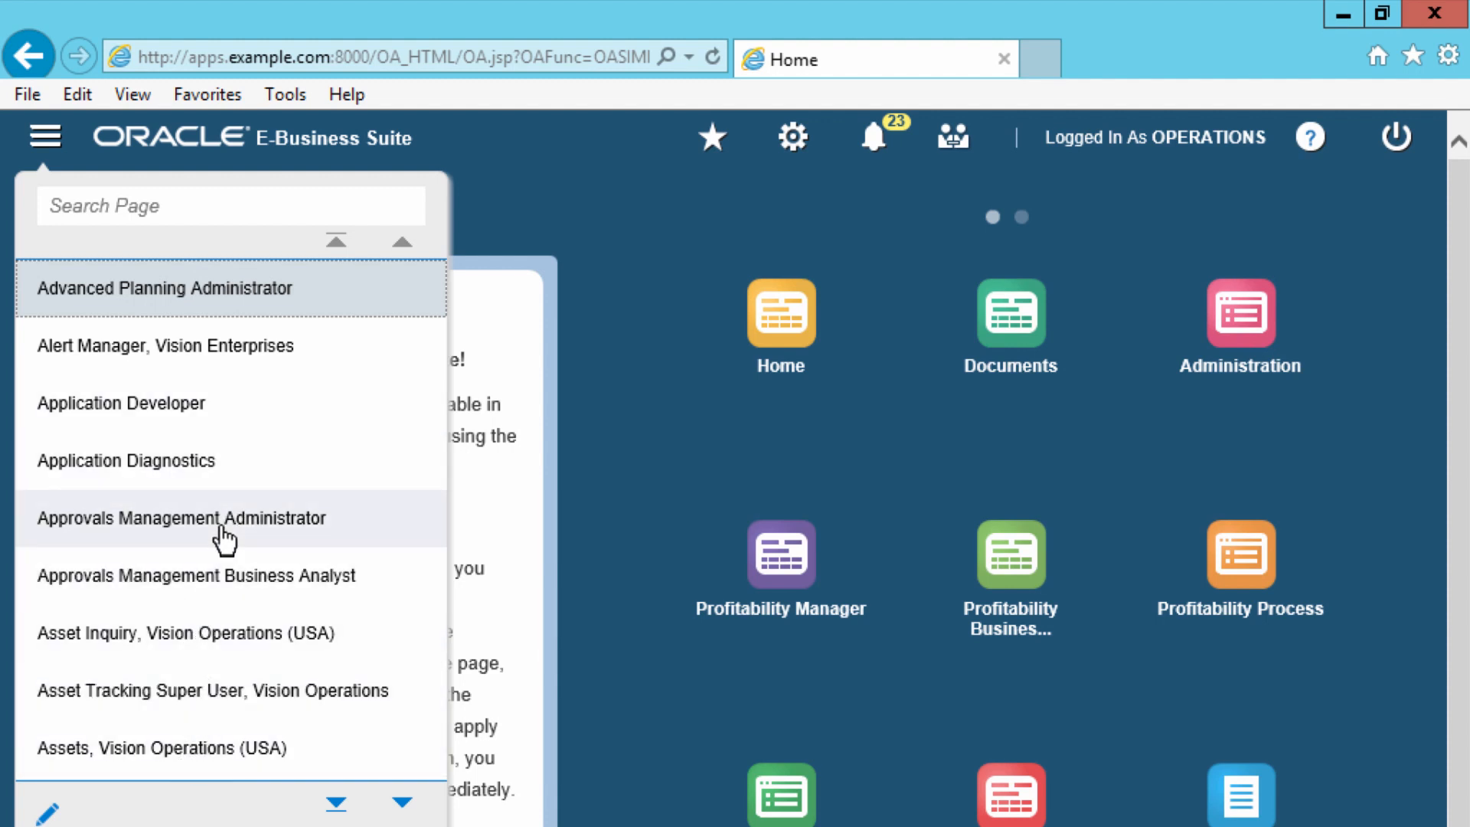
Scroll through the navigator's responsibilities and choose iExpenses.
click(404, 806)
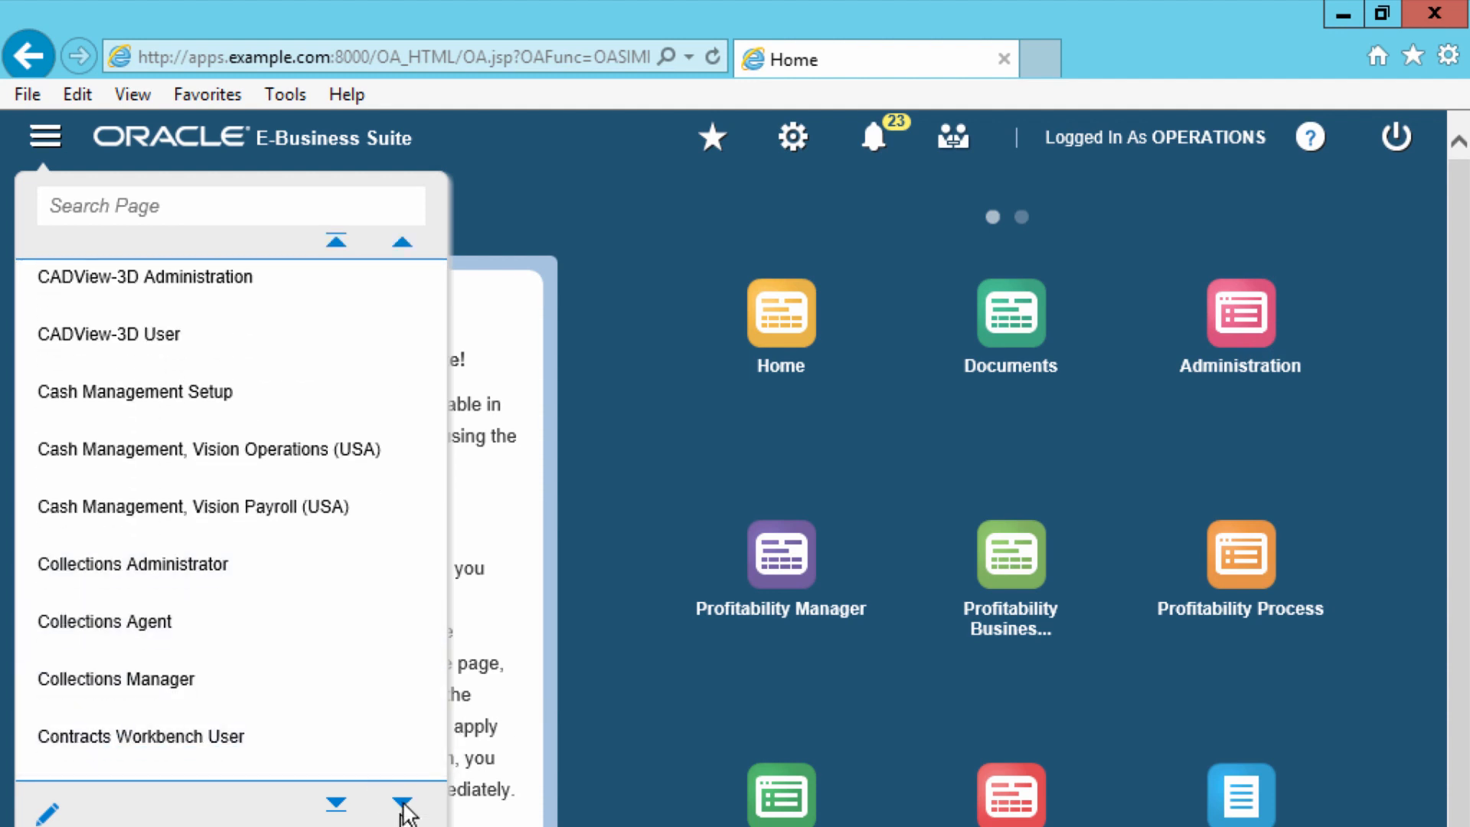
click(402, 804)
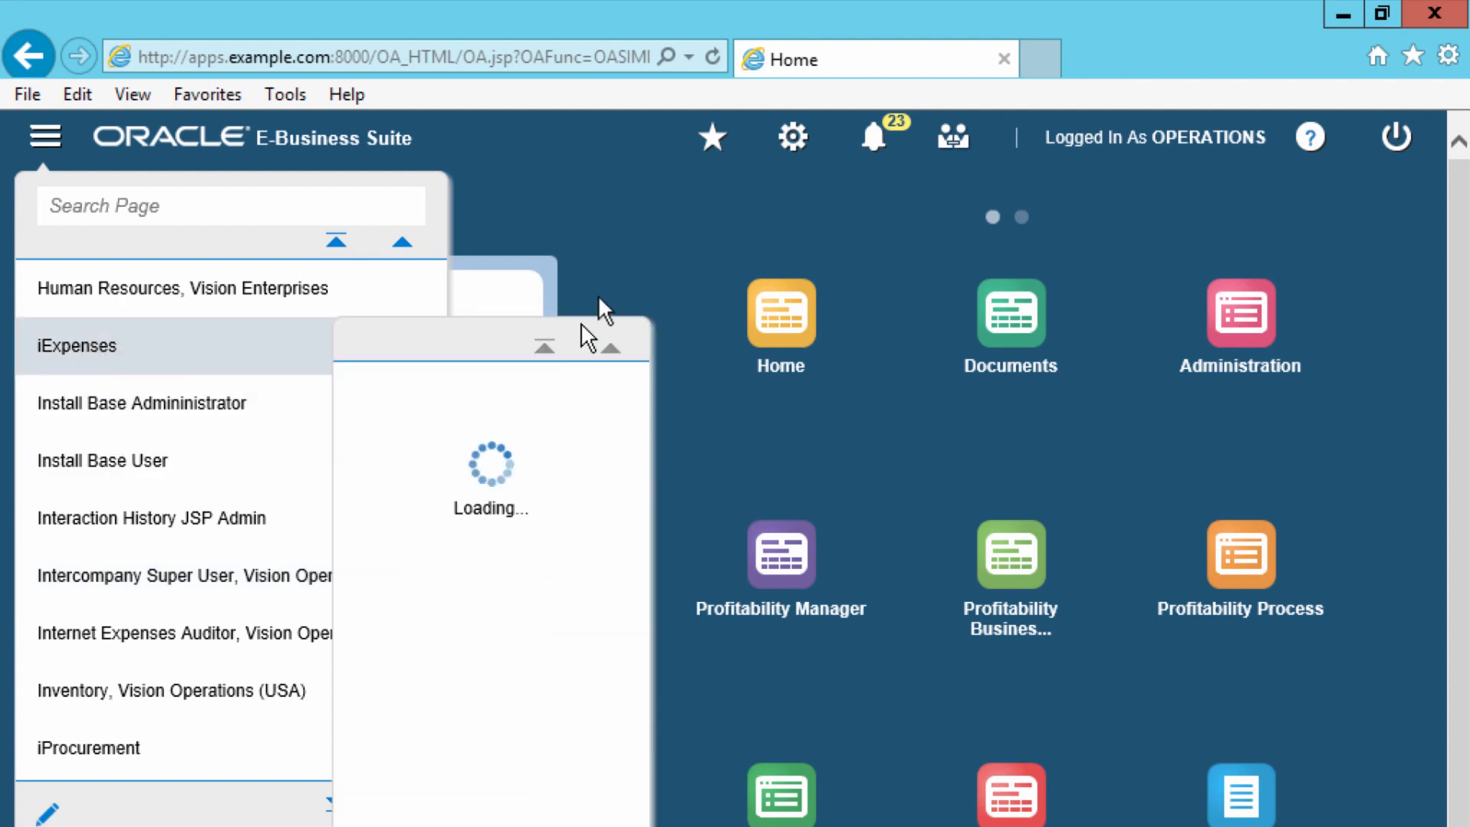
click(76, 346)
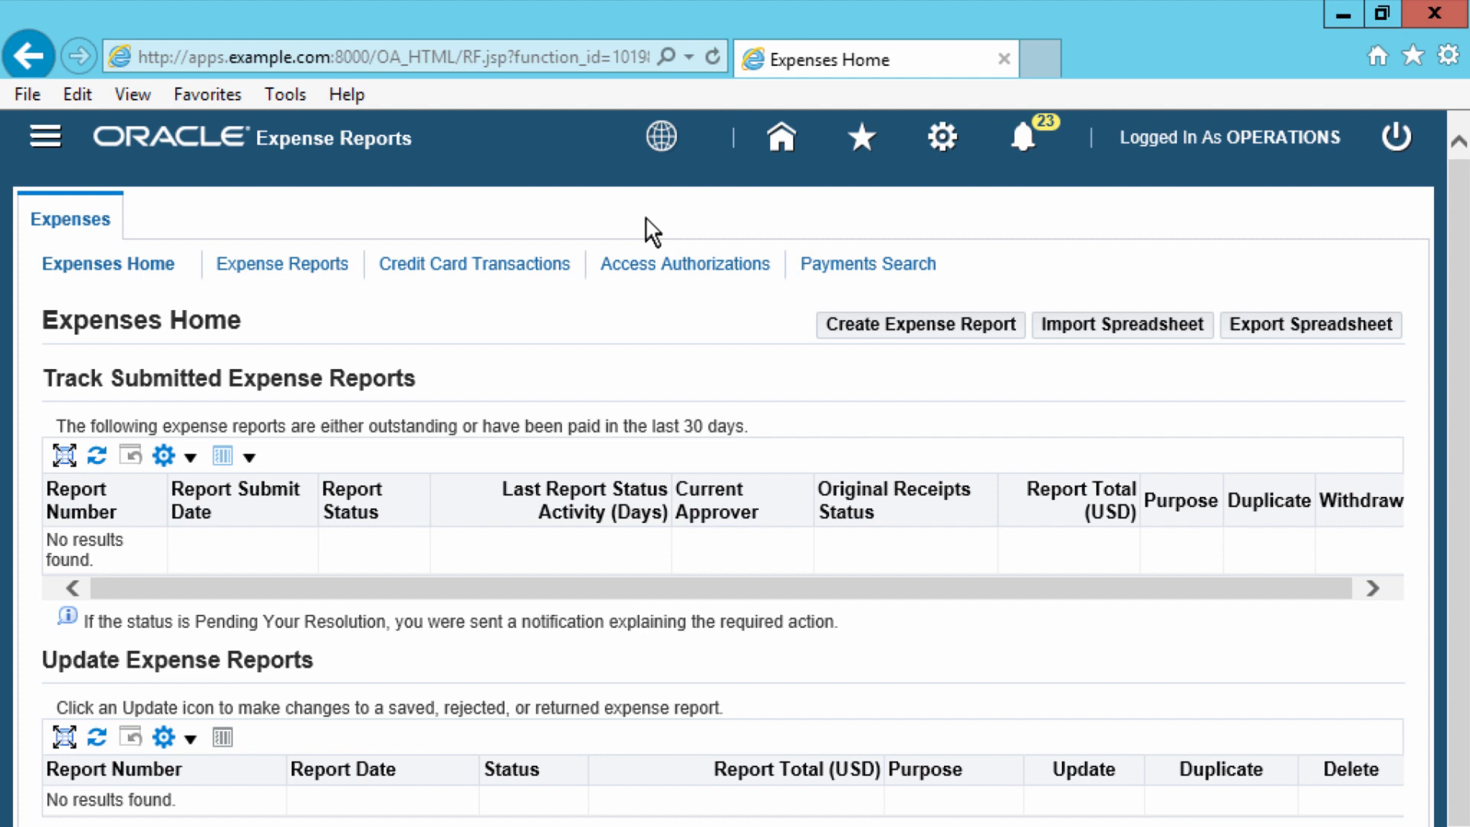
mouse_move(914, 497)
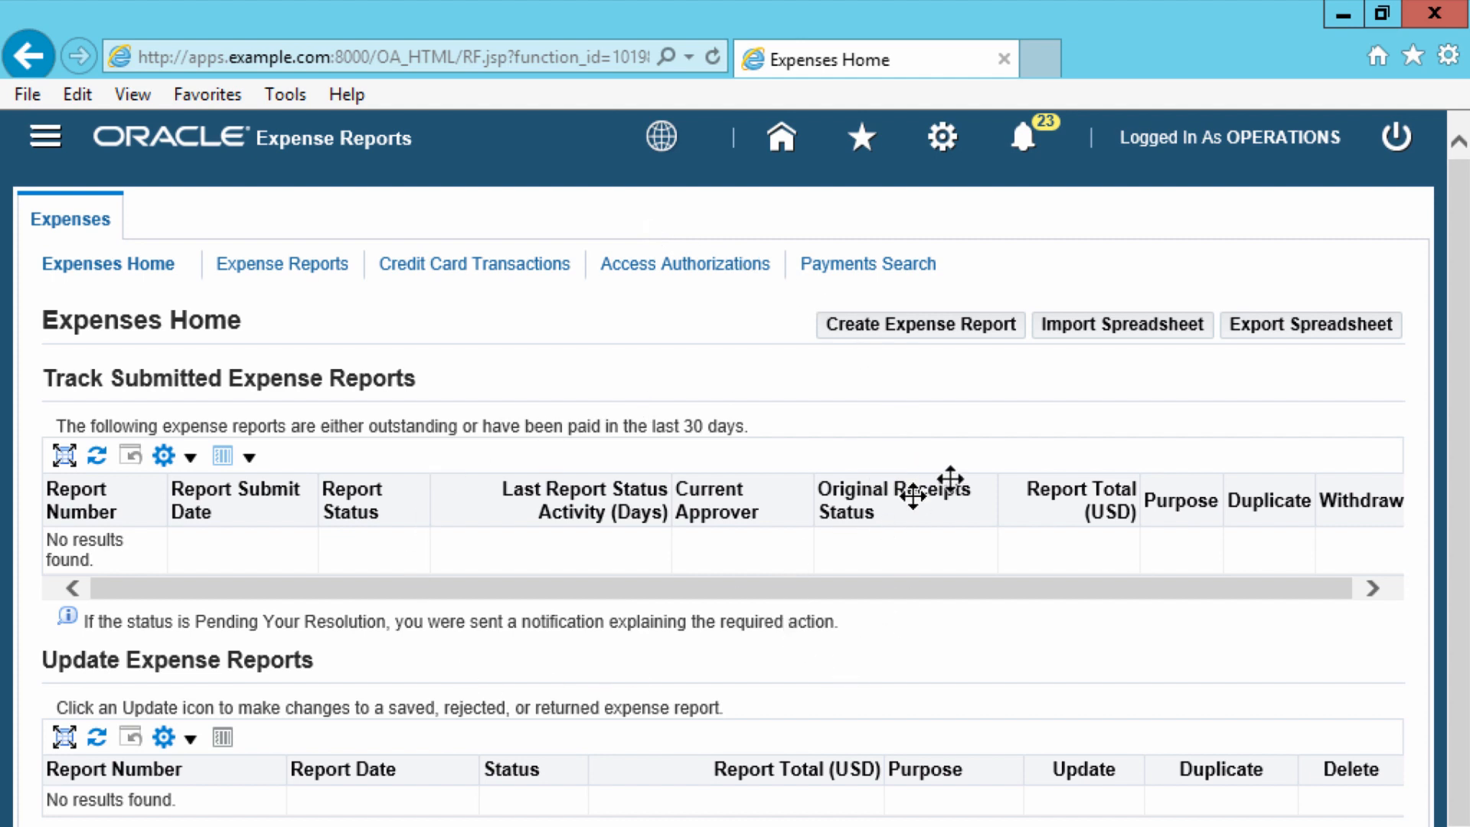